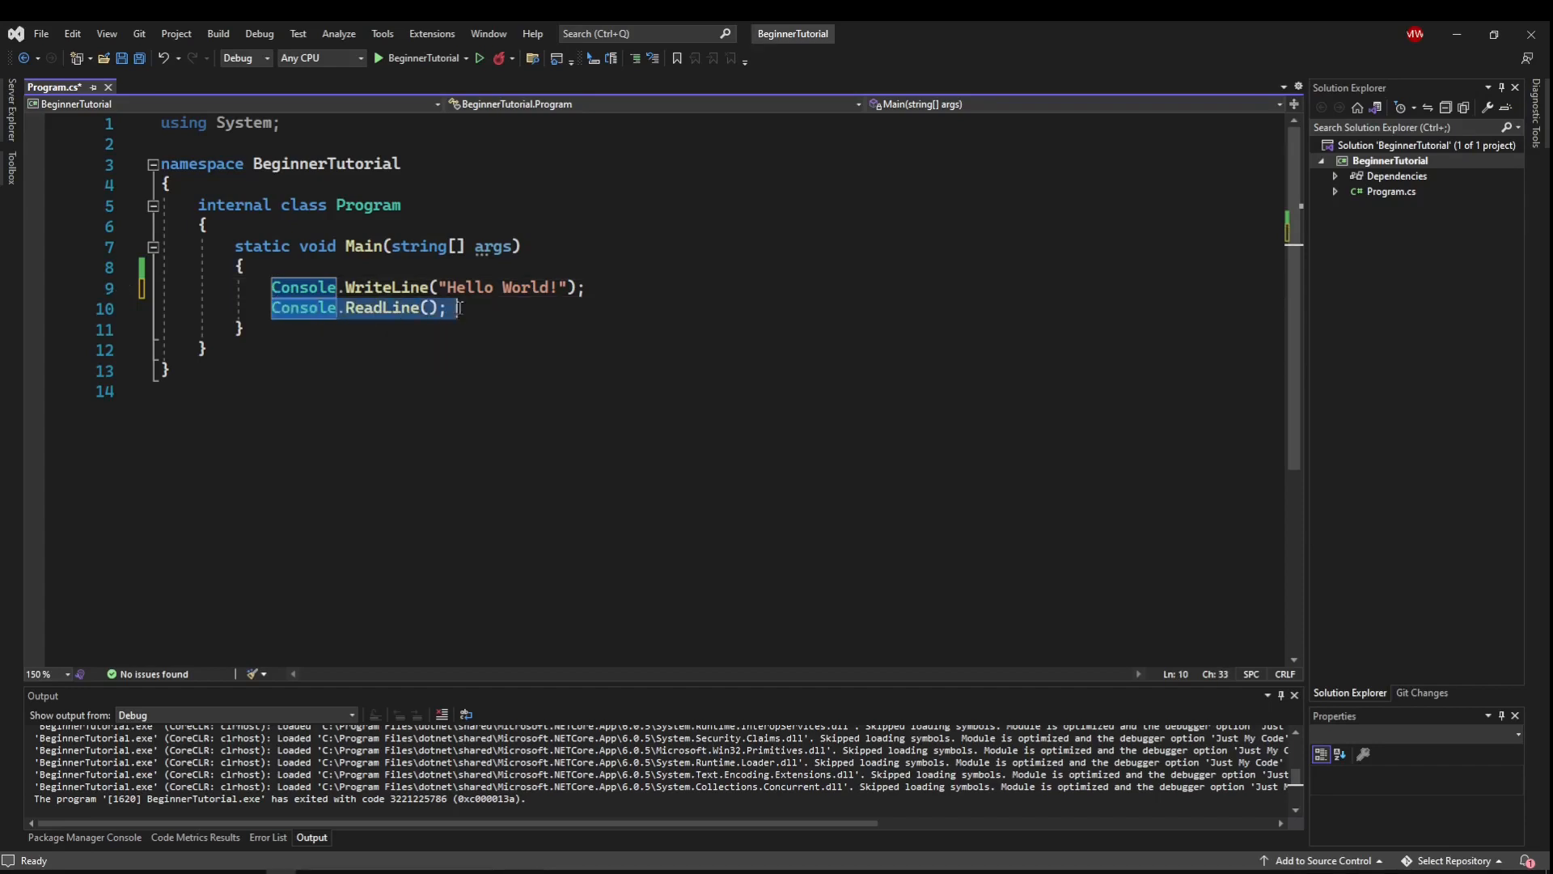
- Clear the selection and place the cursor at the start of Main's body
click(446, 309)
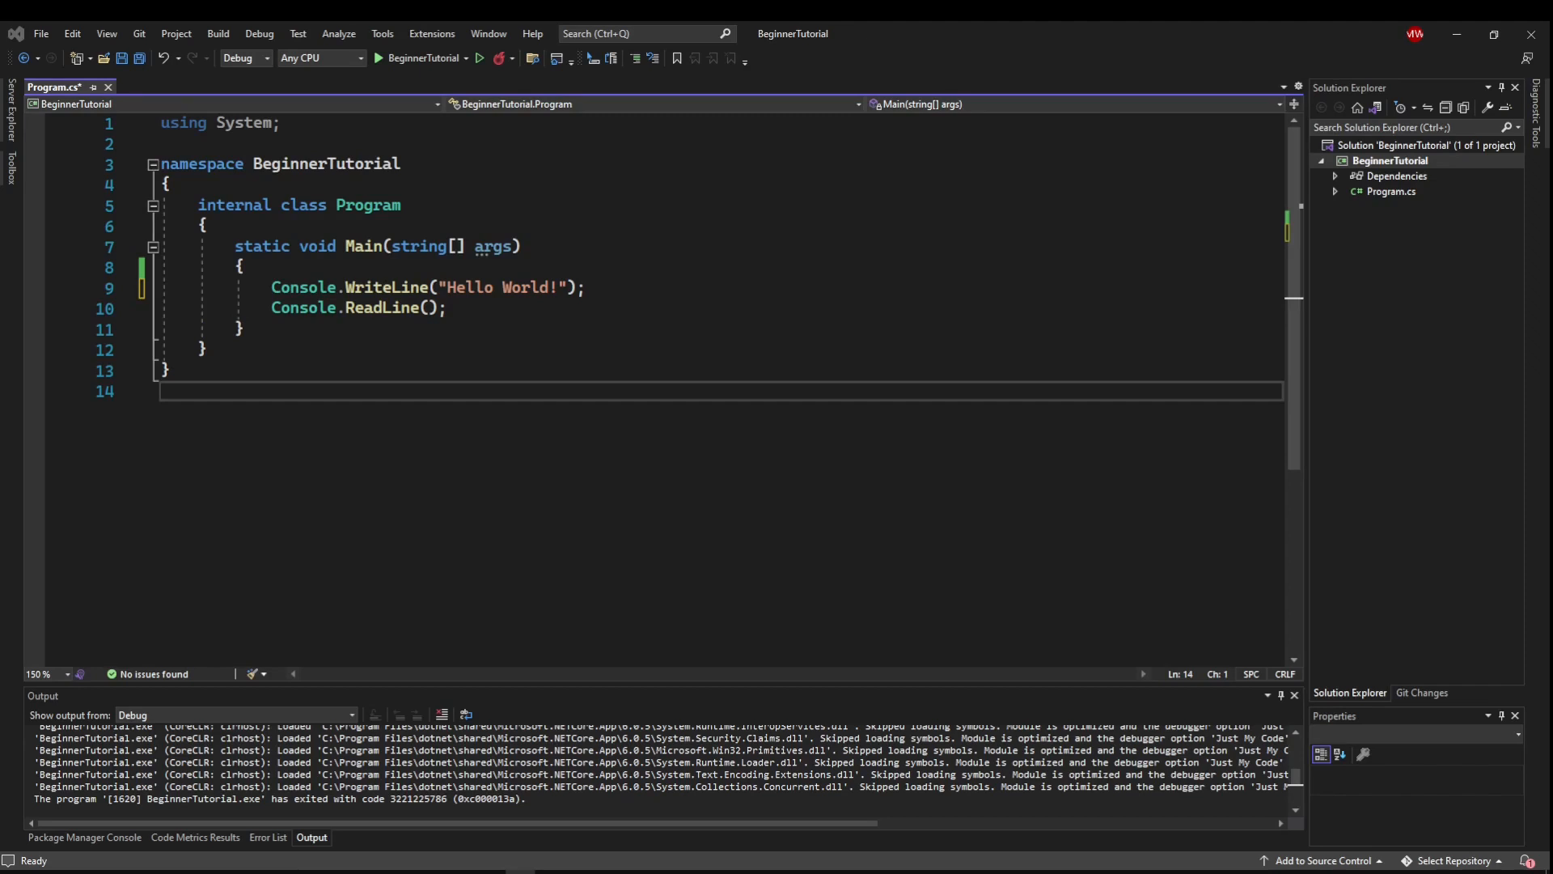
mouse_move(838, 532)
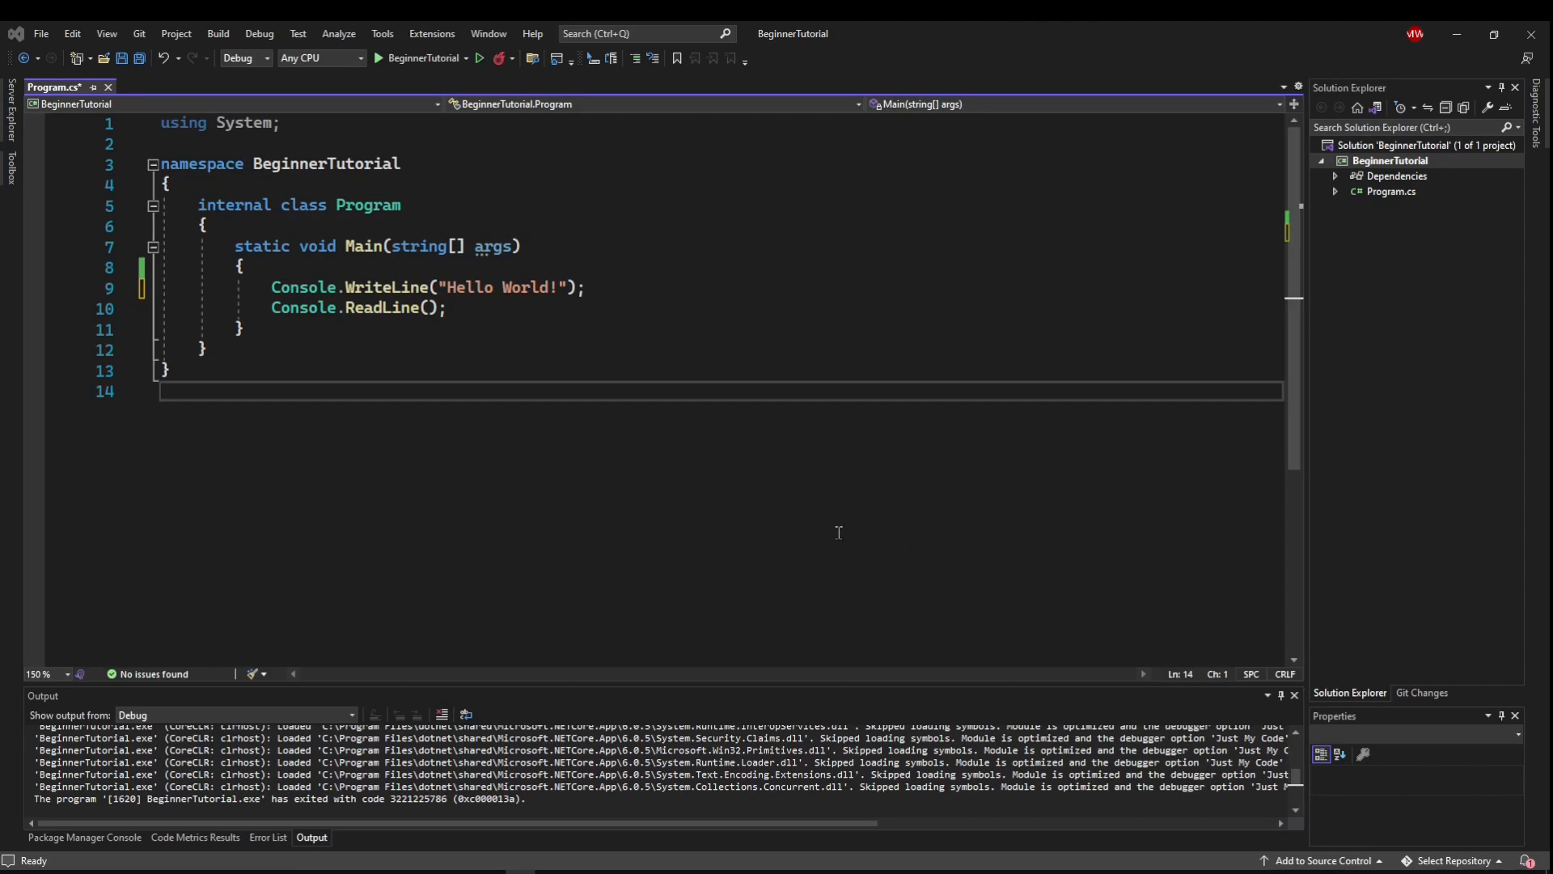
mouse_move(820, 528)
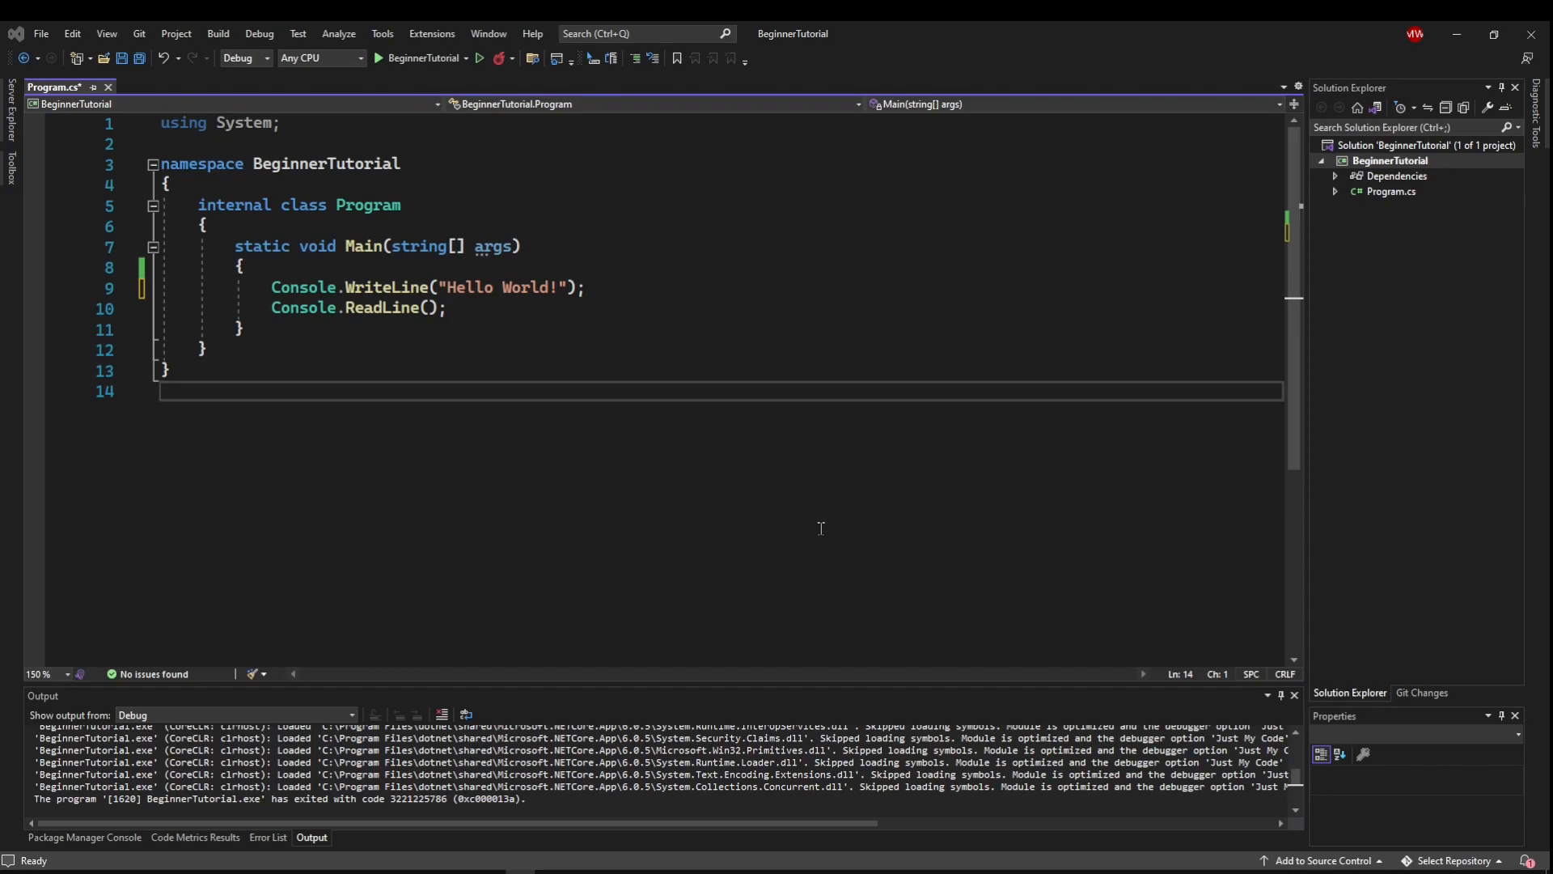
mouse_move(334, 264)
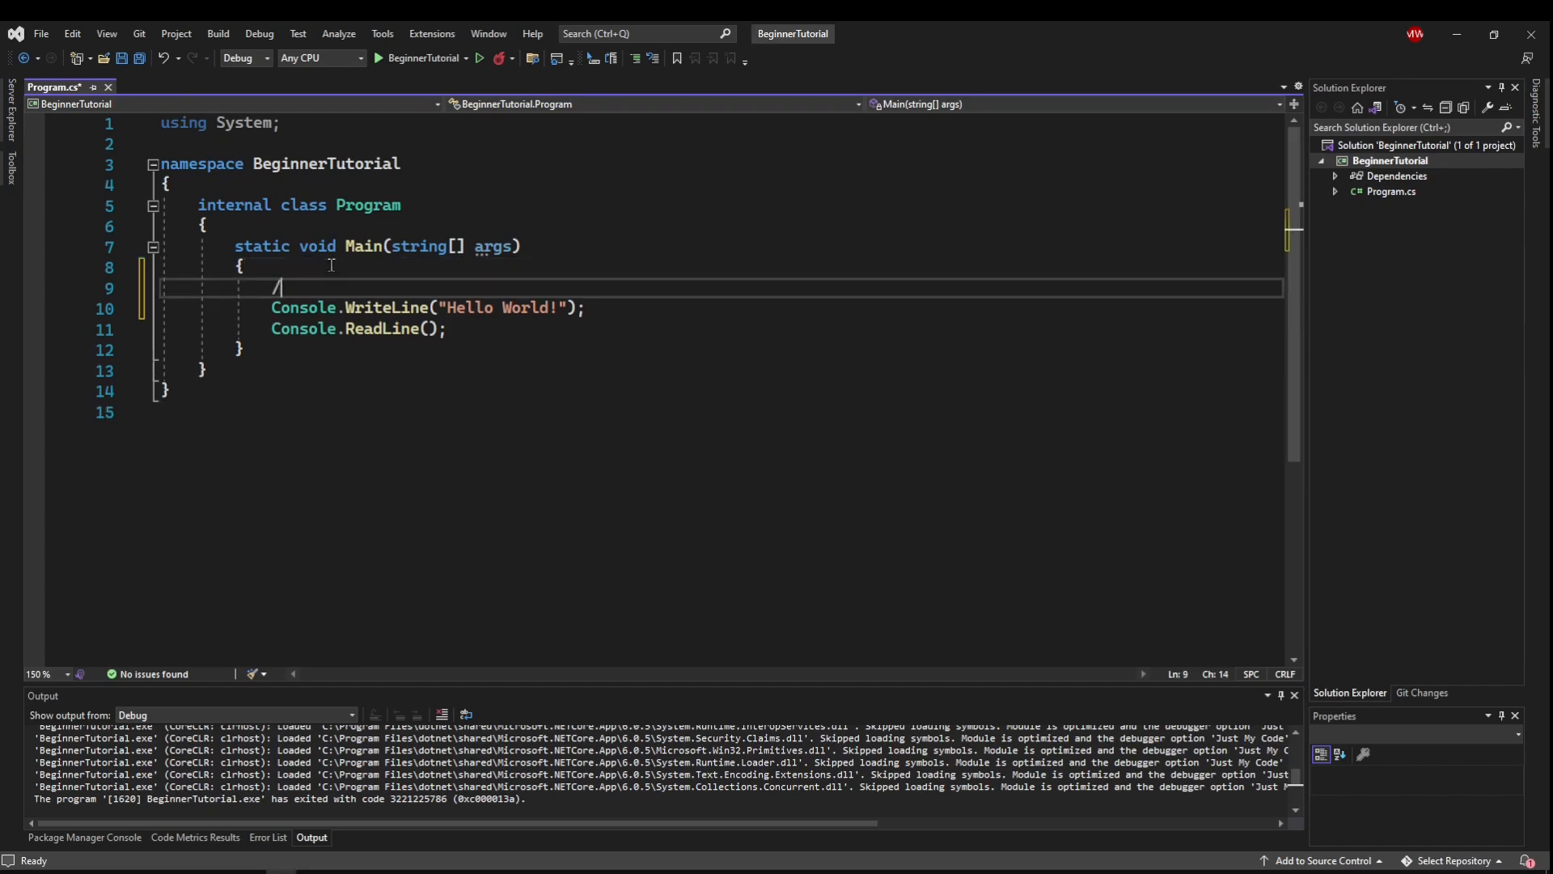
- Add comments '//implicit casting (c# can do it for you)' and '//explicit casting (you have to tell it what to do)'
text(/implicit ca)
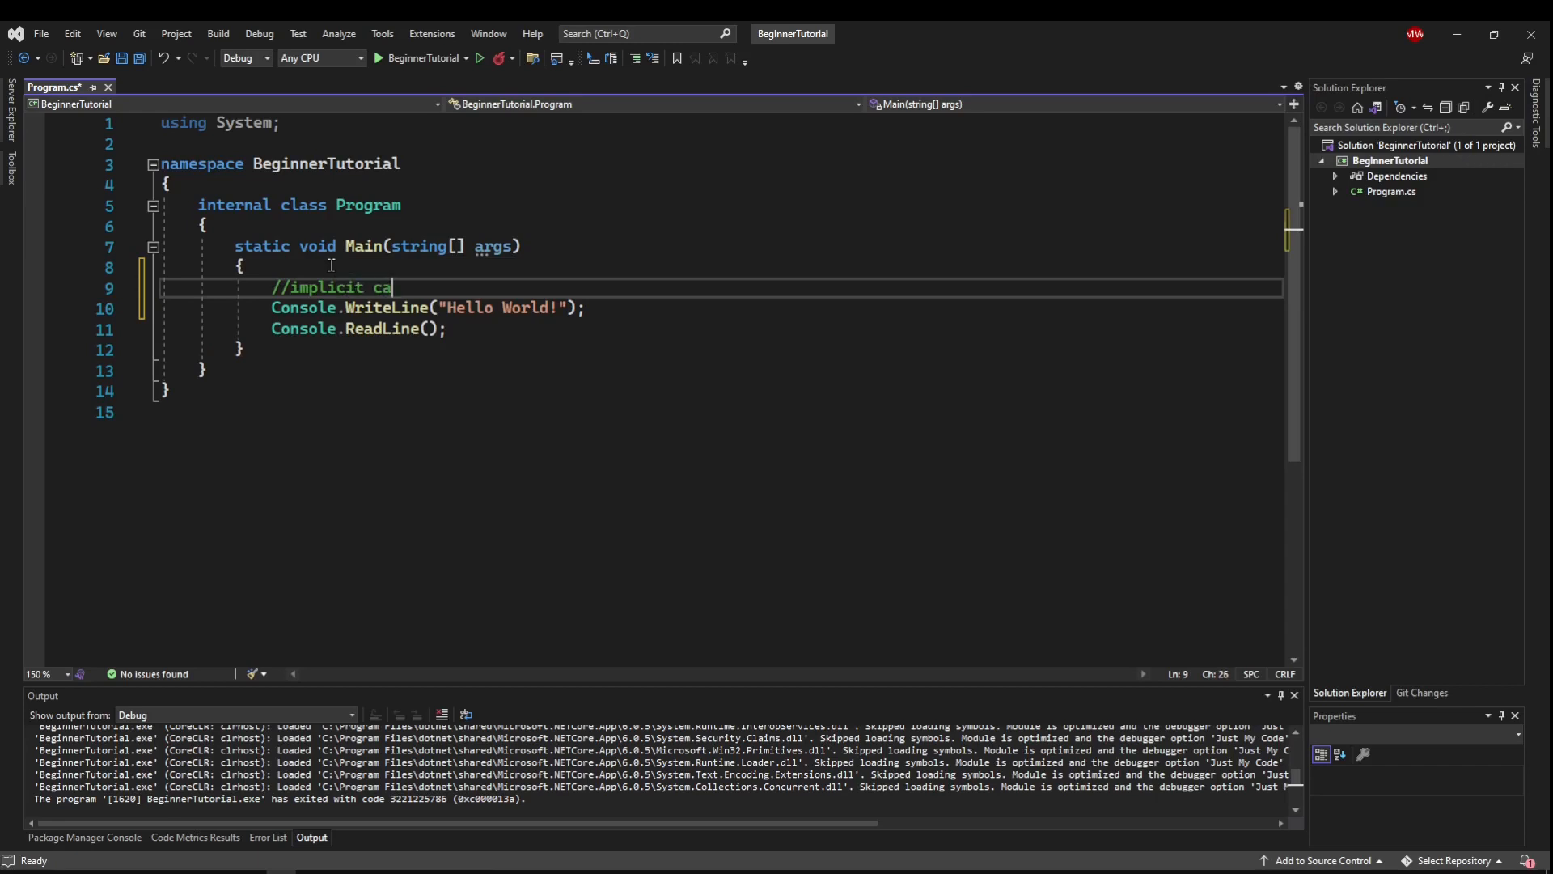
text(sting ()
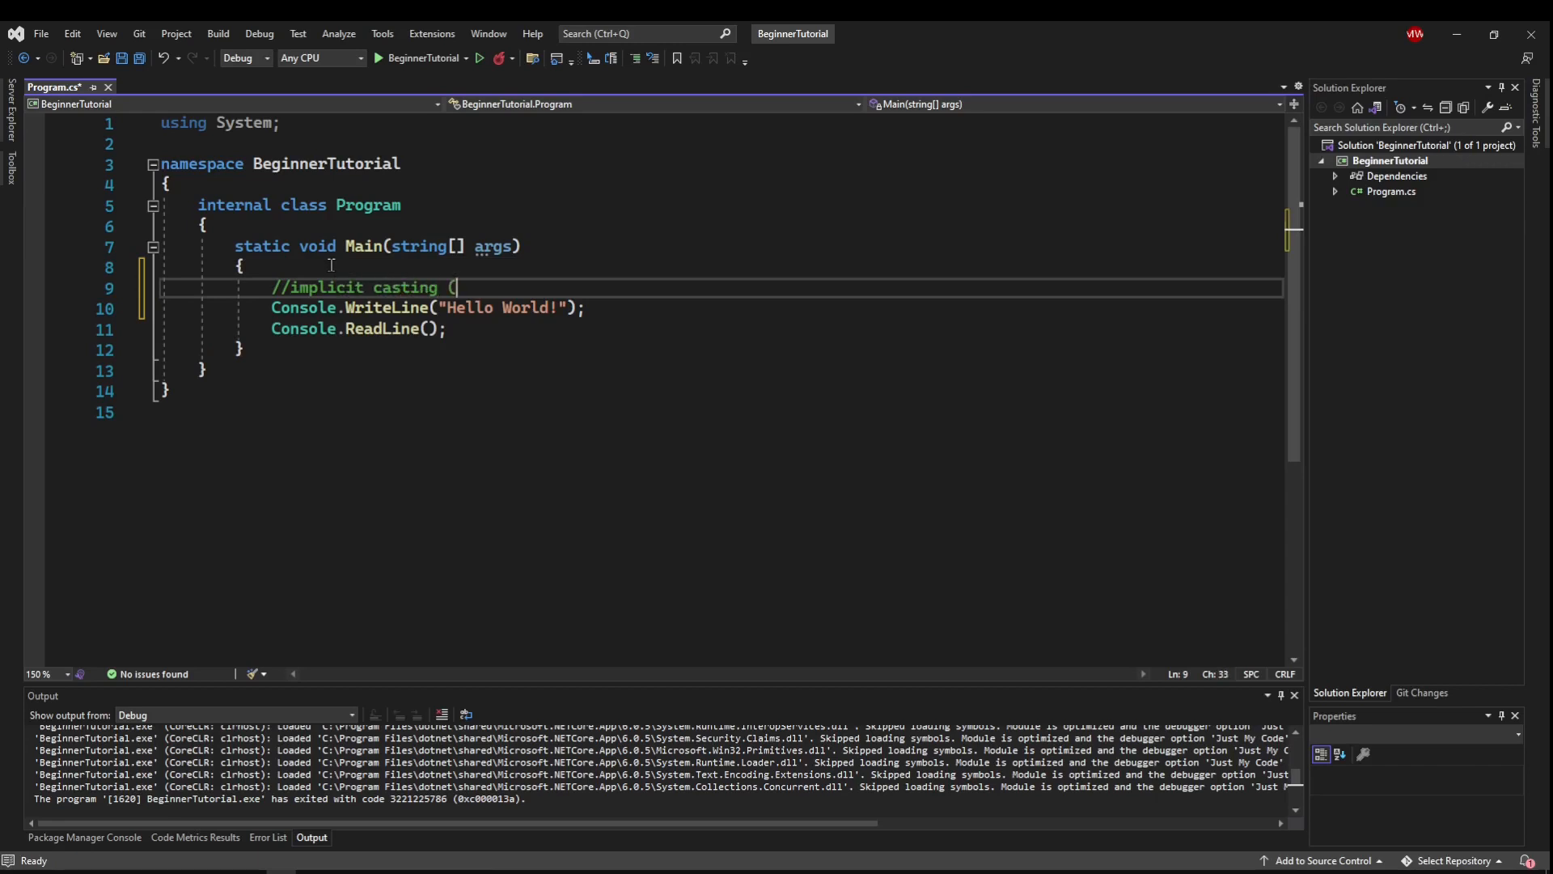
text(c# can do it for you)
text(//epl)
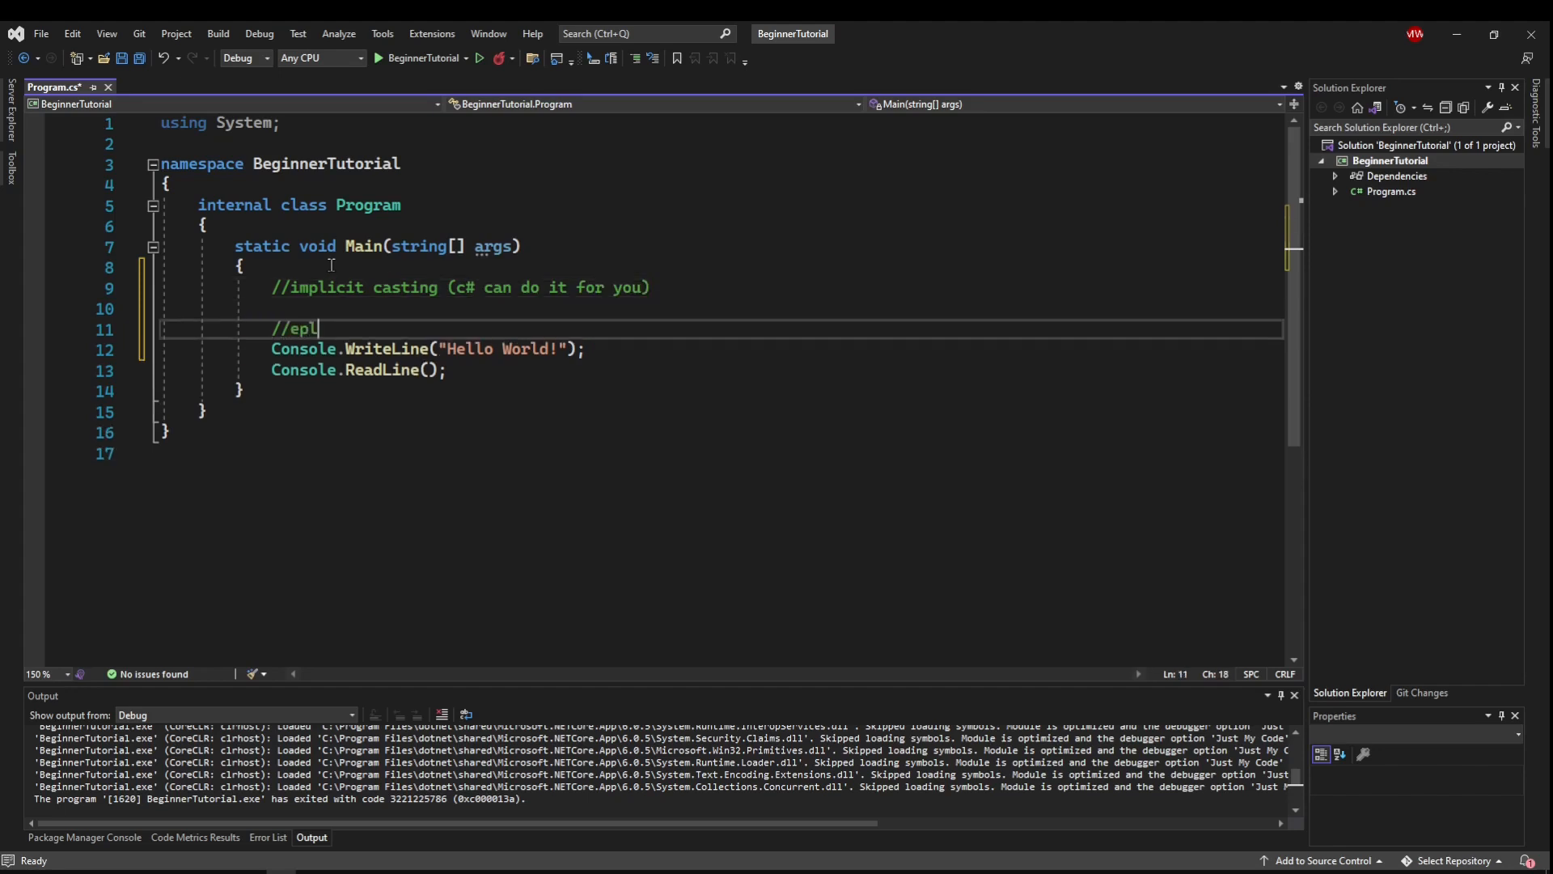
text(xplicit casting)
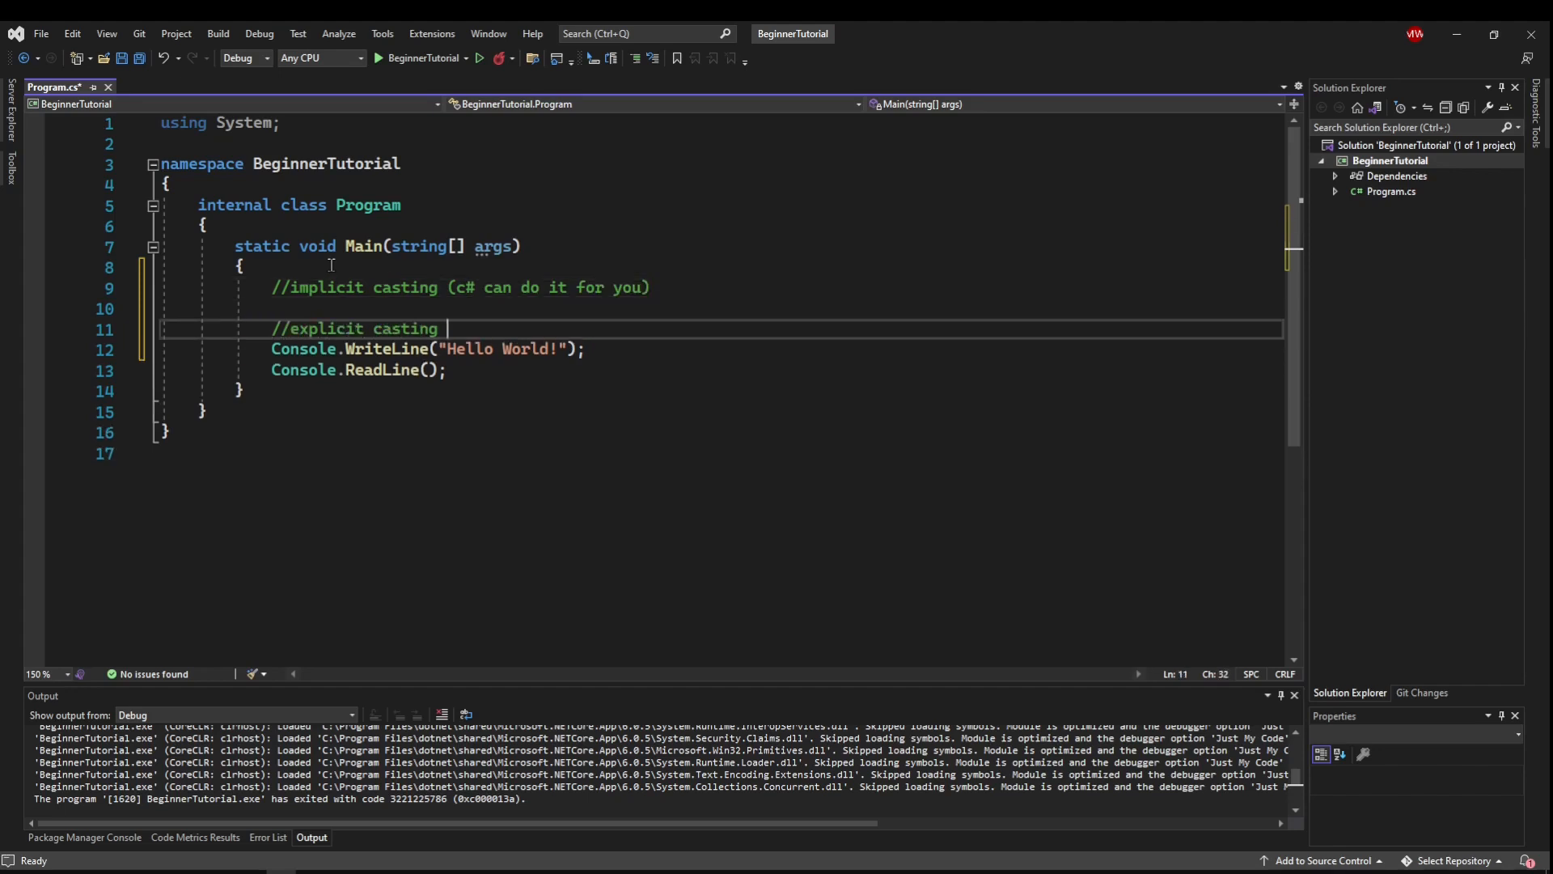
text((you have to tell it what to do)
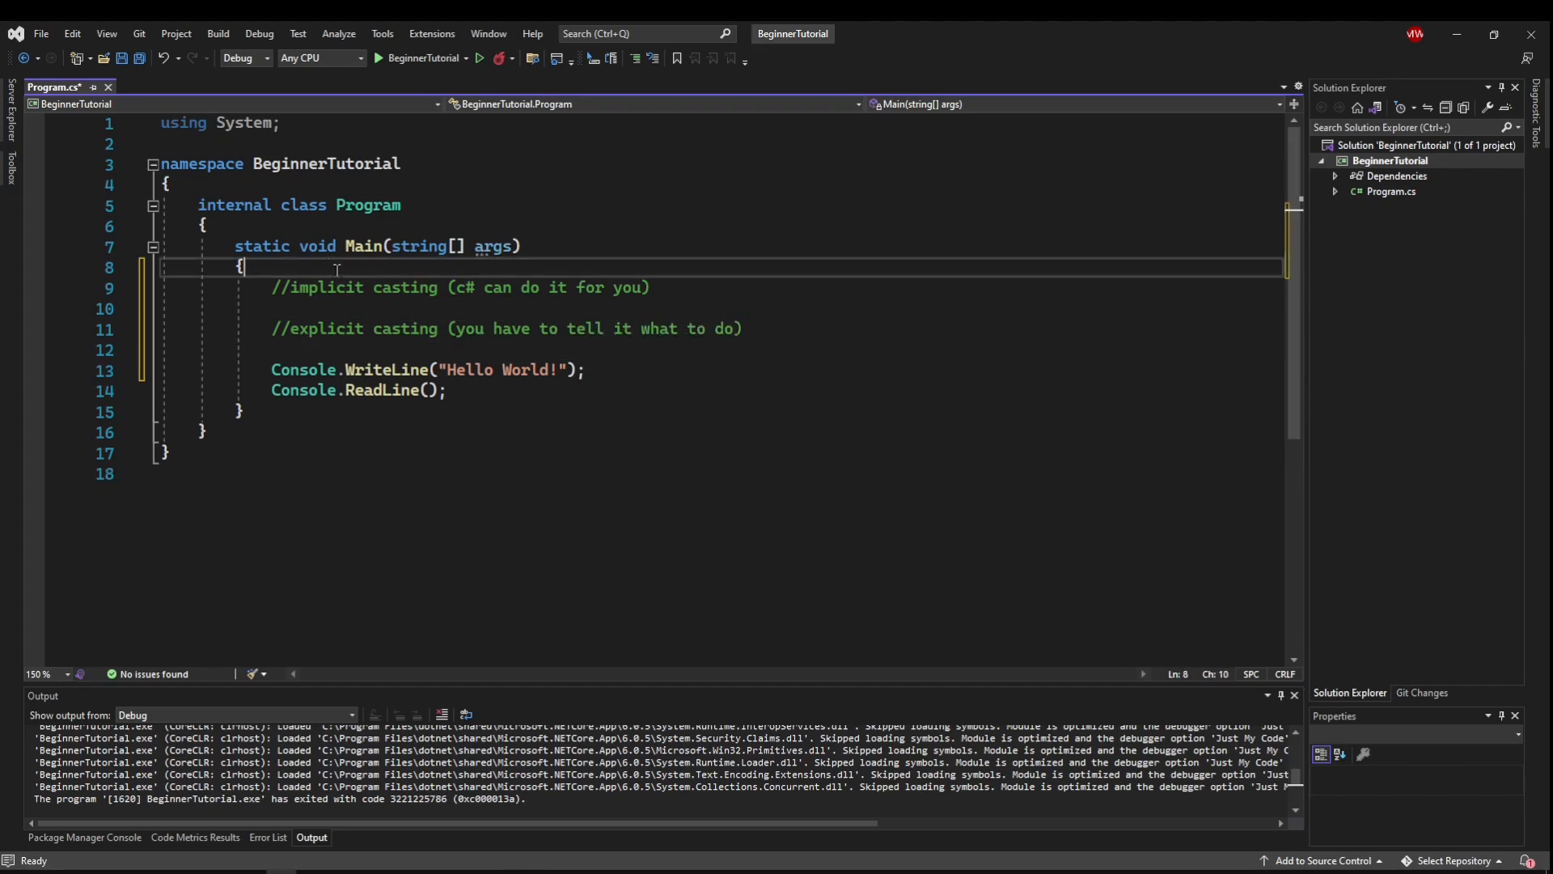
- Declare int number1 = 15; and double number2 = 8.5; at the top of Main
text(int)
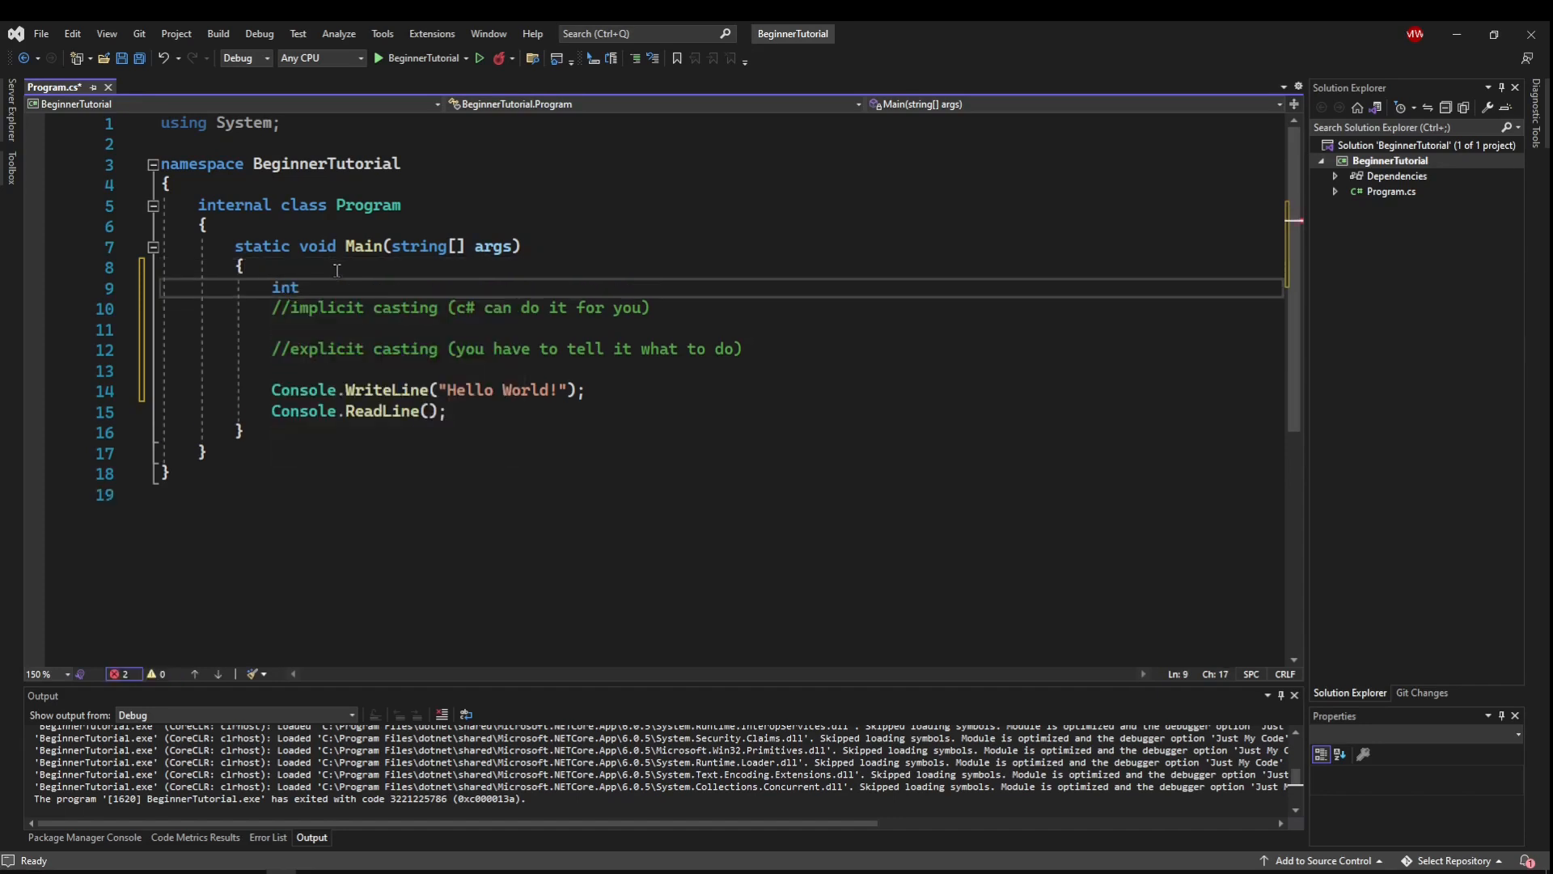
text(number1)
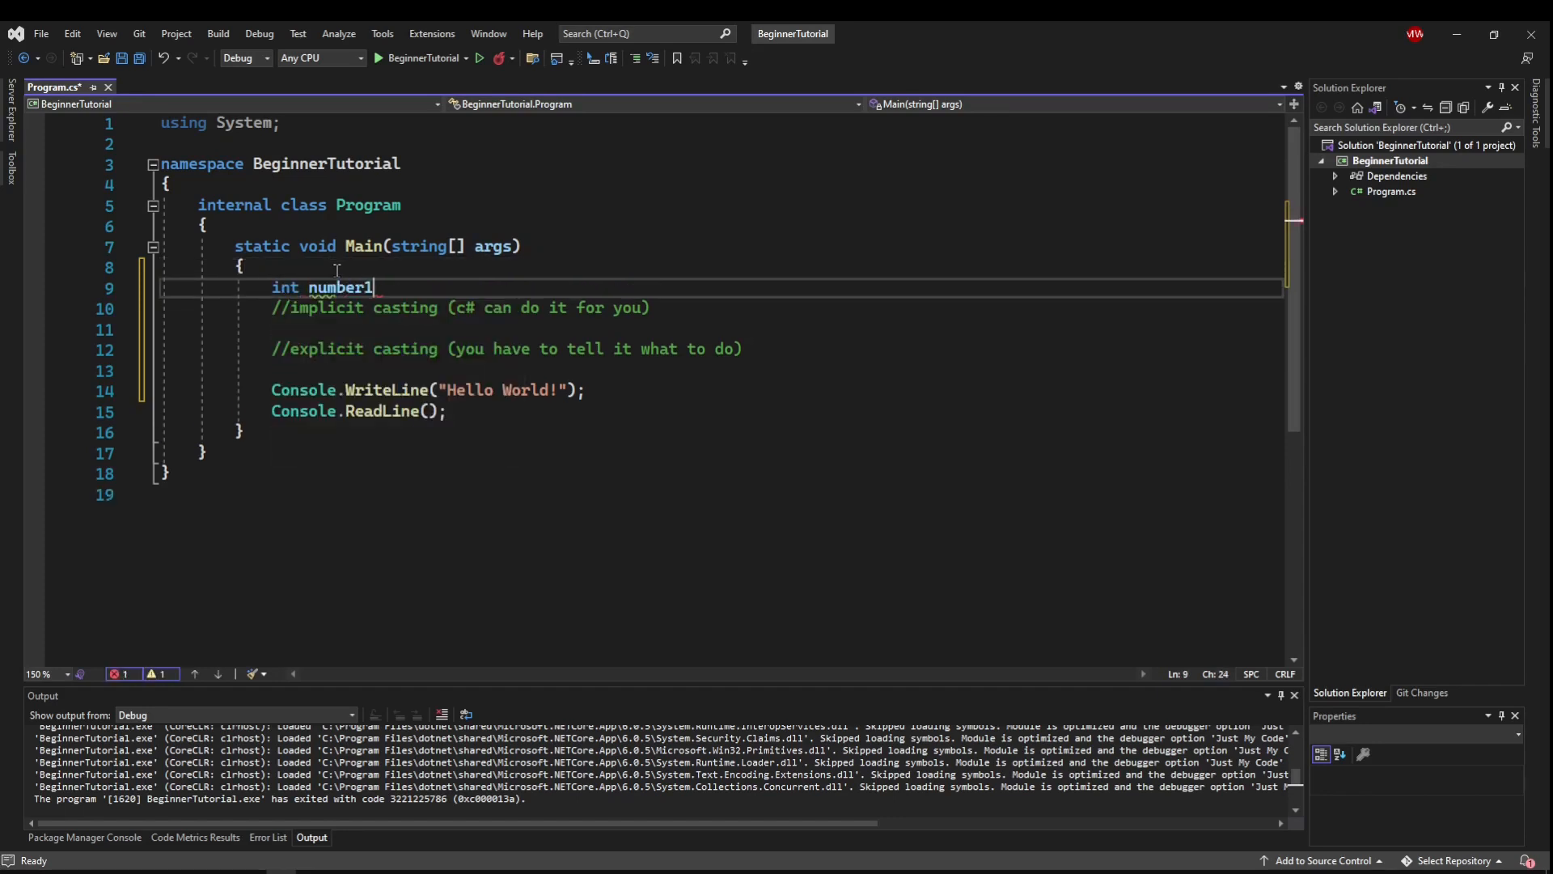
text(= 15;)
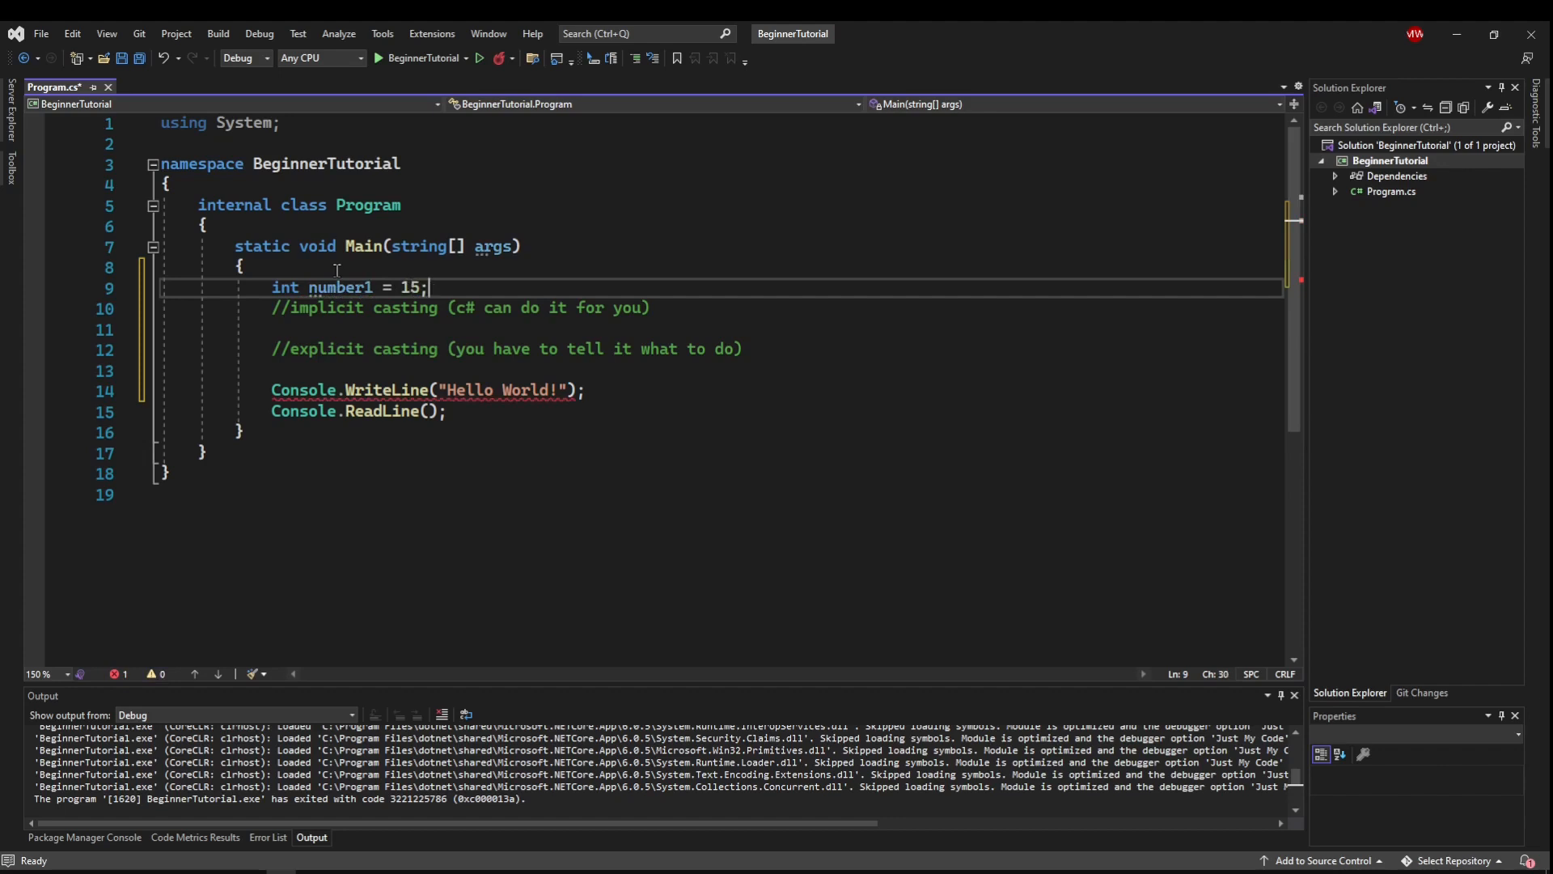
text(double number2 =)
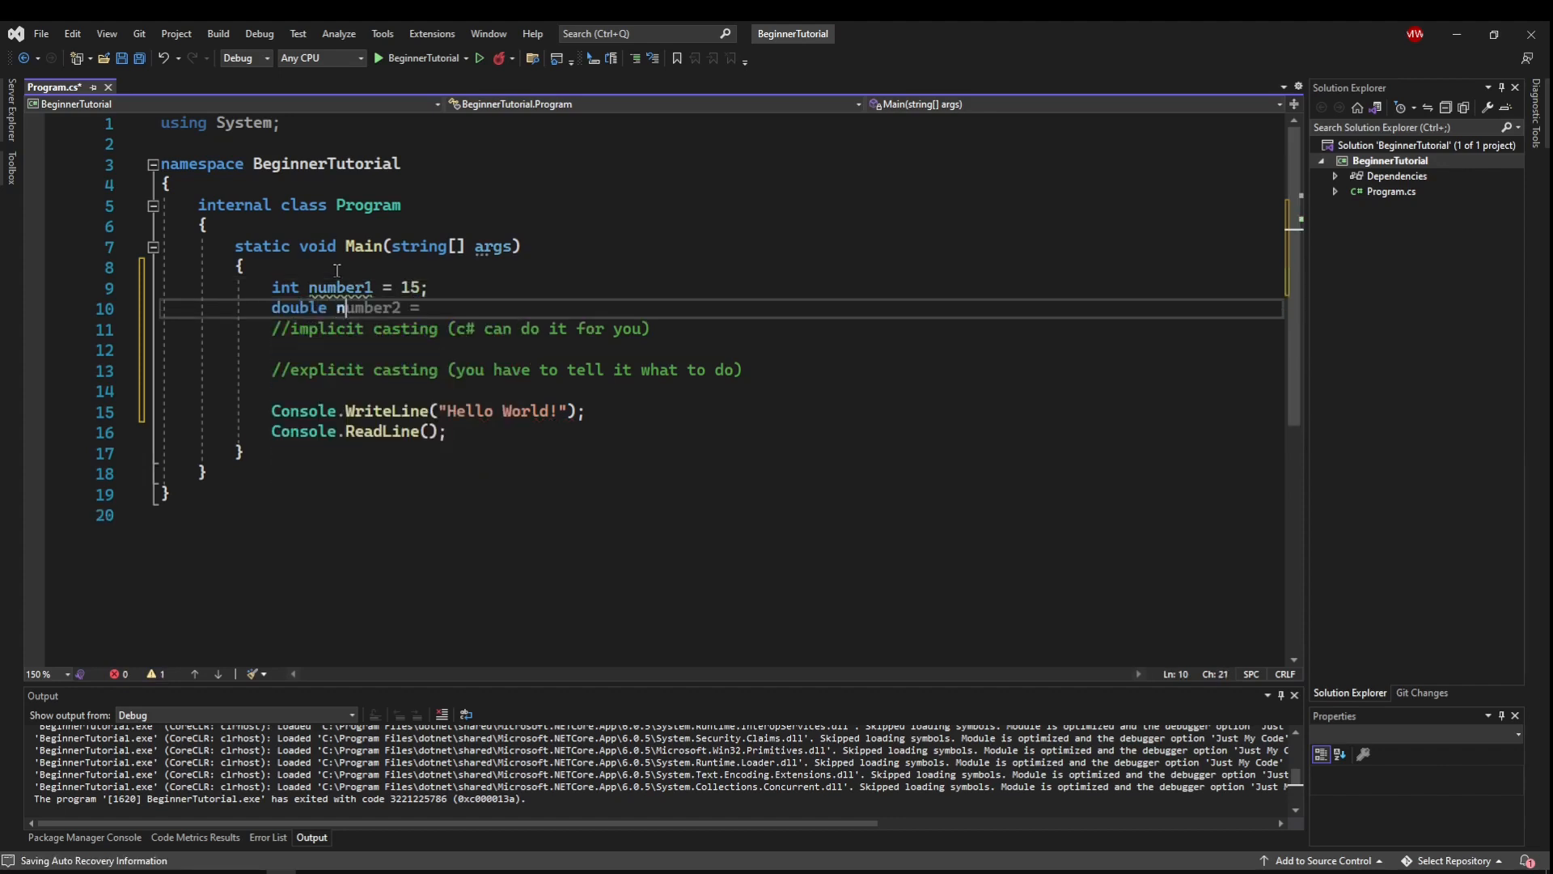
text(8)
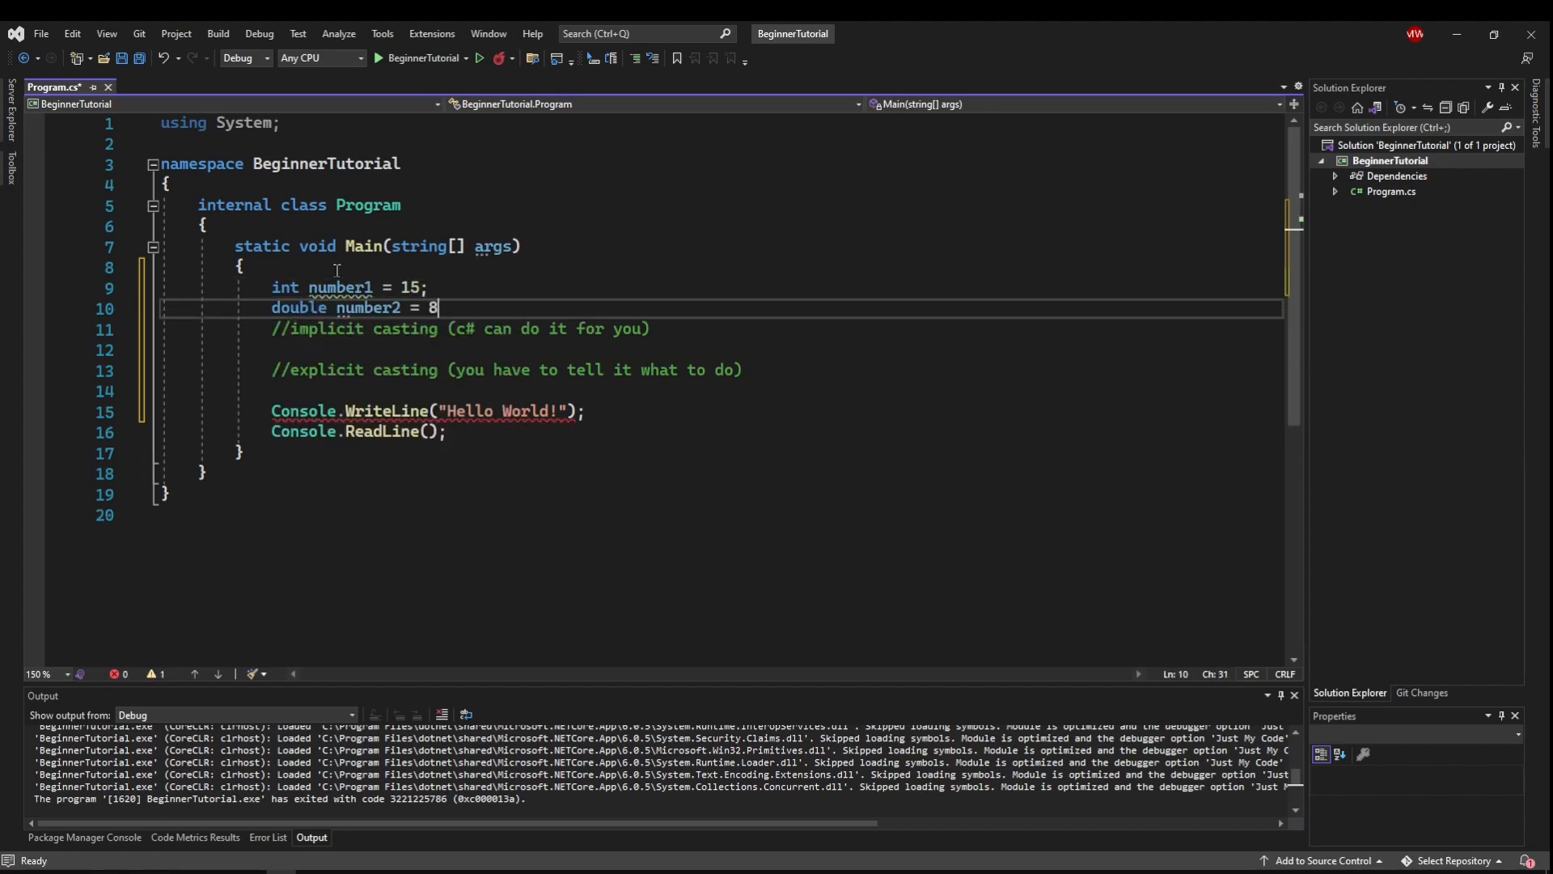
text(.5;)
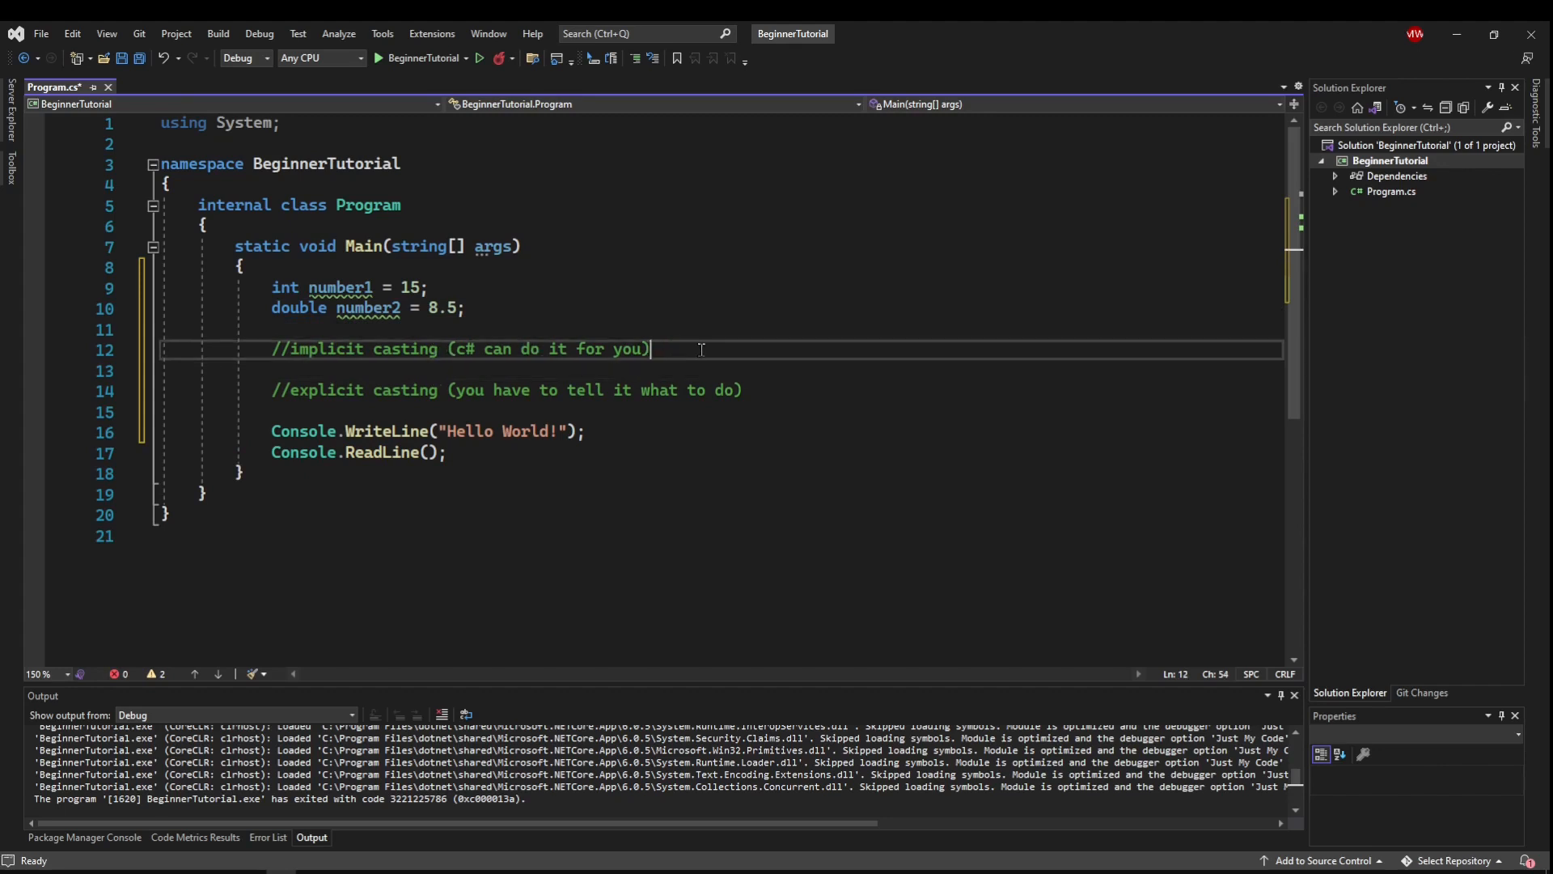
- Add '//the types have to be compatible for c# to take action' and double number3 = number1;
text(/)
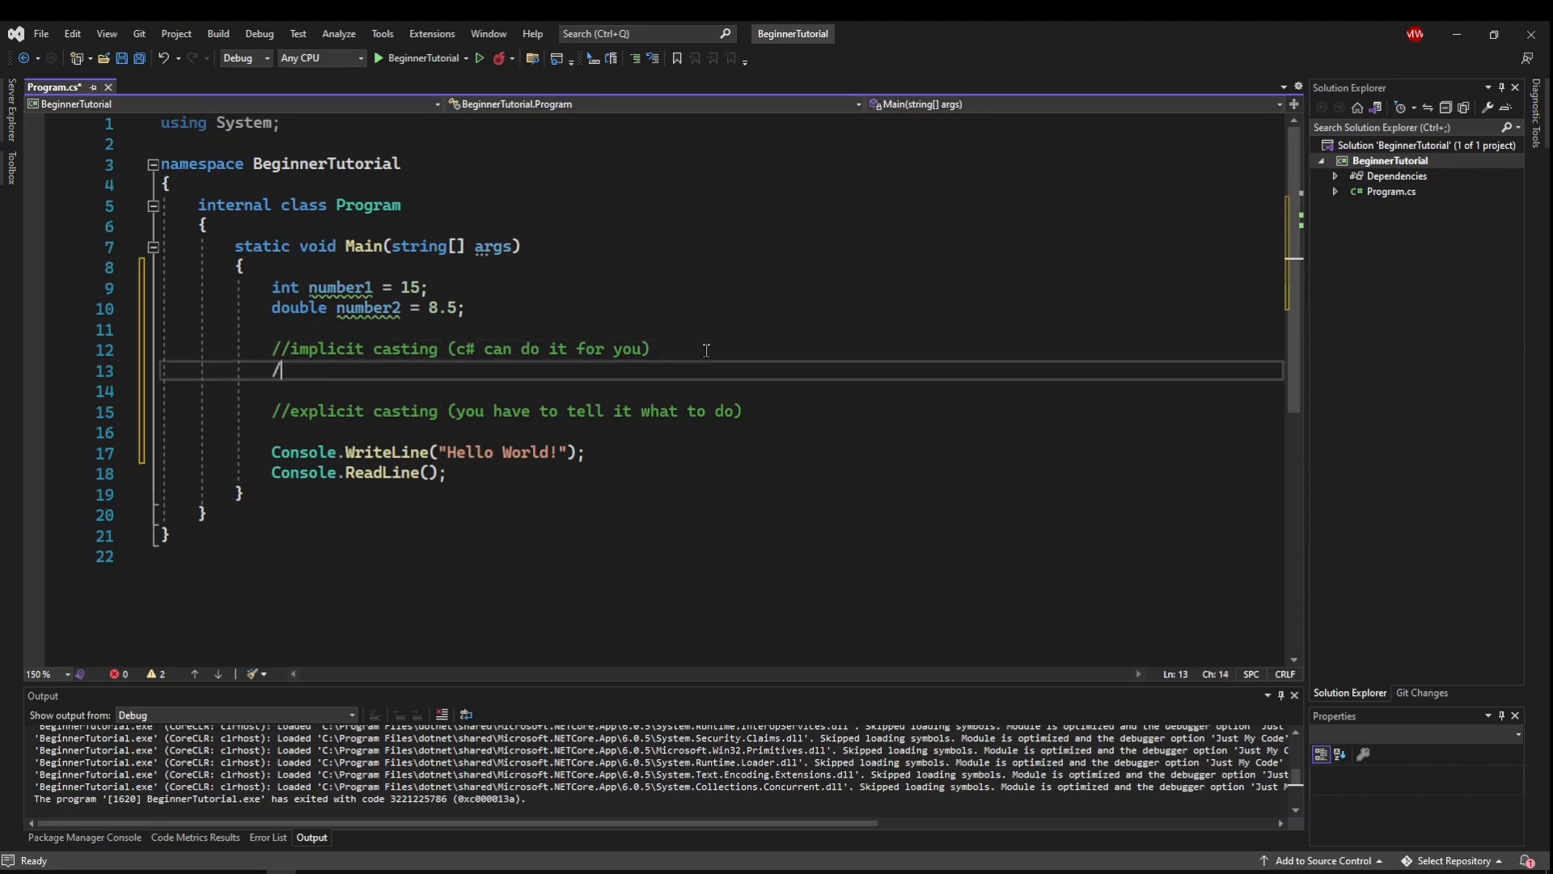
text(/the types have to be)
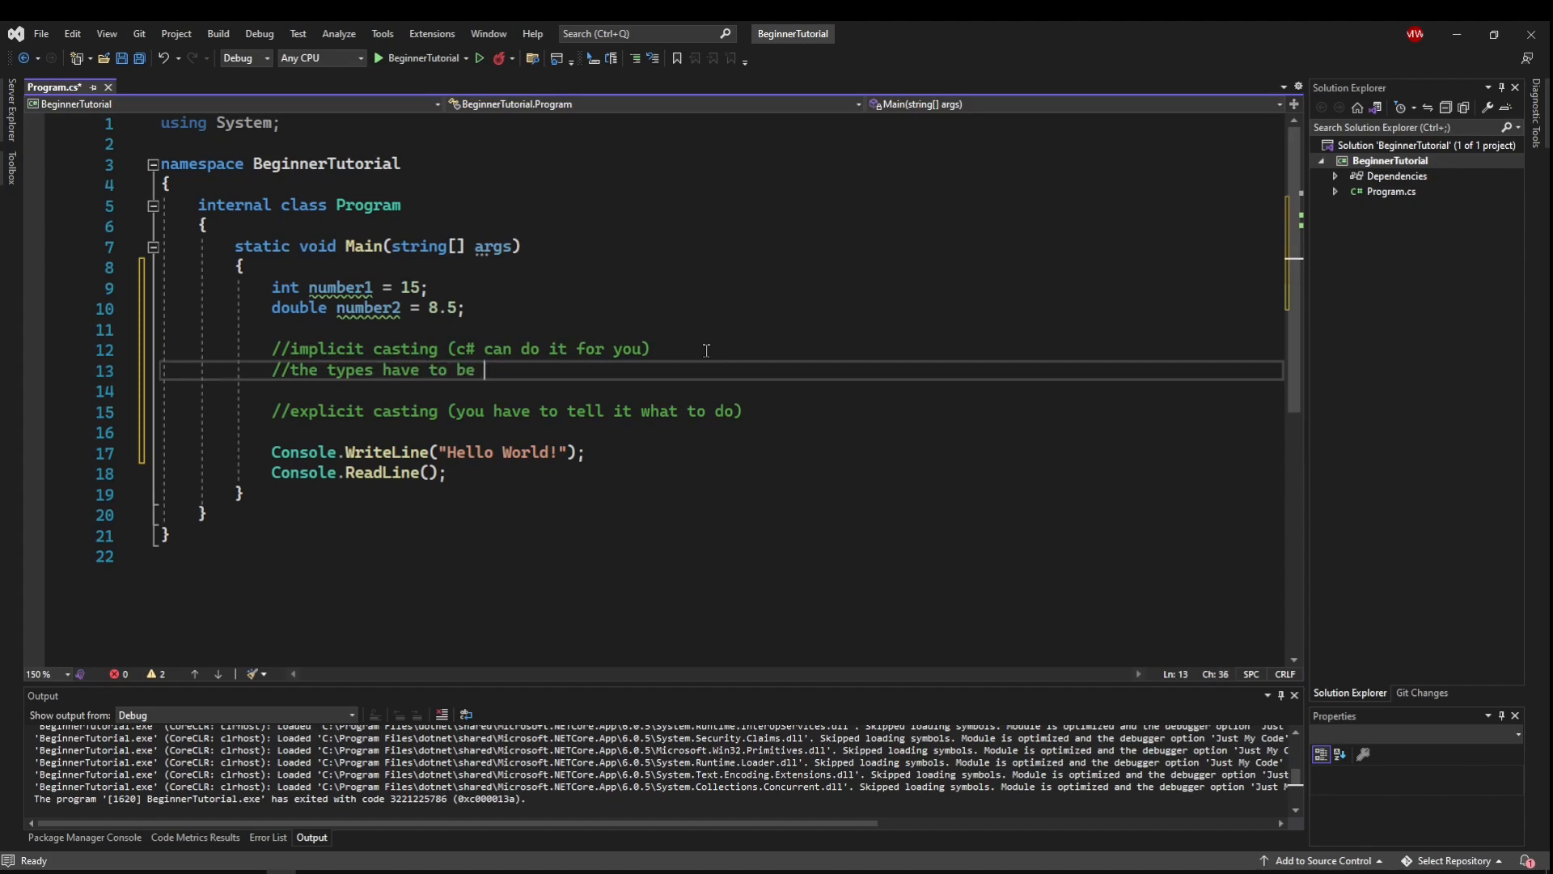
text(compatible for c)
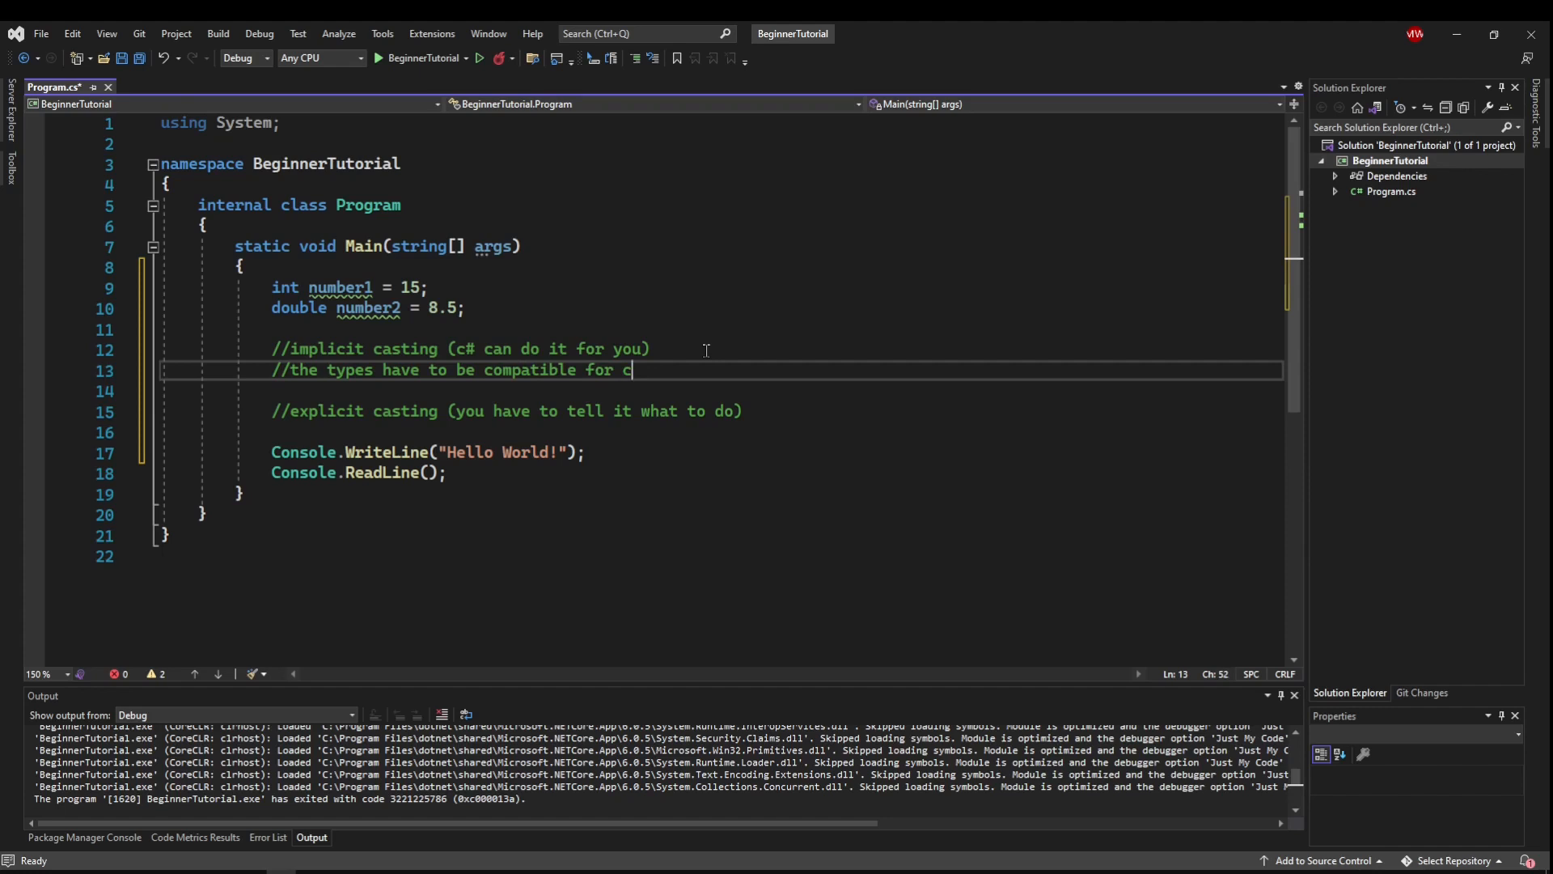
text(# to take ac)
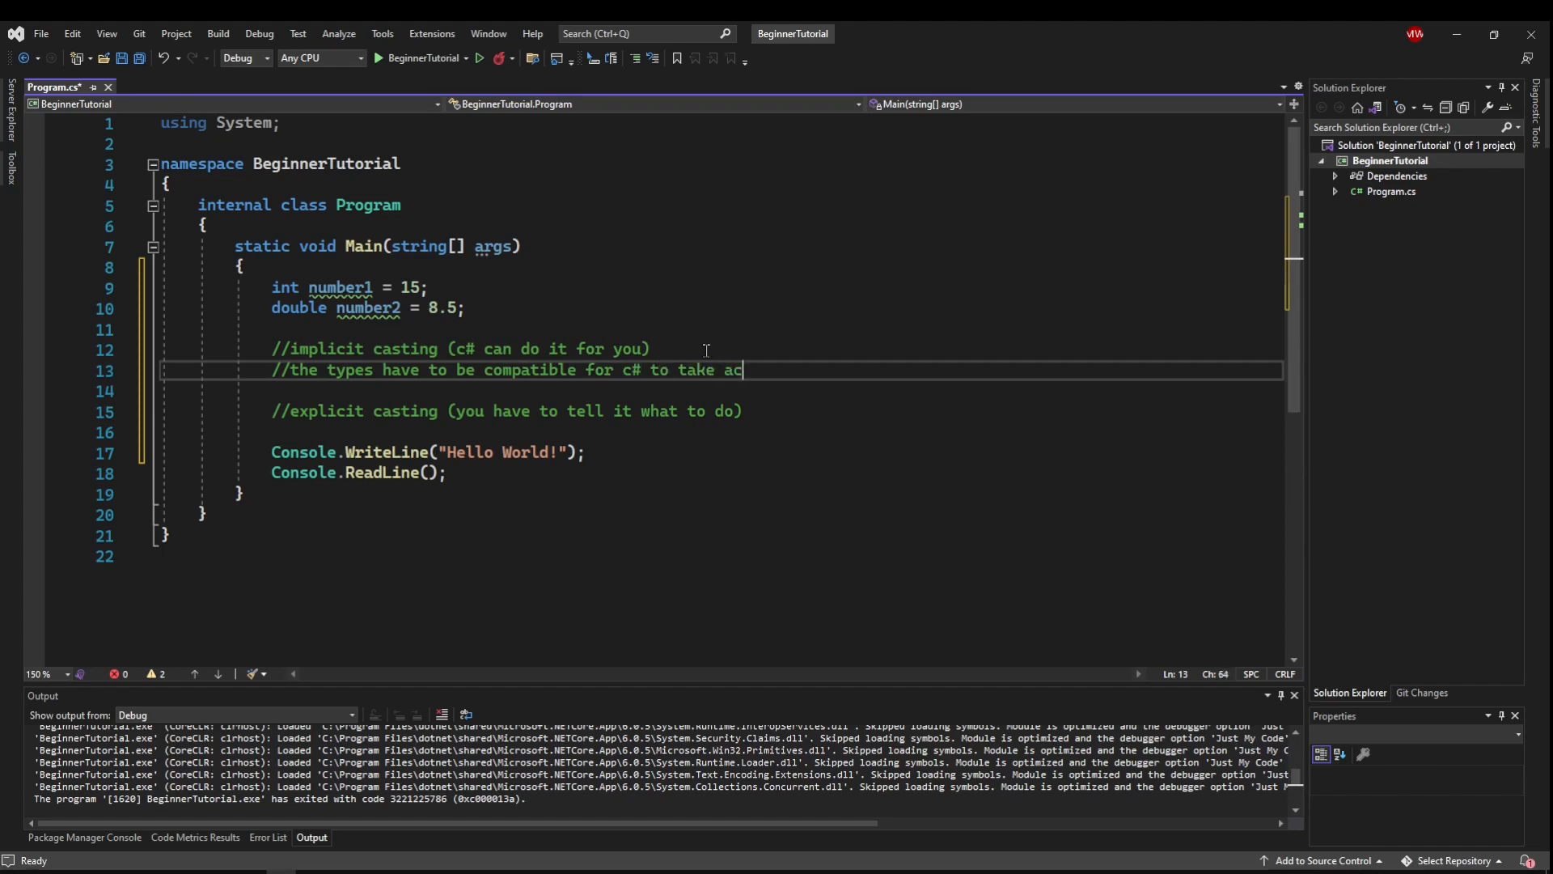
key(enter)
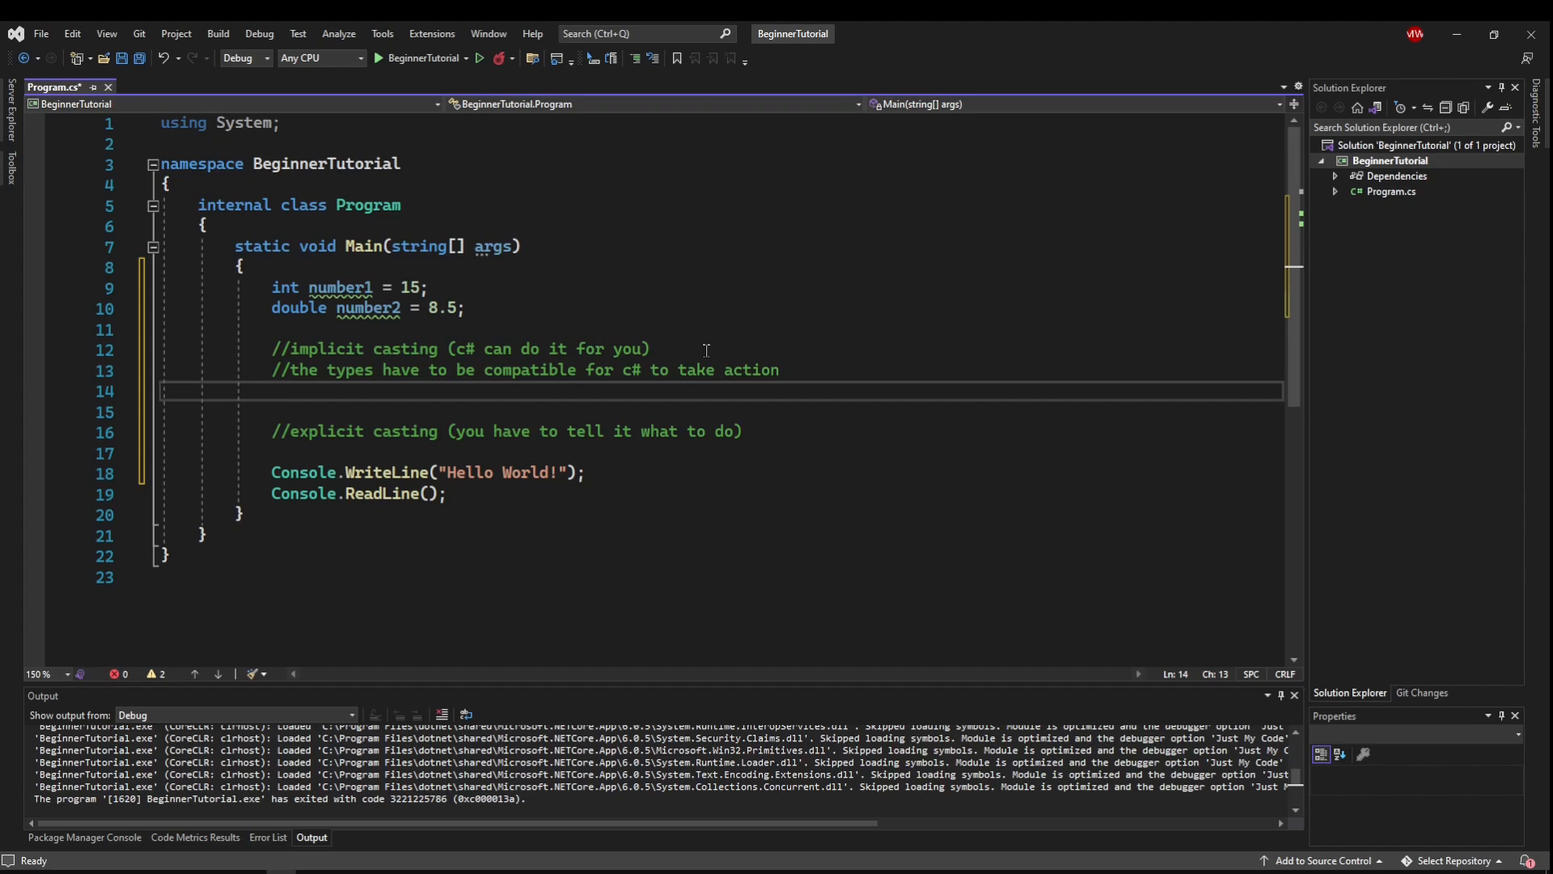
click(275, 389)
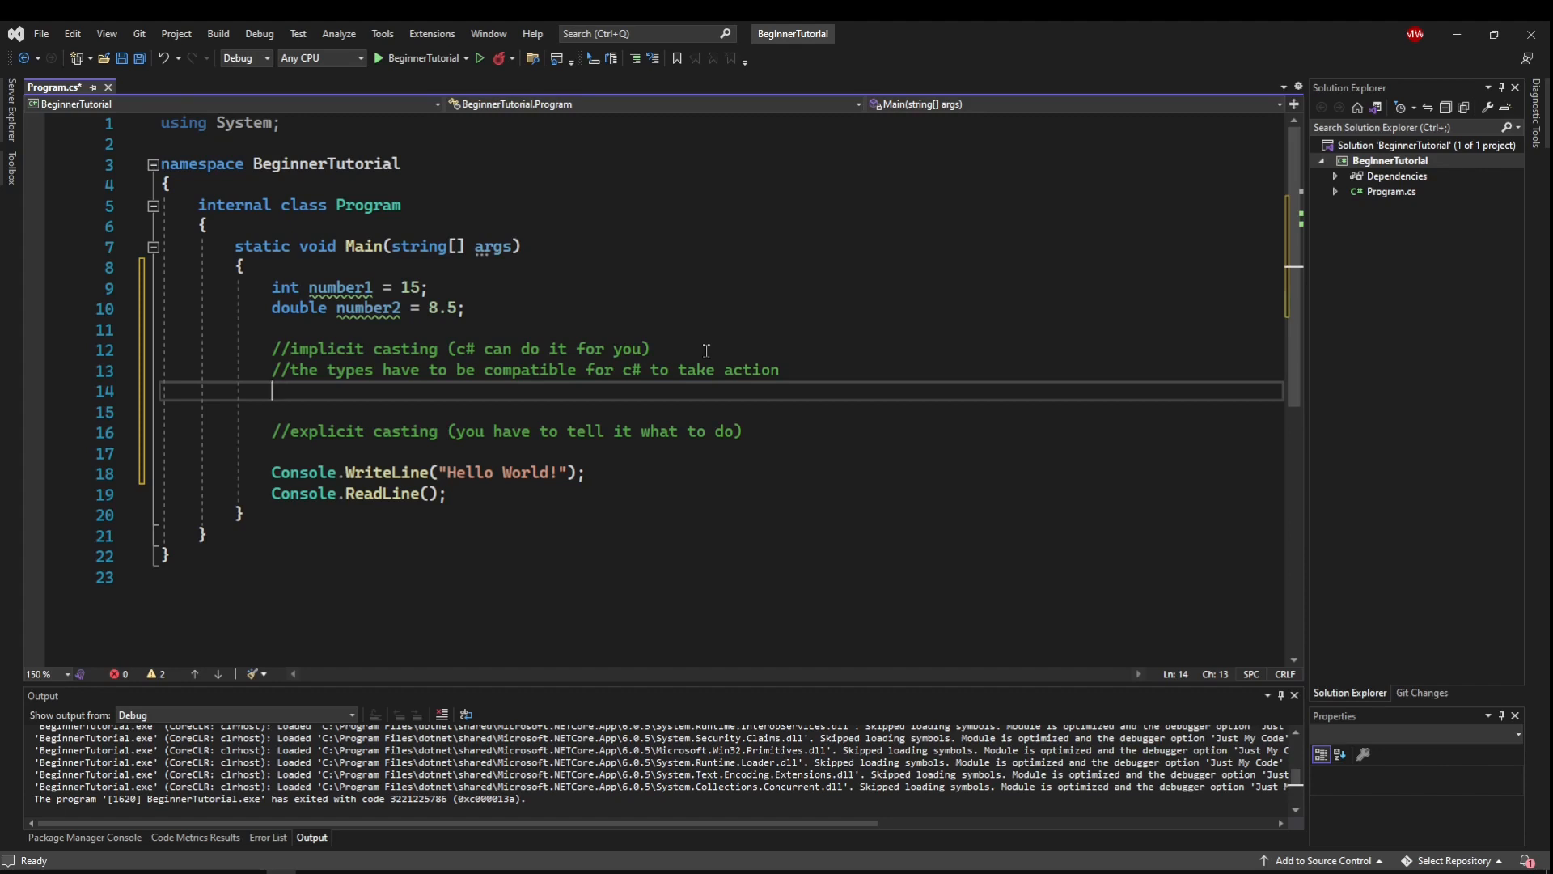
text(double number3 = number1;)
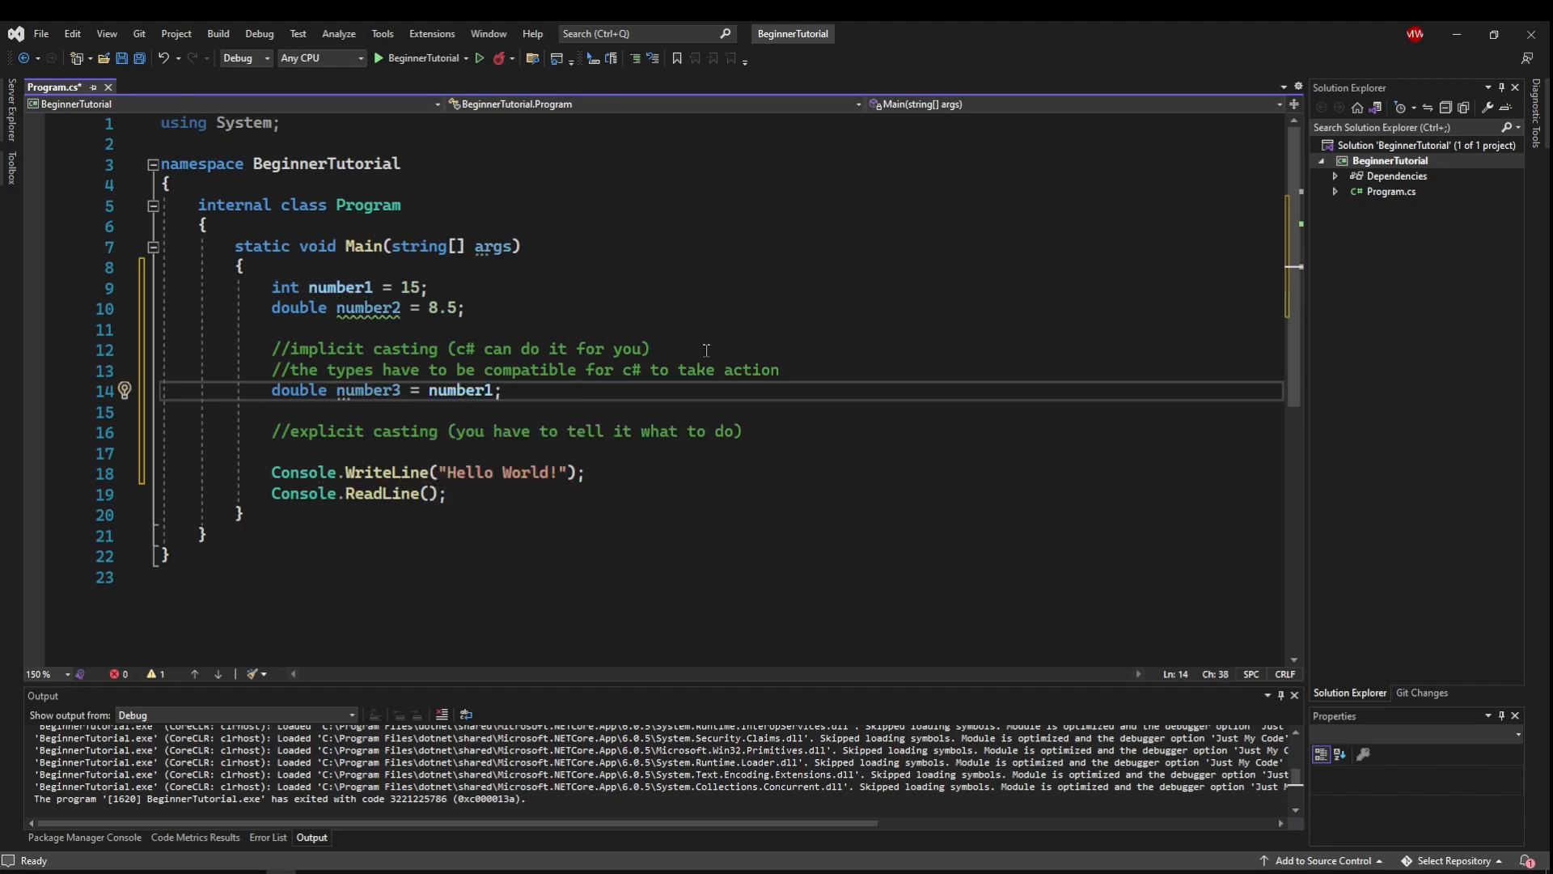
mouse_move(466, 375)
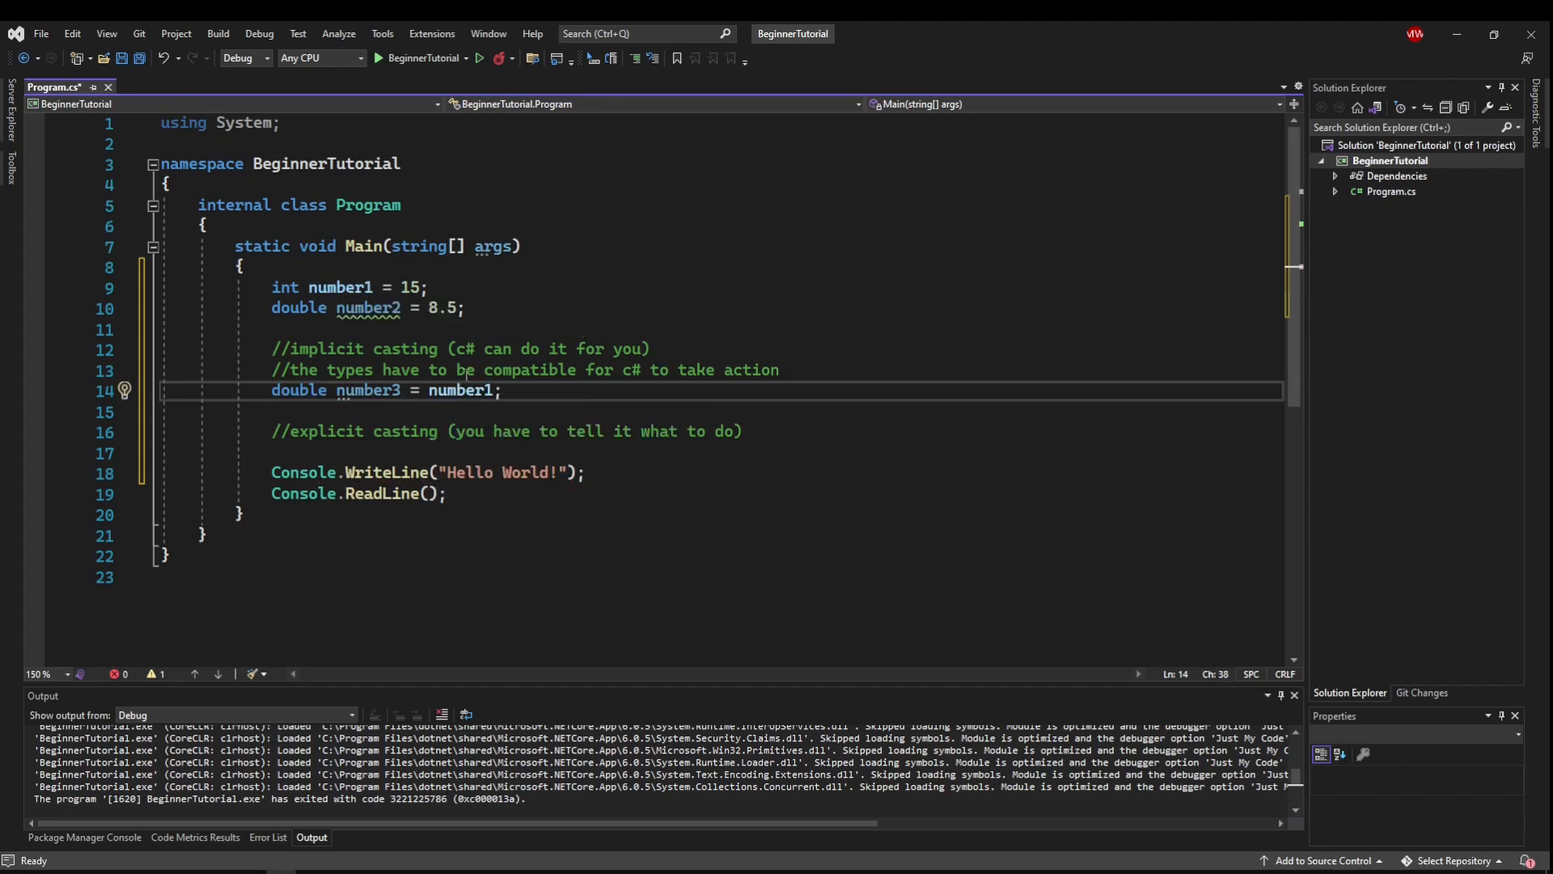
mouse_move(369, 389)
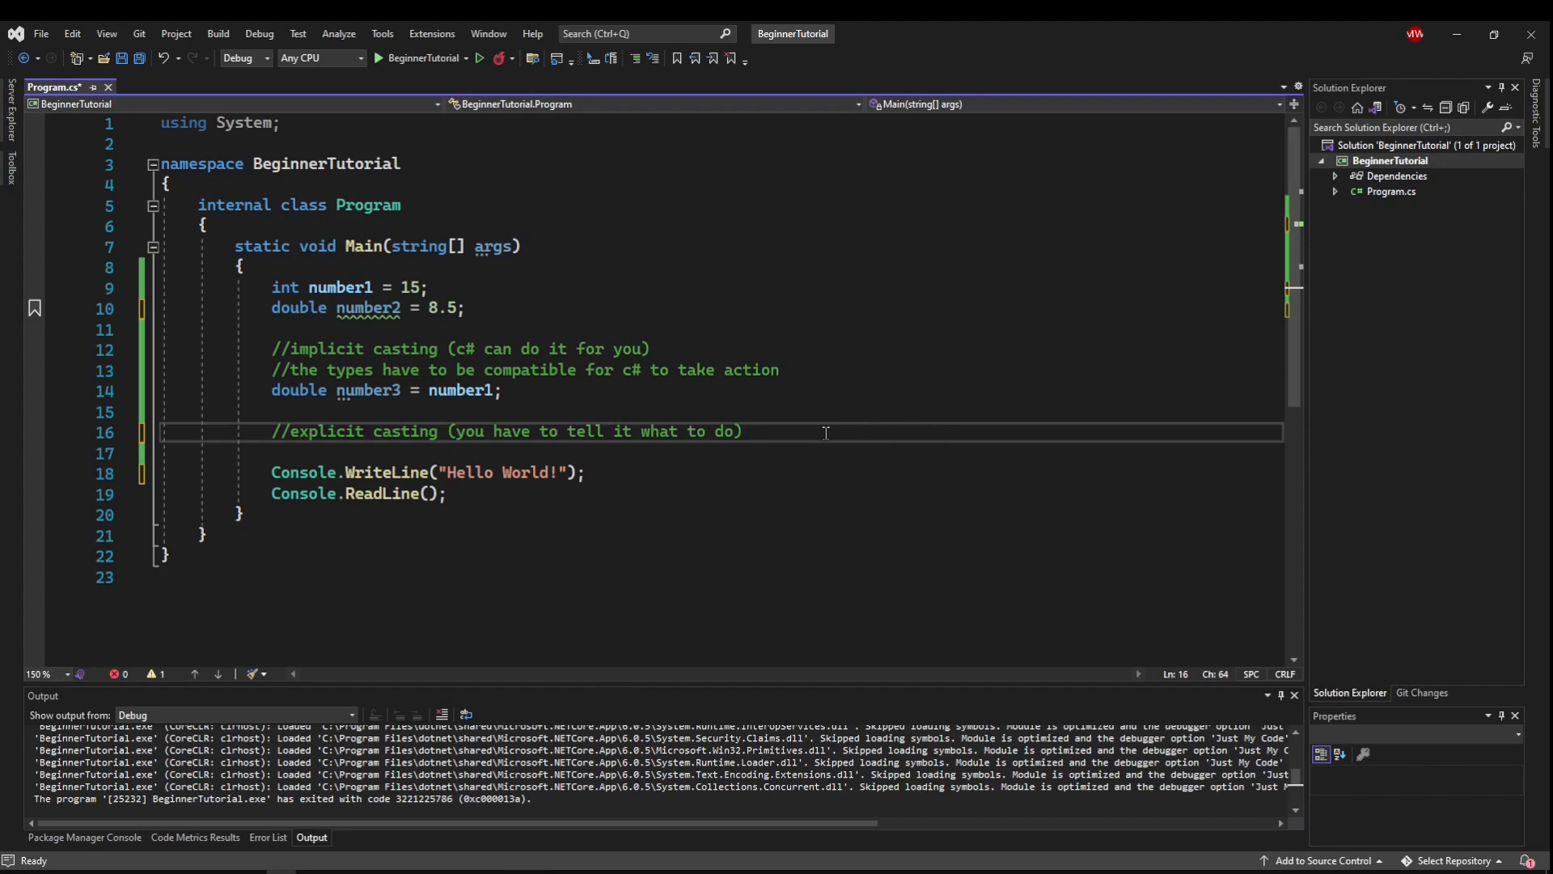
- Write int number4 = number2; under the explicit casting comment, producing error CS0266
text(int number5)
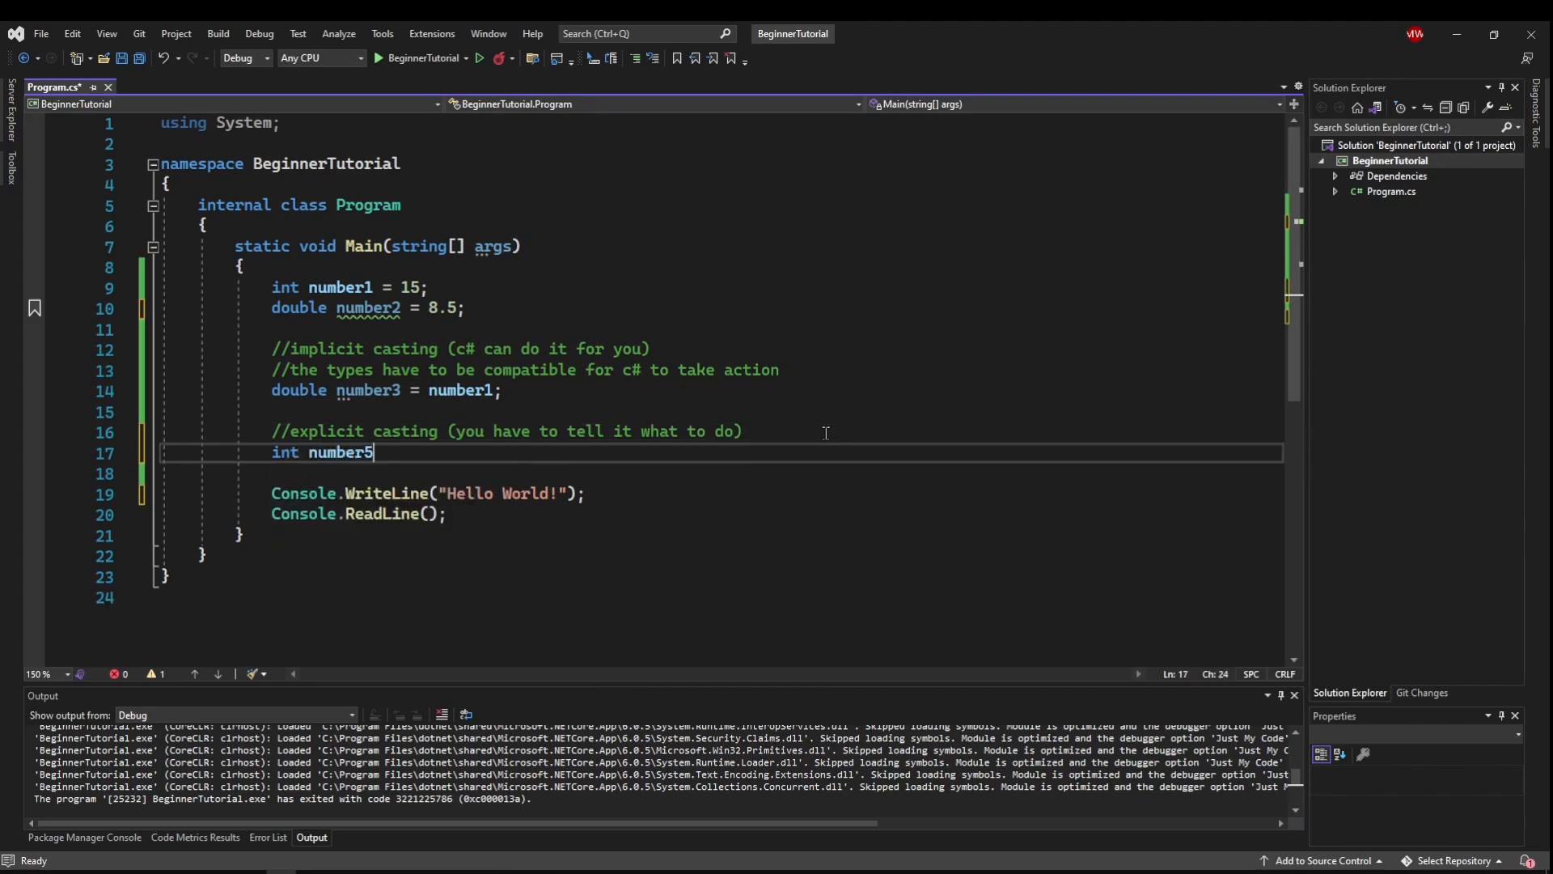
text(4 = number2)
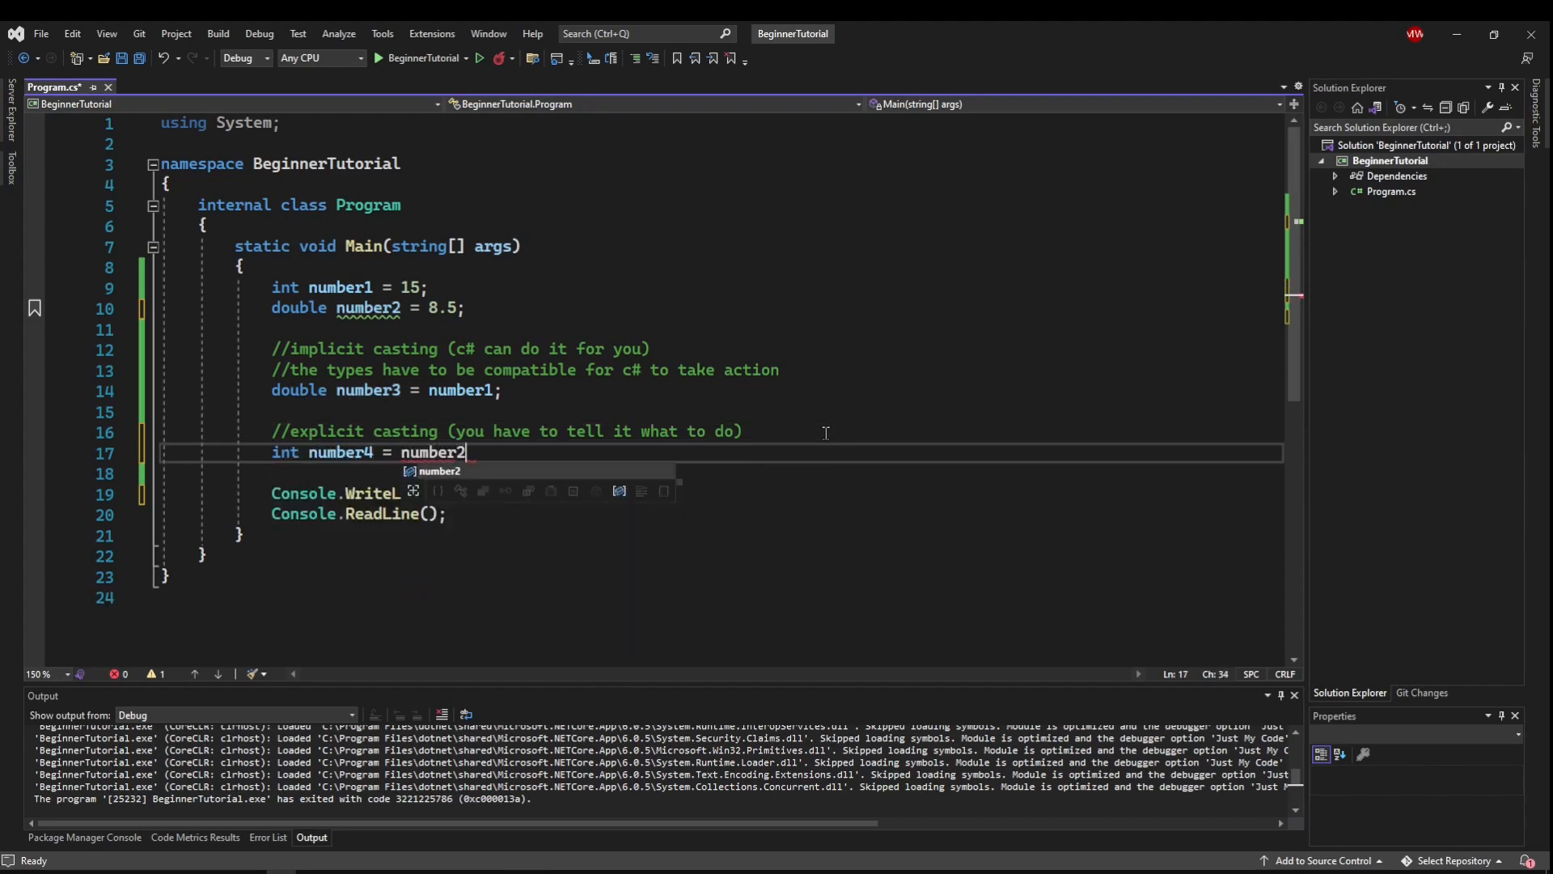
text(;)
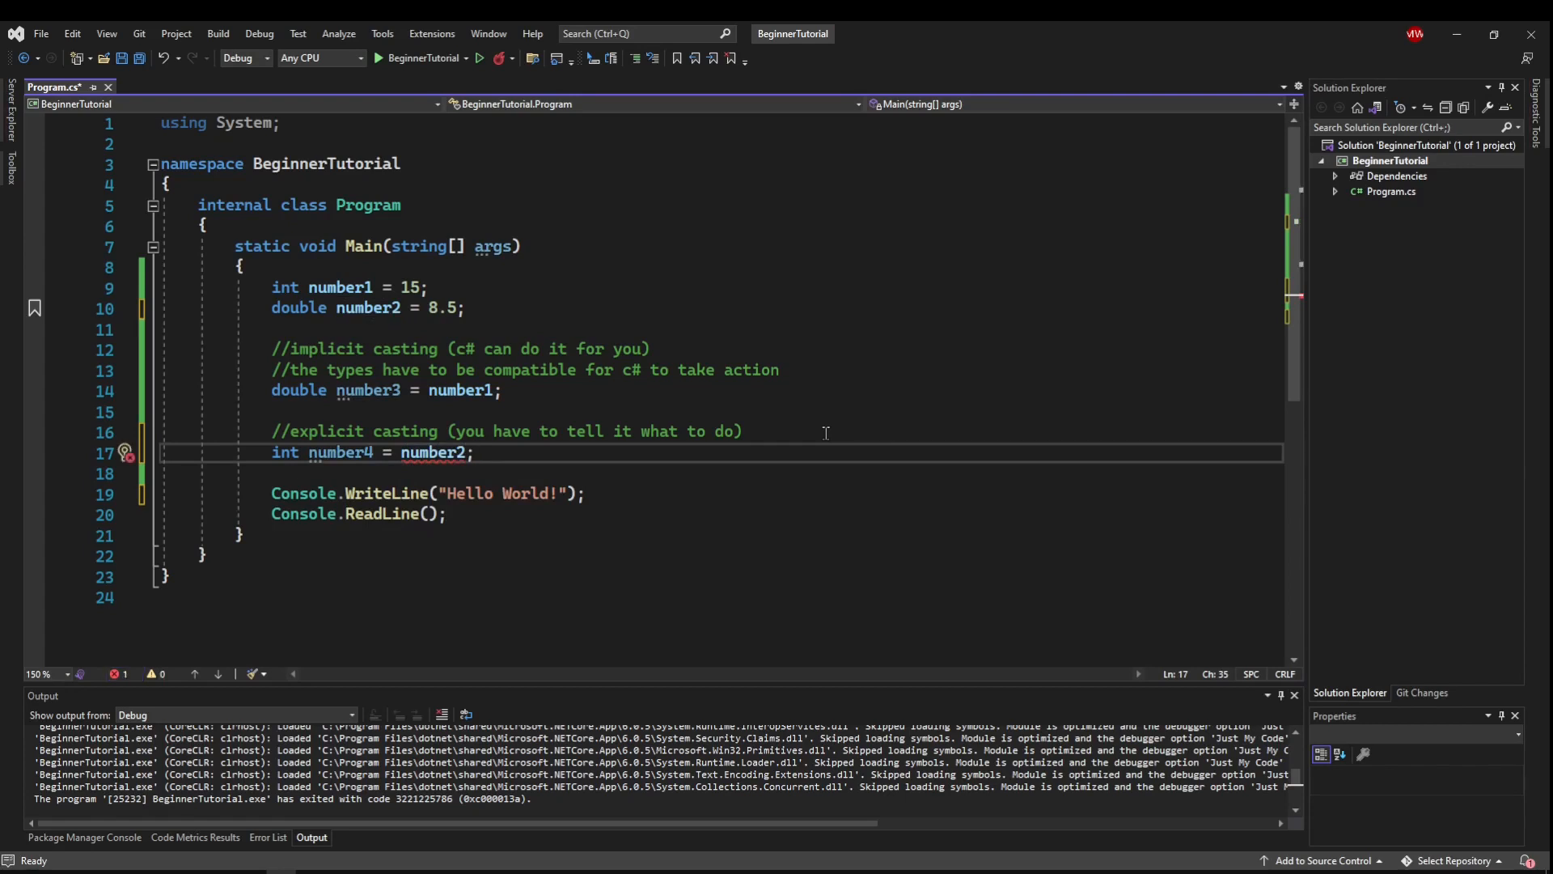
mouse_move(433, 453)
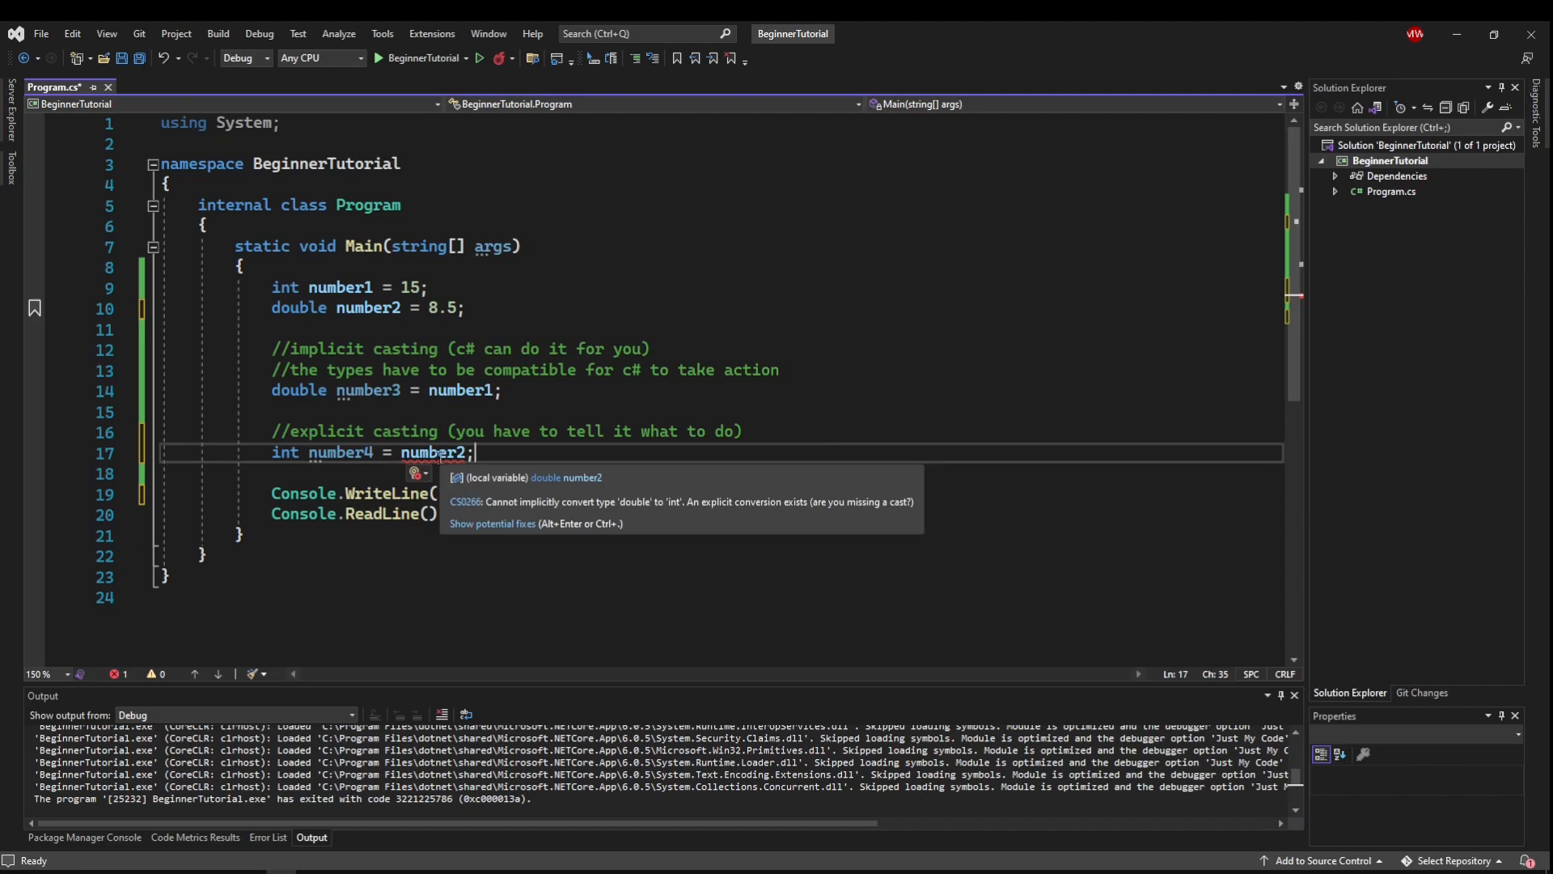
mouse_move(339, 453)
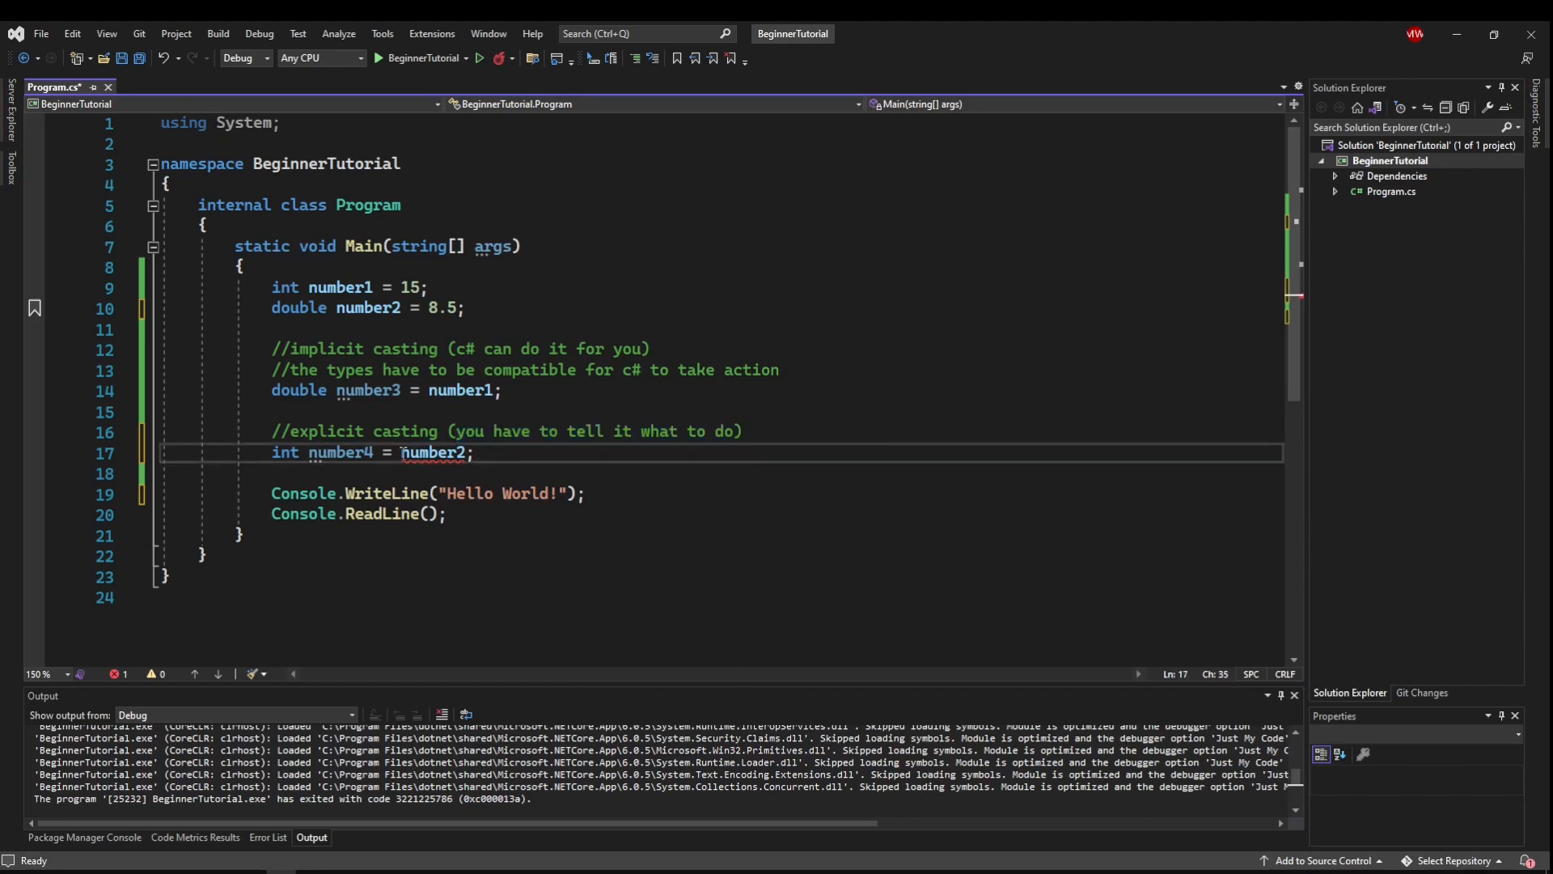
- Cast number2 explicitly on line 17 so it reads int number4 = (int)number2
double_click(433, 451)
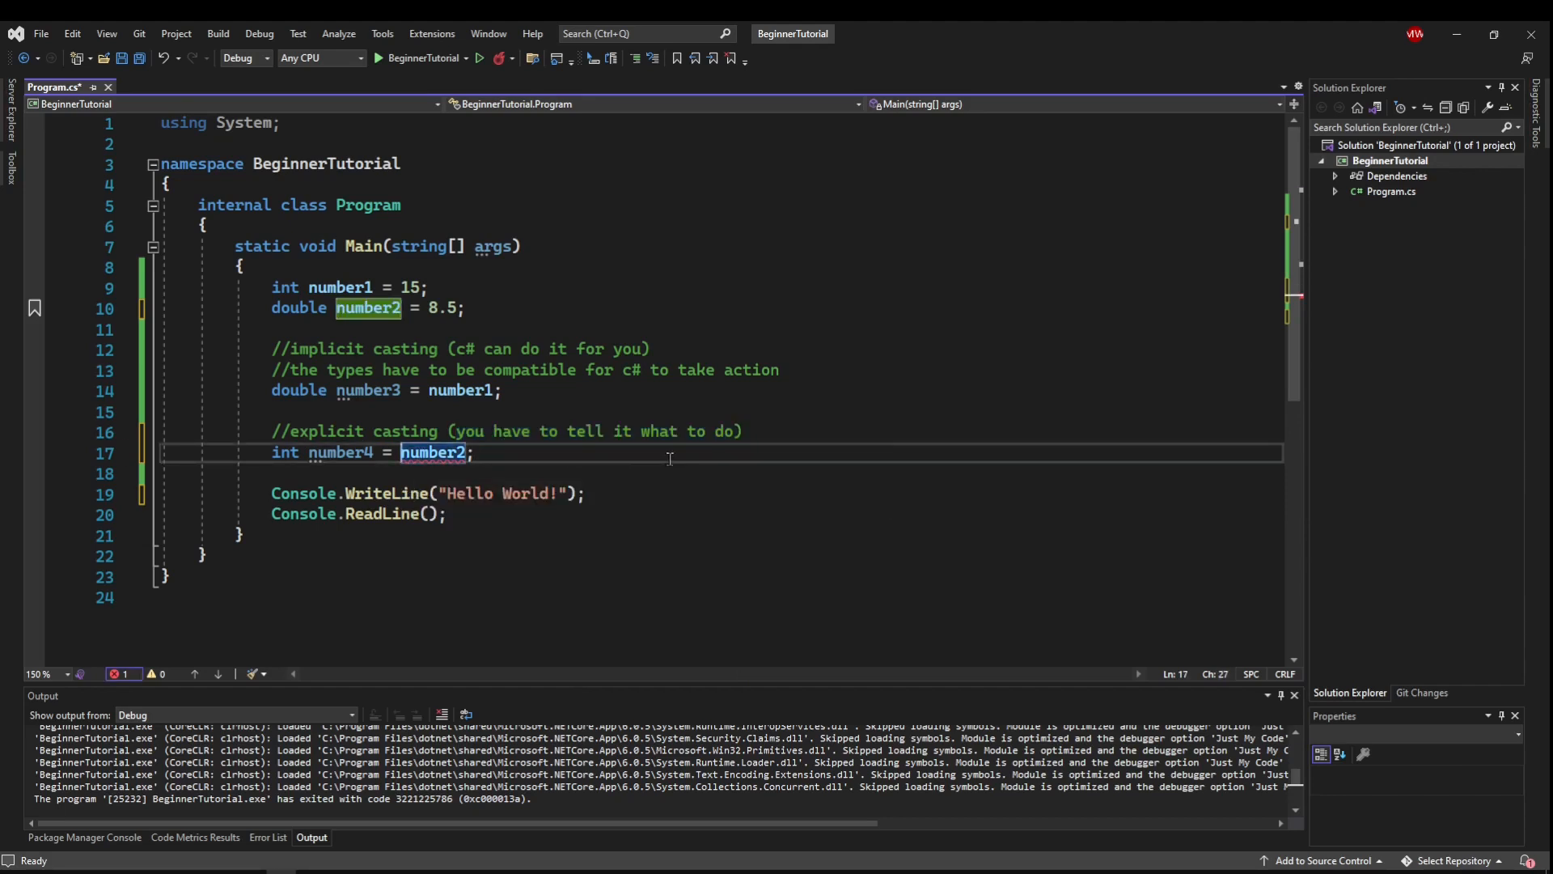
text(()
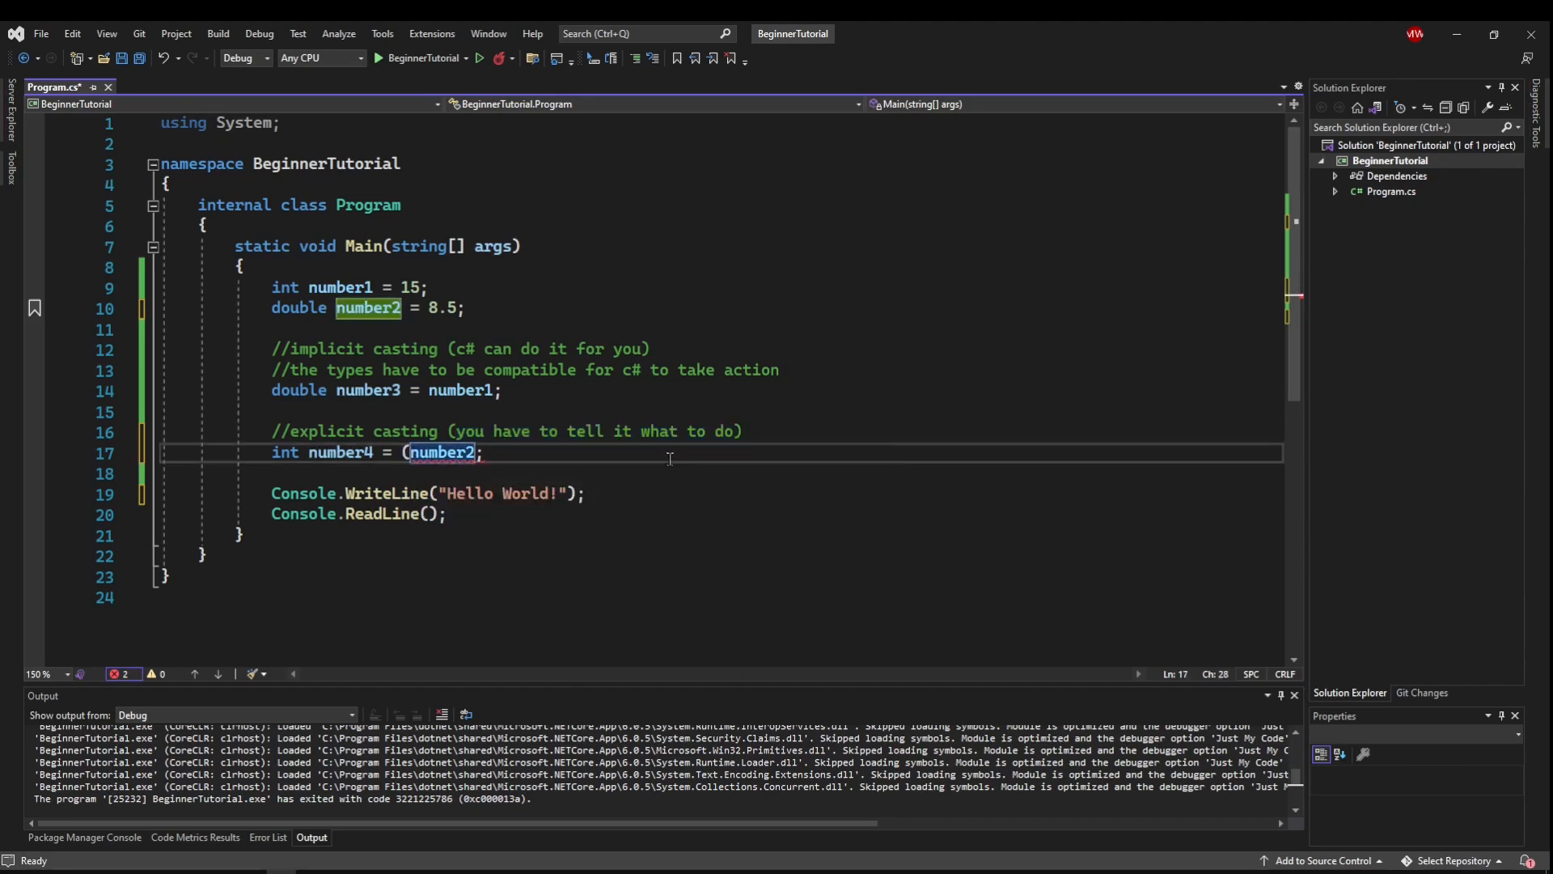
text(int)
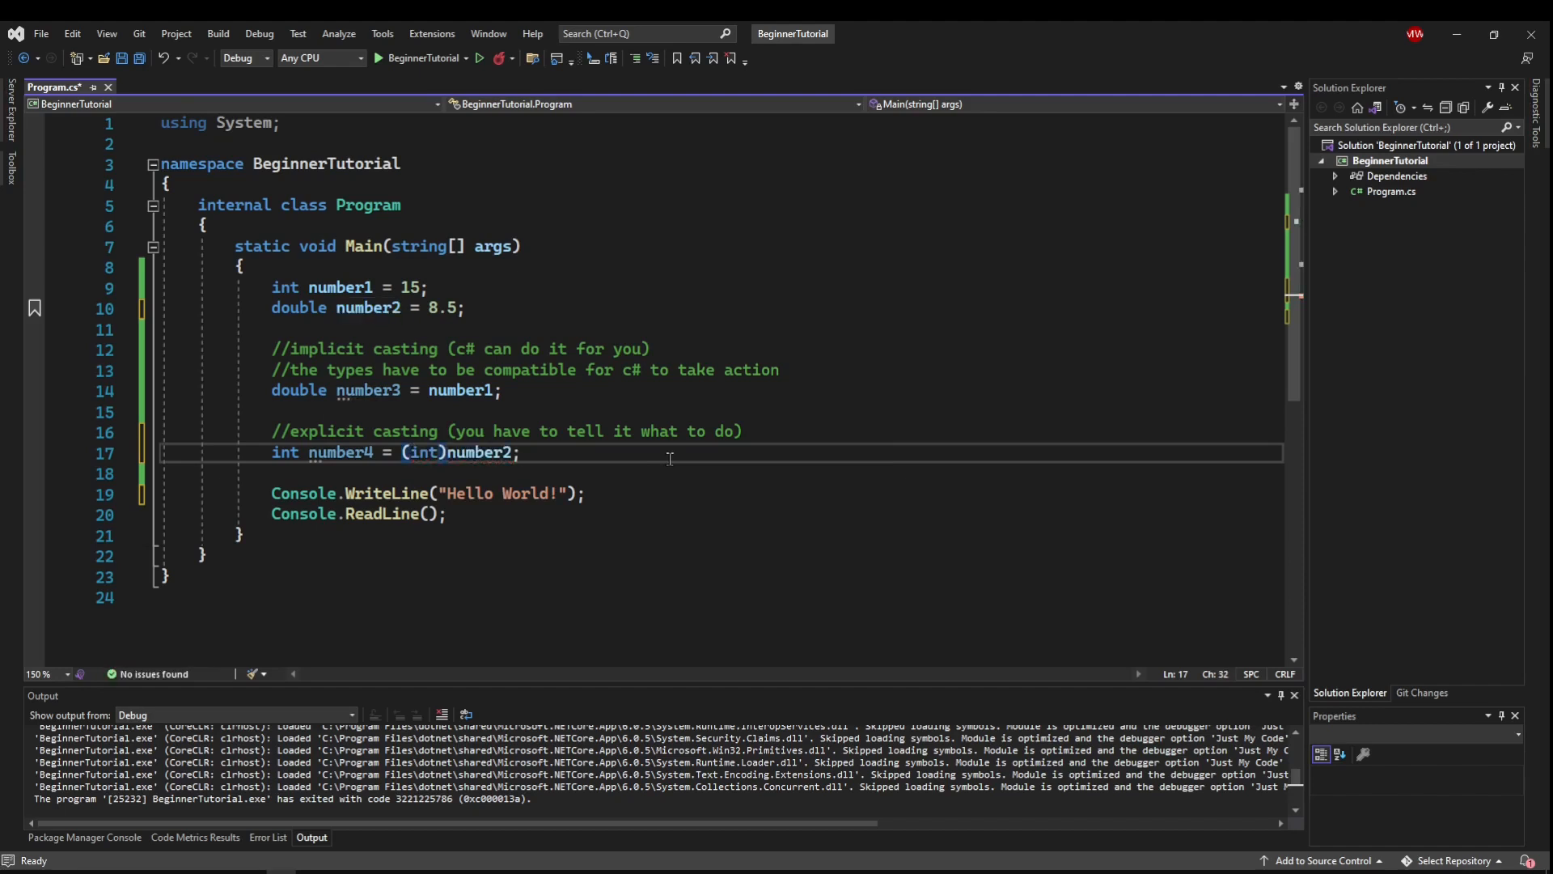
double_click(420, 451)
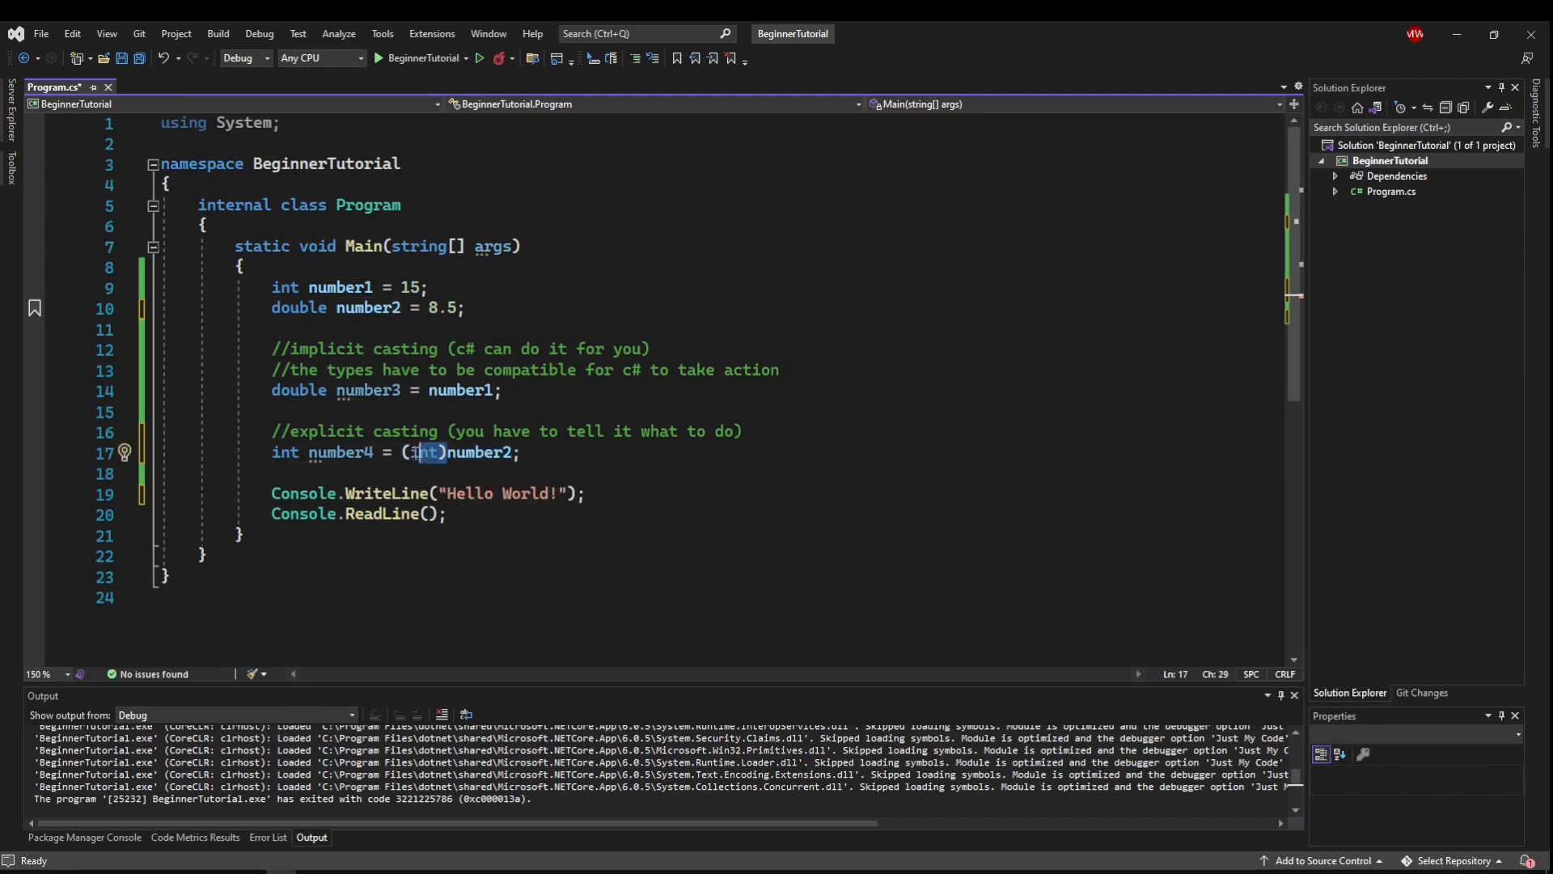
double_click(482, 451)
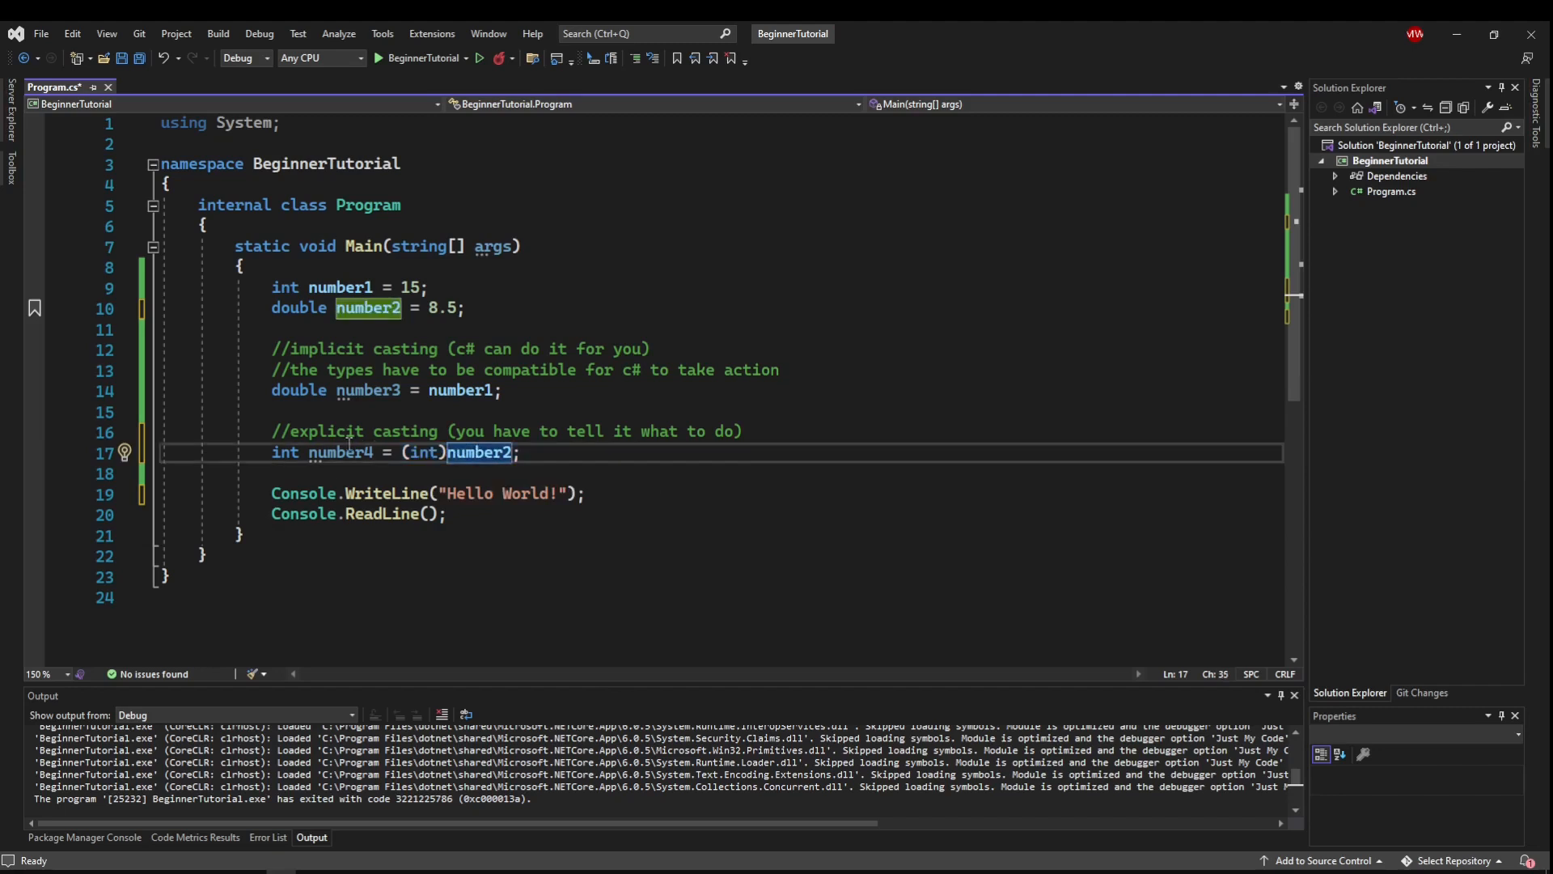
- Comment the end of line 17 with '//lose our precision!!!! 8.5 -> 8'
click(594, 453)
text( //lose pur prec)
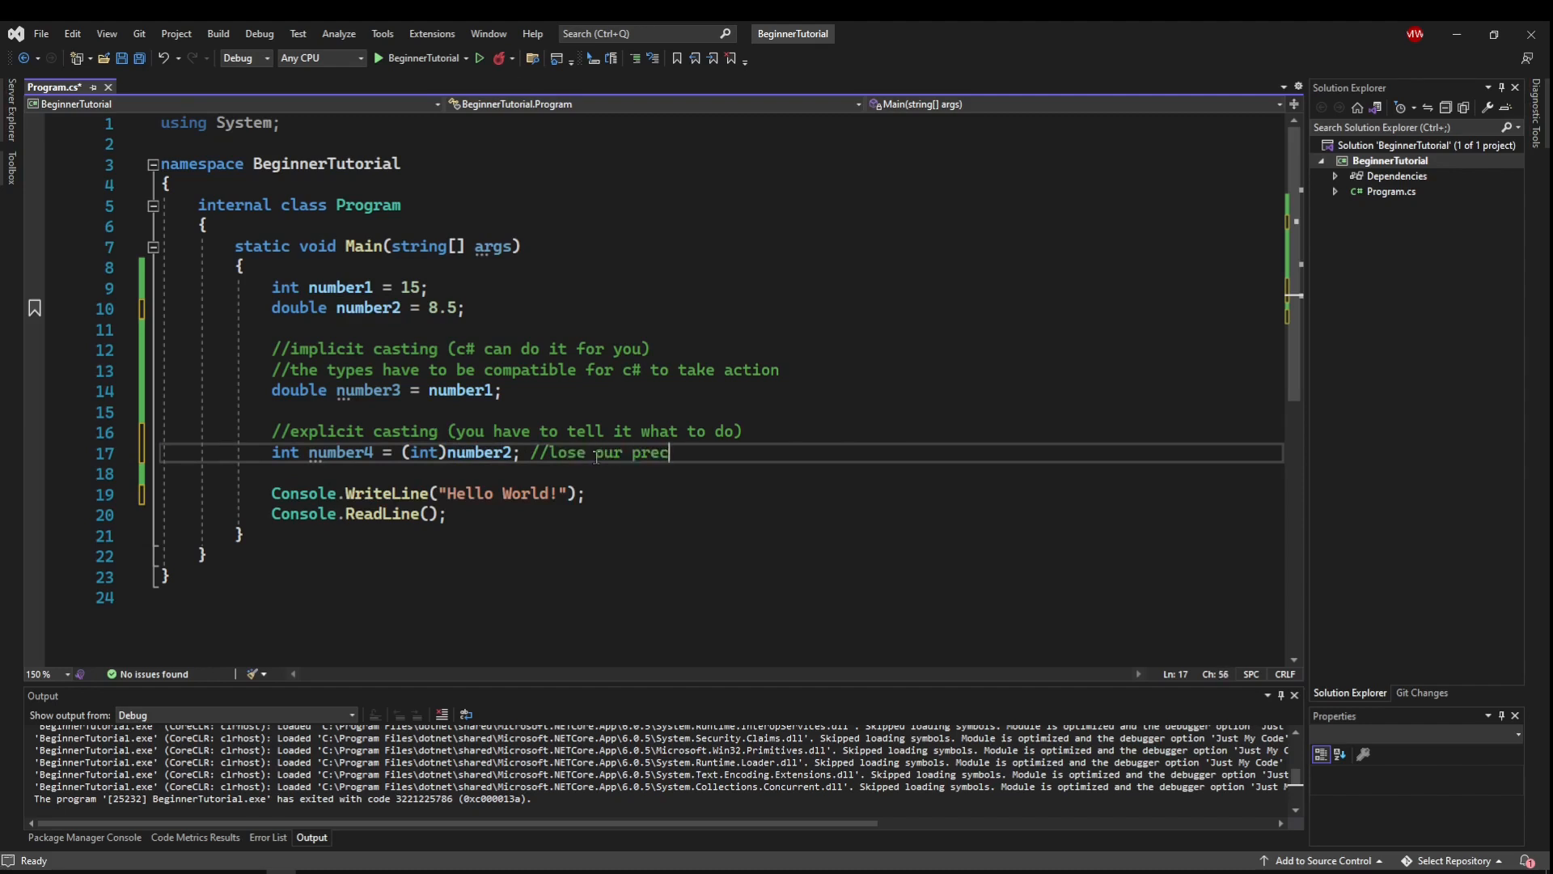
text(ision!!!!)
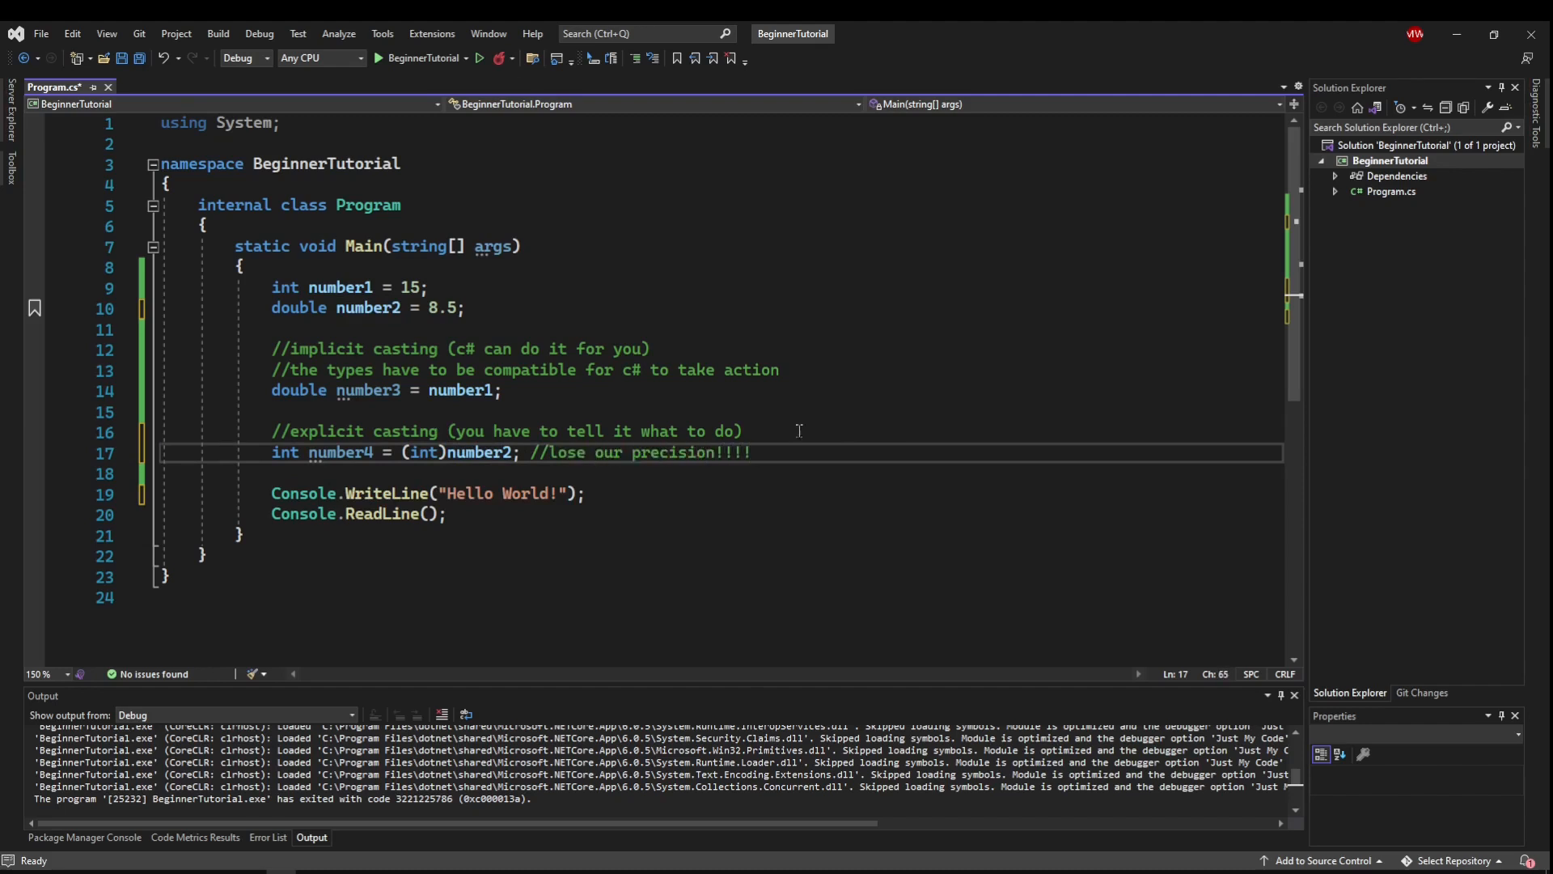
text(8/)
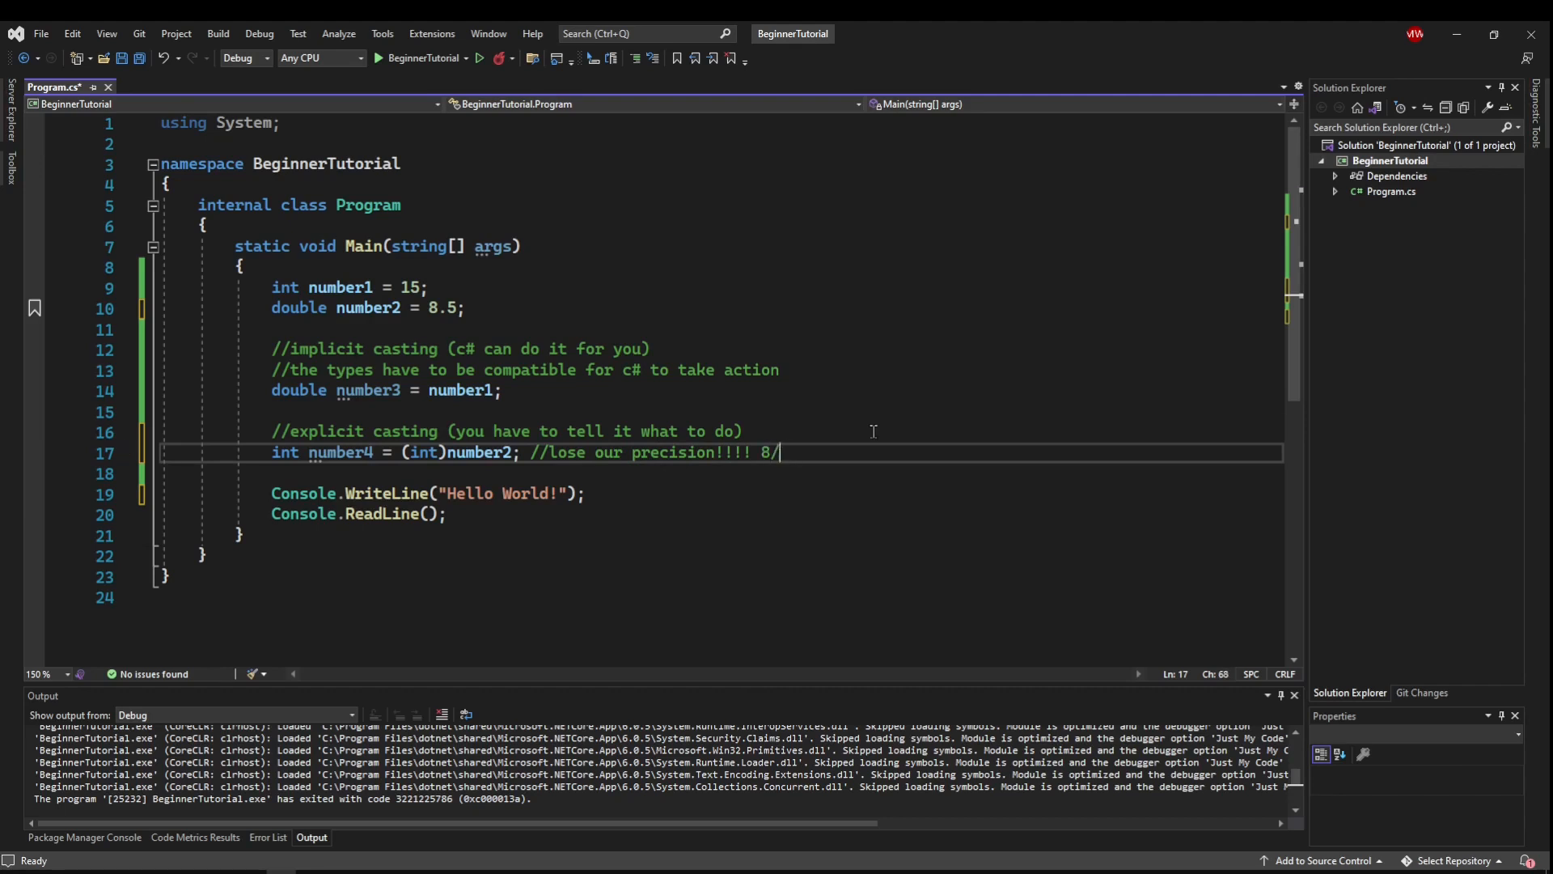
text(.5 -> 8)
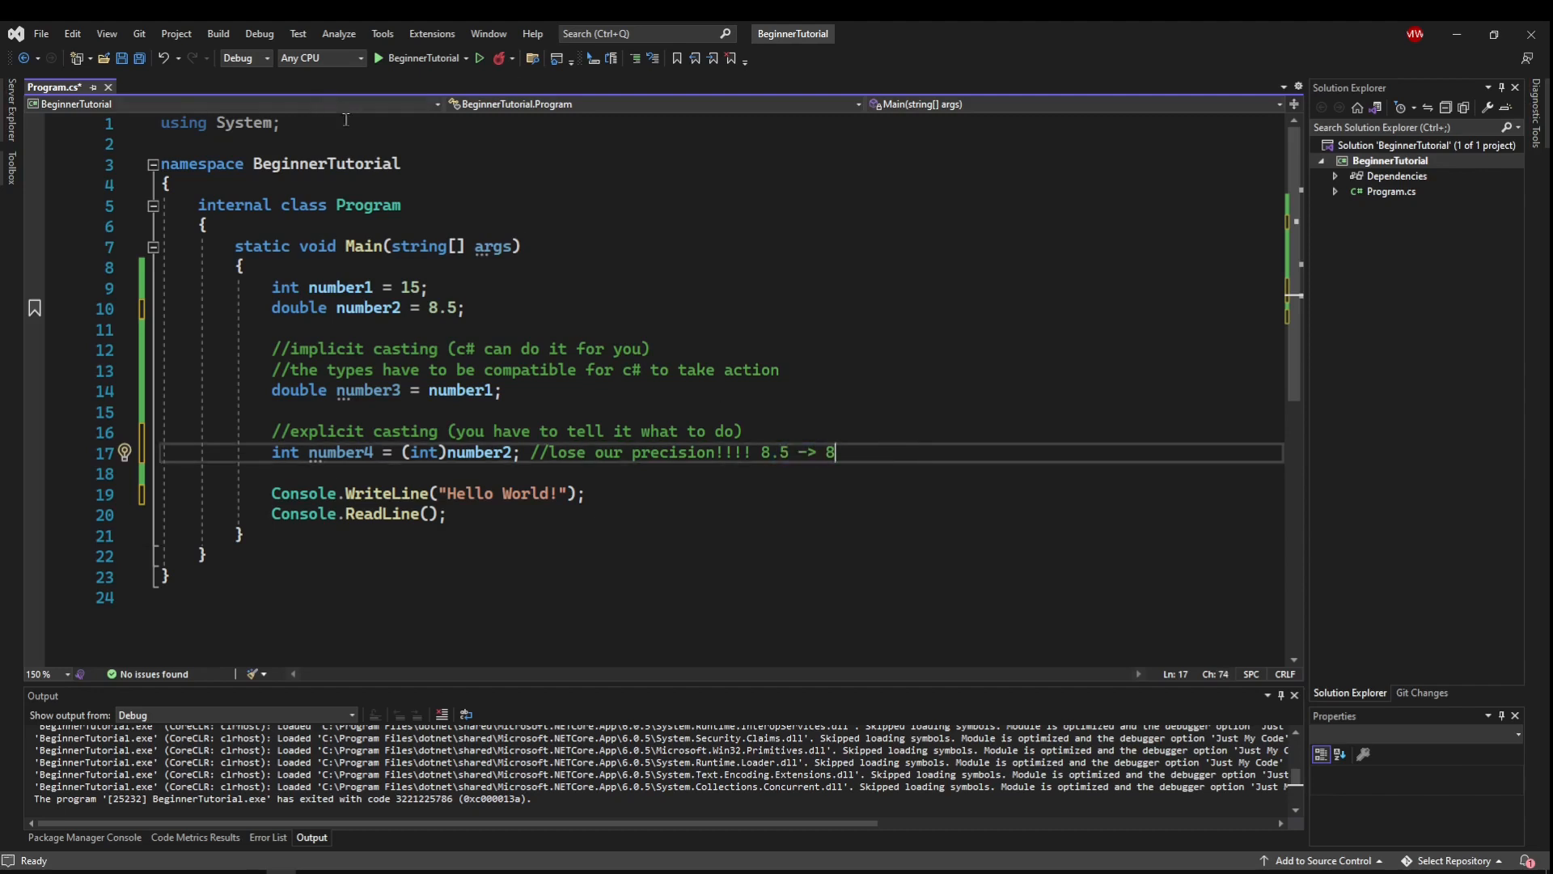
- Print number4, set number2 to 8.999999 with comment '8.999999 -> 8', and run
double_click(339, 452)
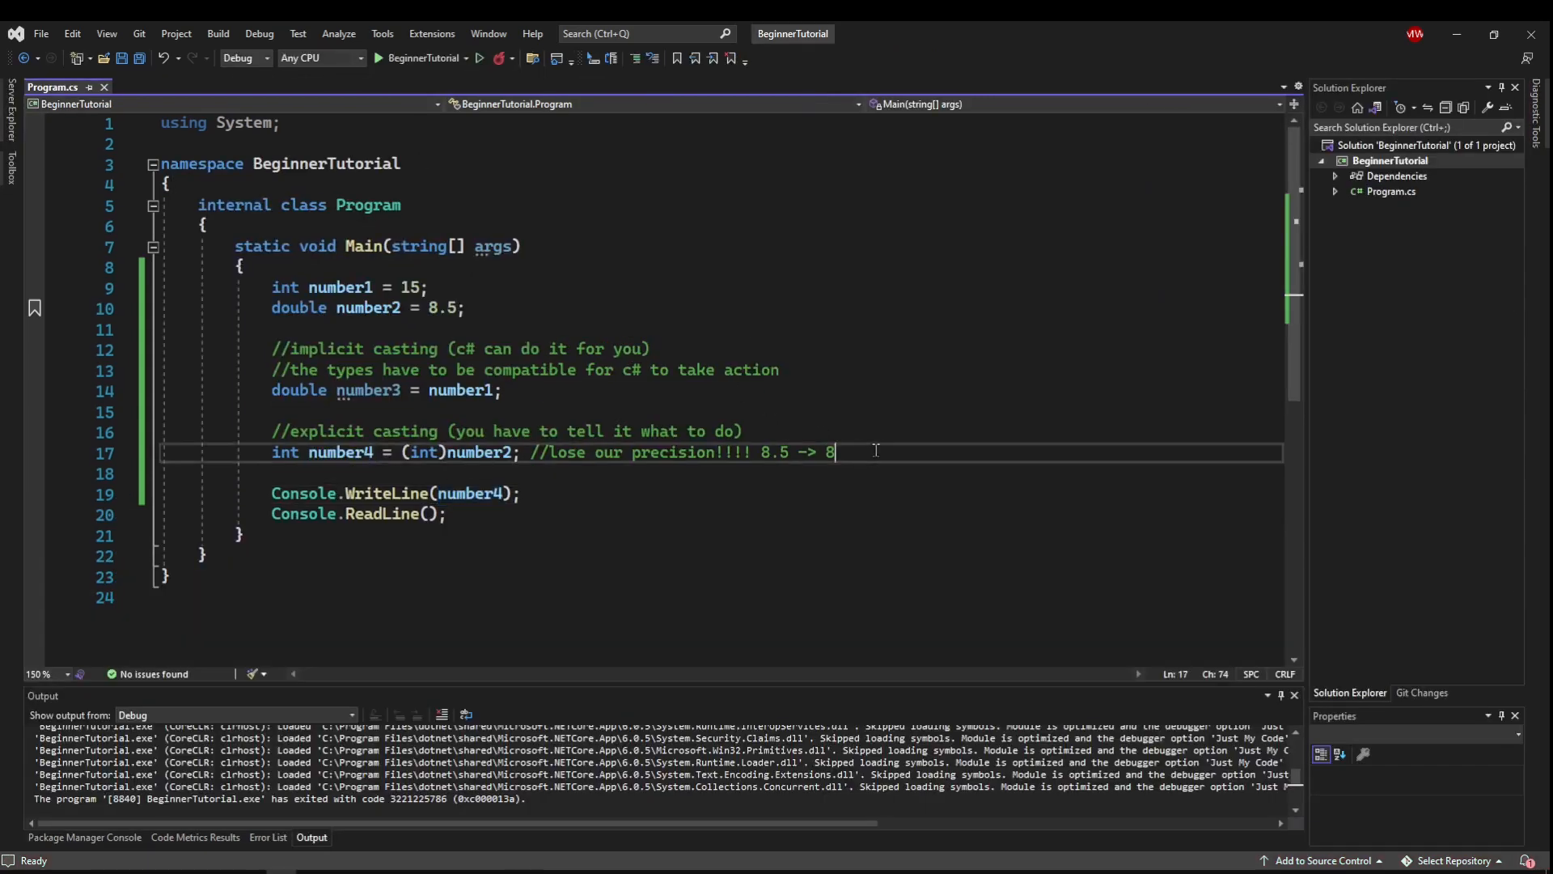
key(Backspace)
text(999999)
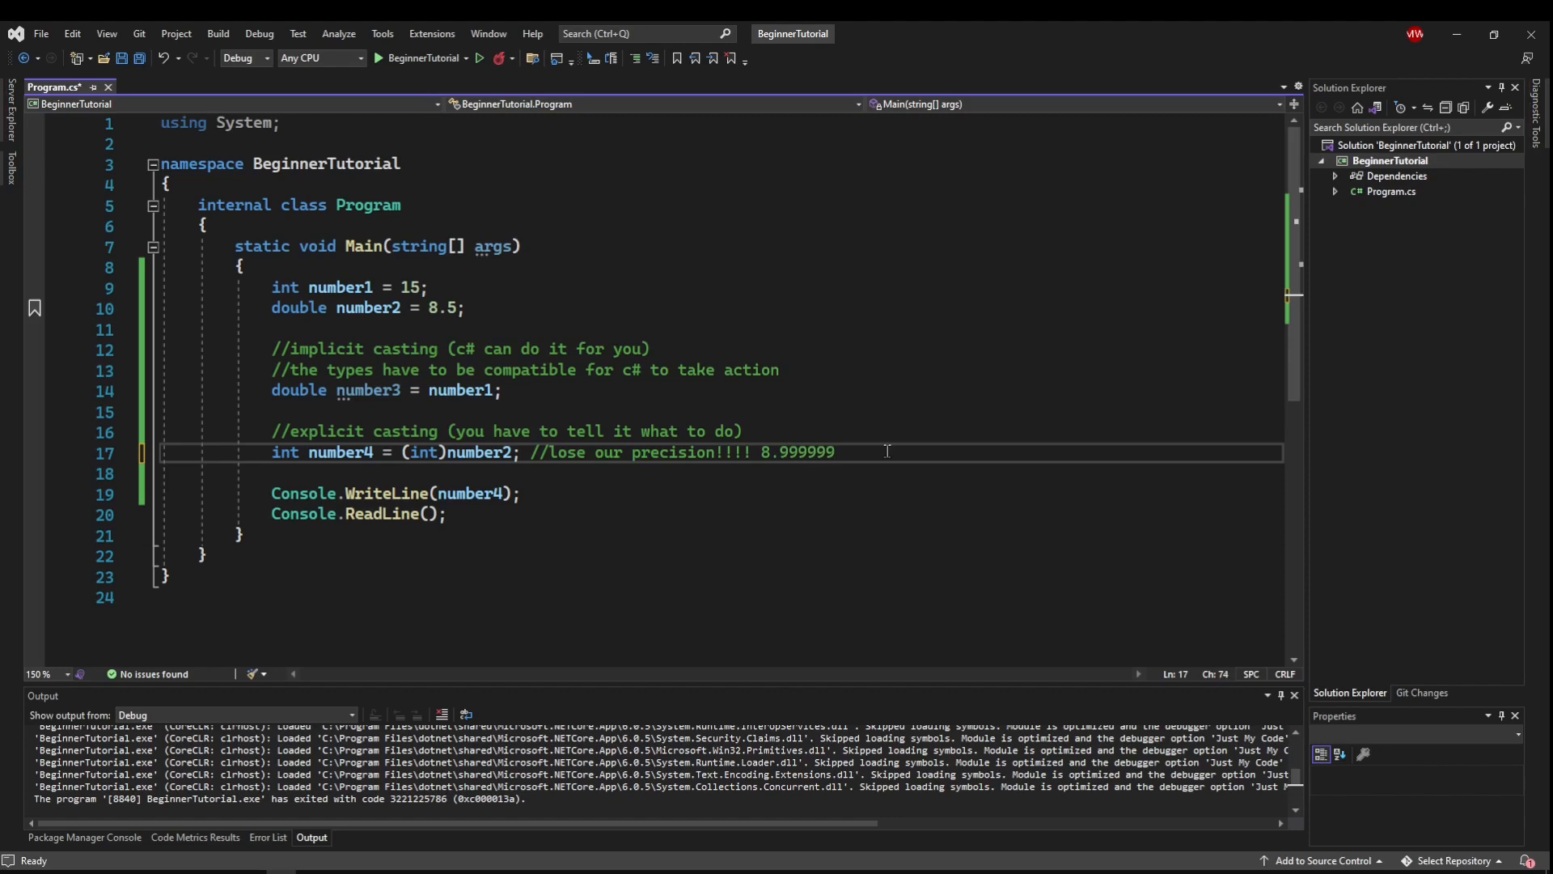
text(-> 8)
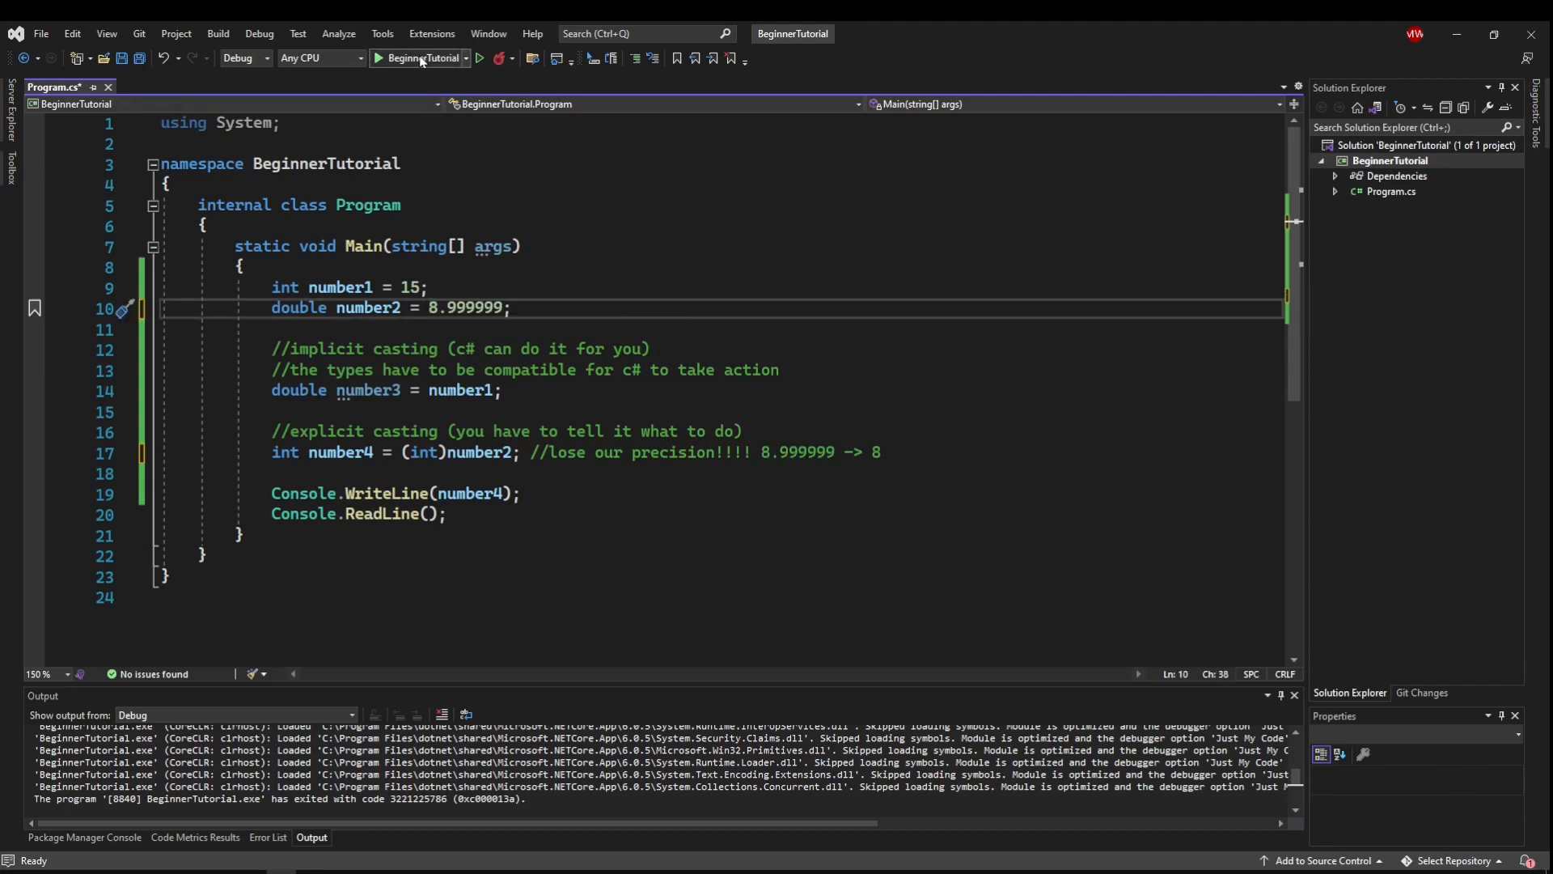
click(420, 57)
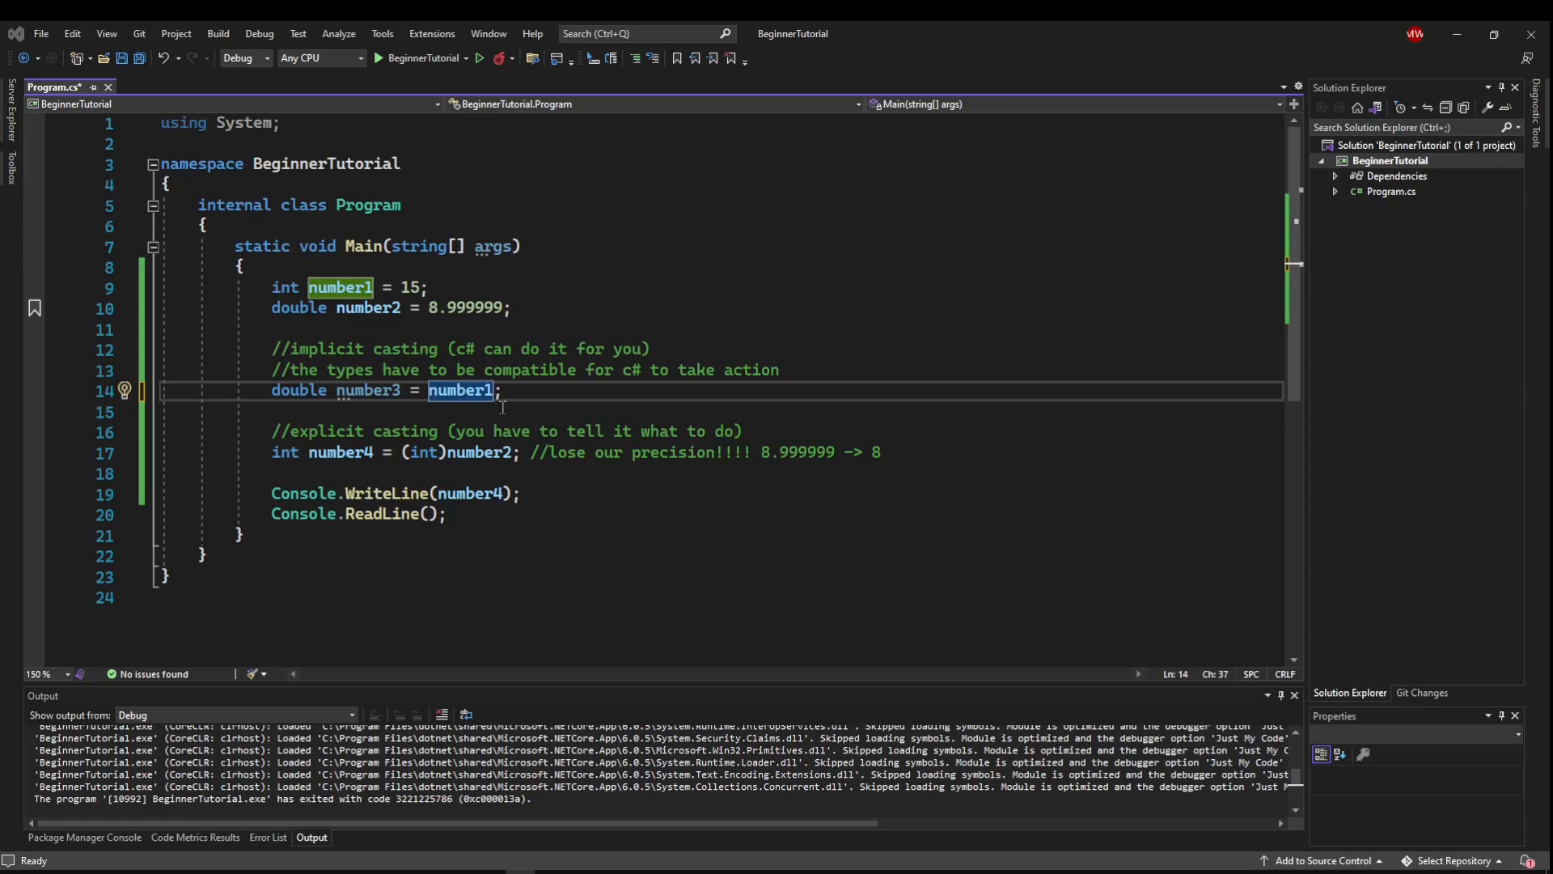
mouse_move(458, 389)
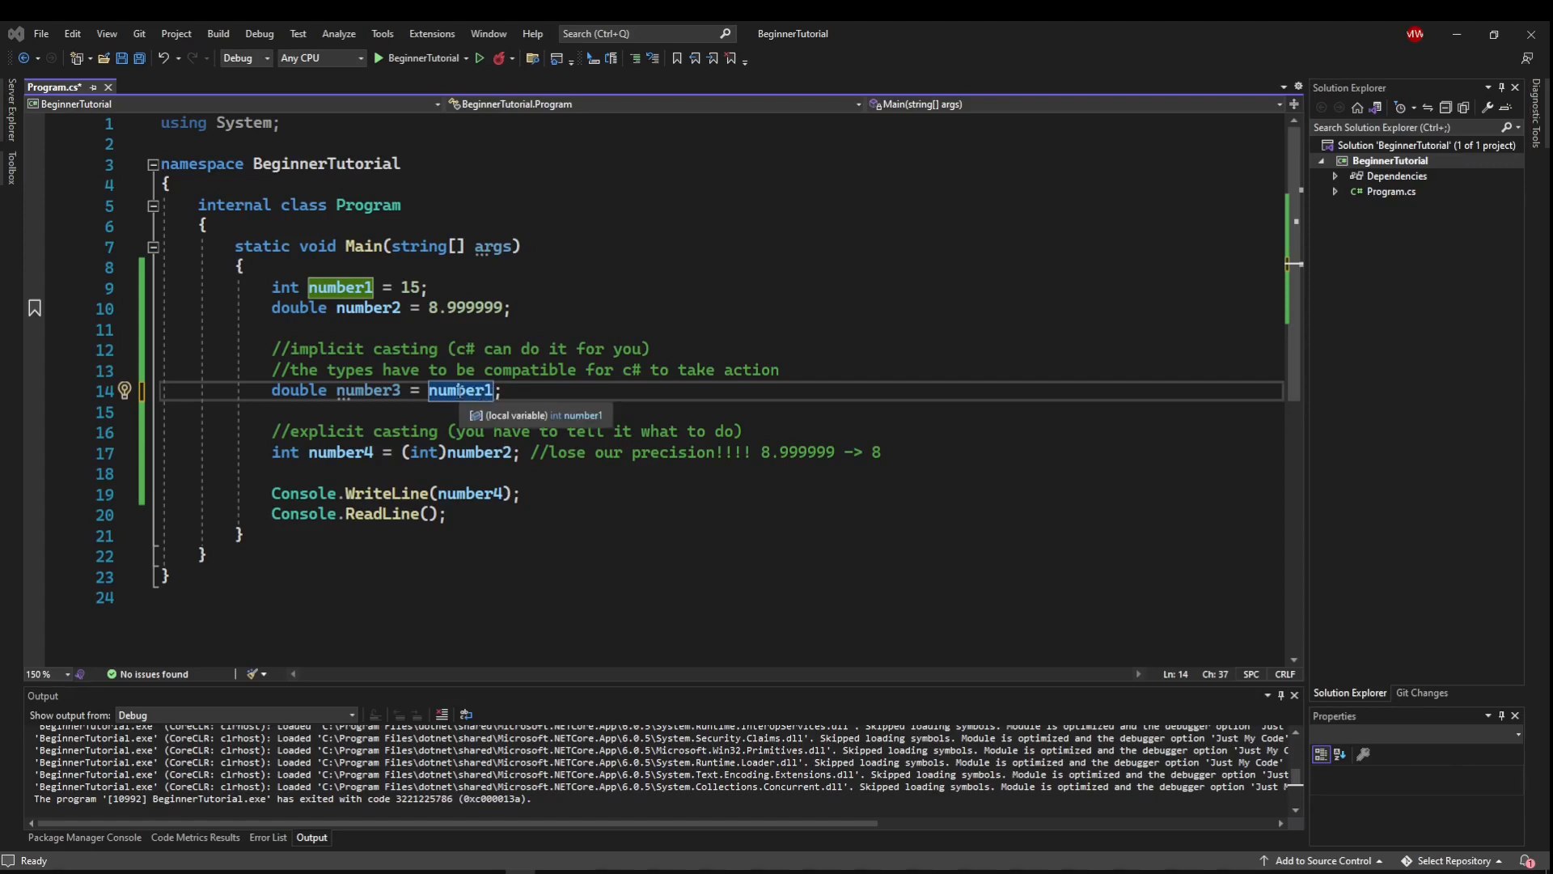
mouse_move(367, 389)
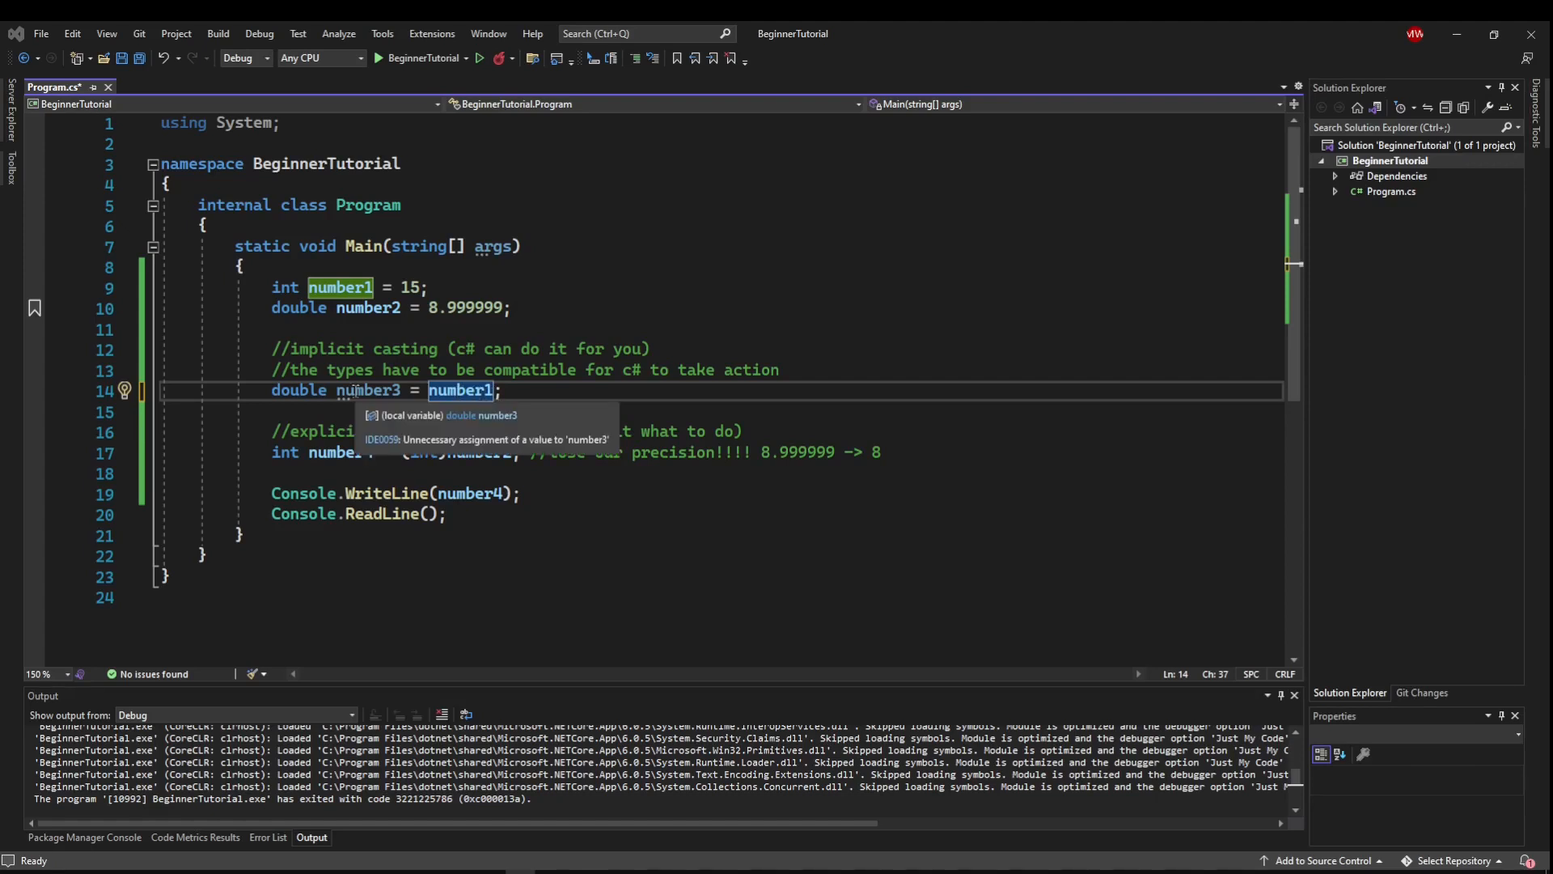
mouse_move(459, 389)
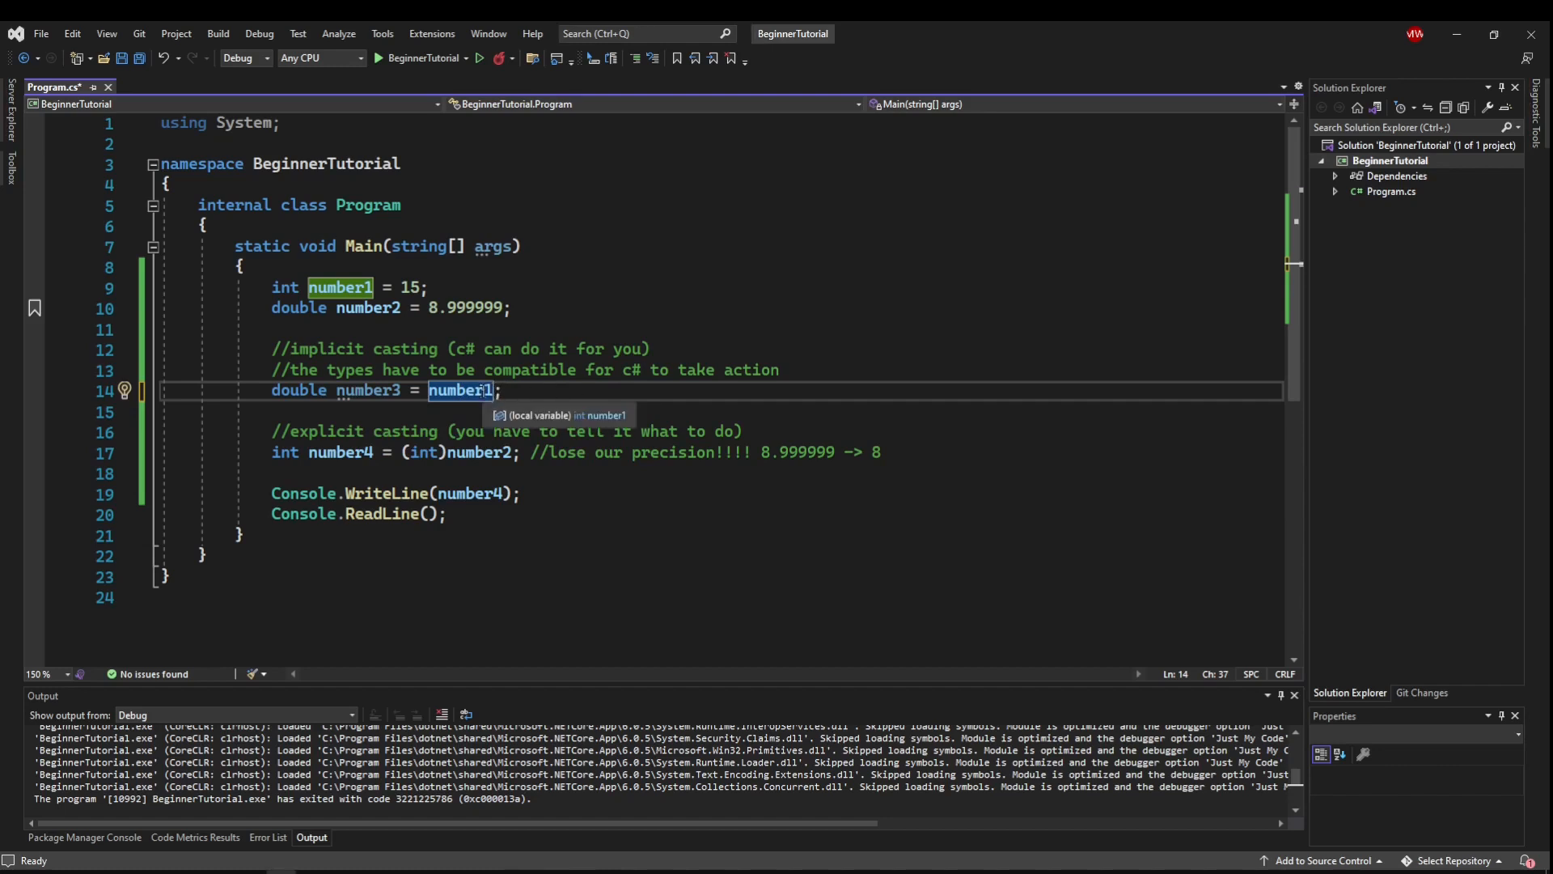
mouse_move(559, 408)
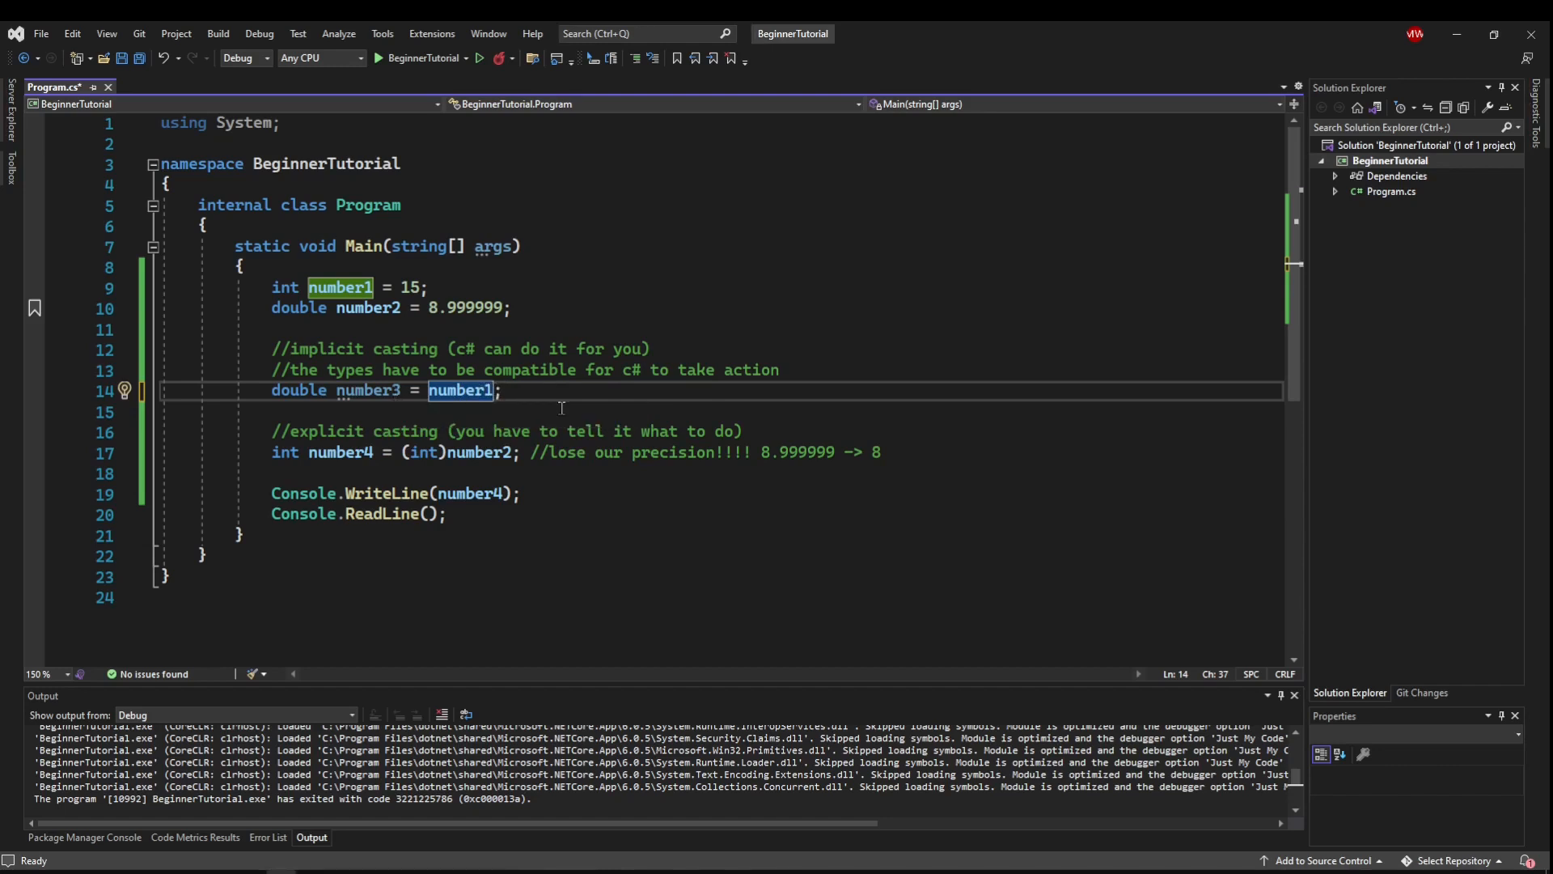
- Change line 14 to double number3 = (number1 + number2);
text(+ number2)
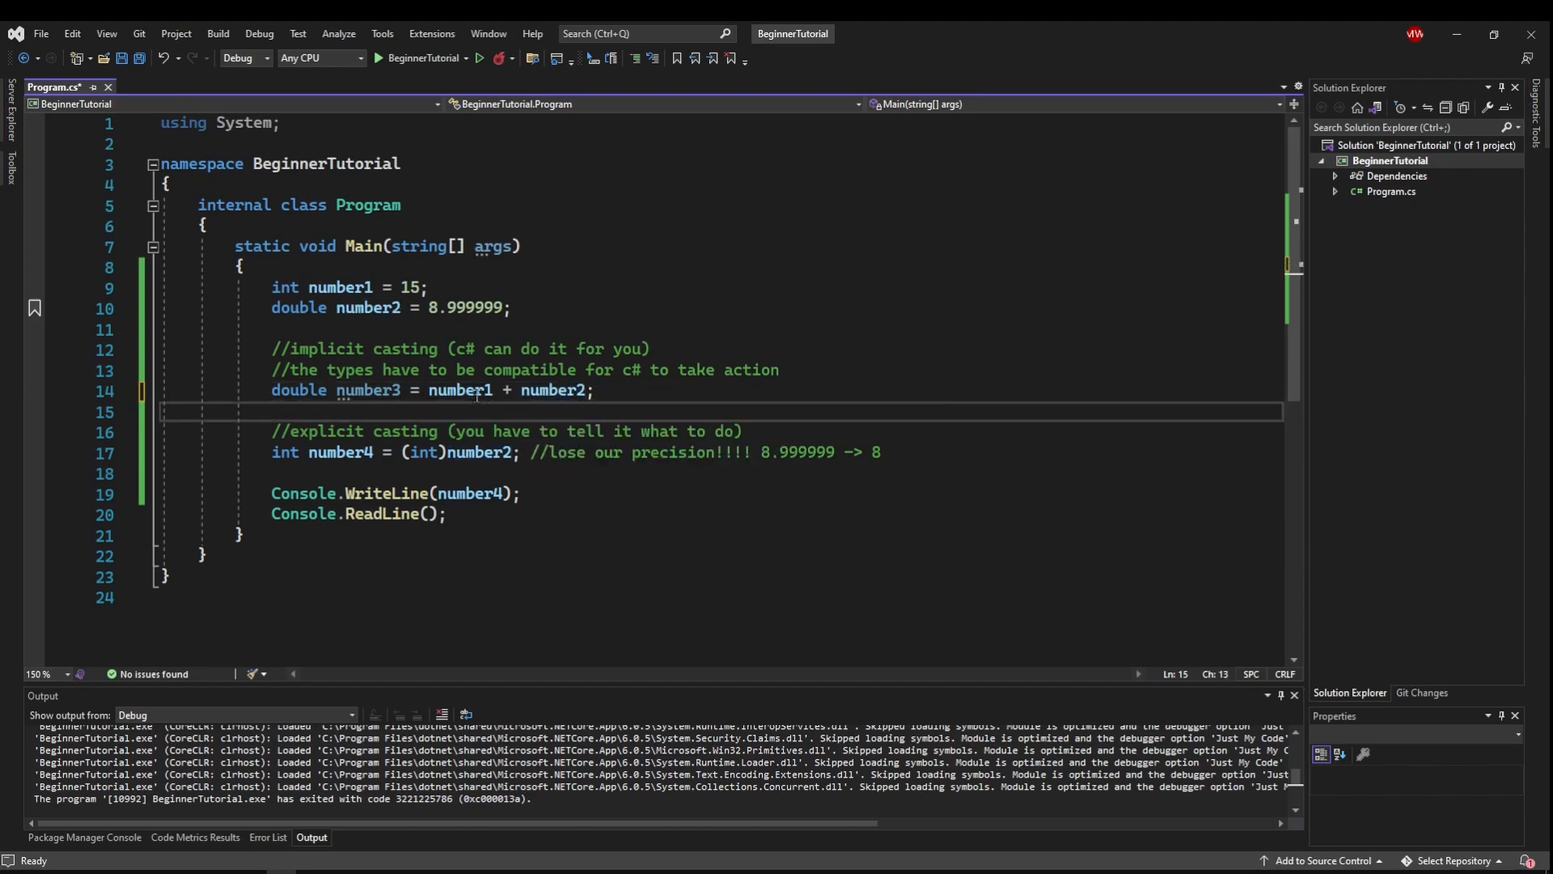
mouse_move(552, 389)
text(()
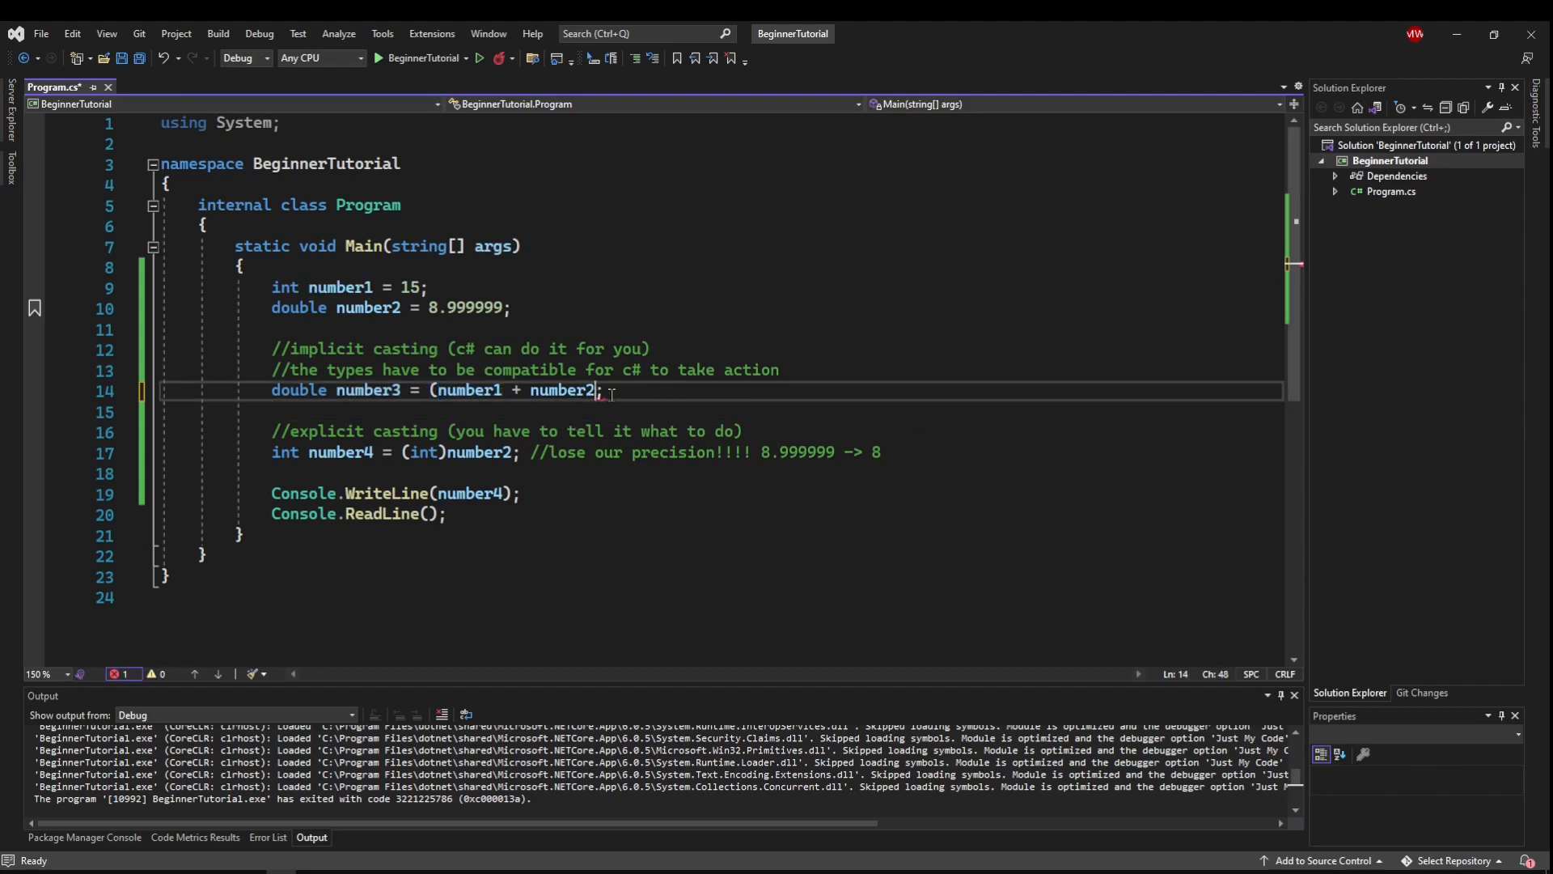
text())
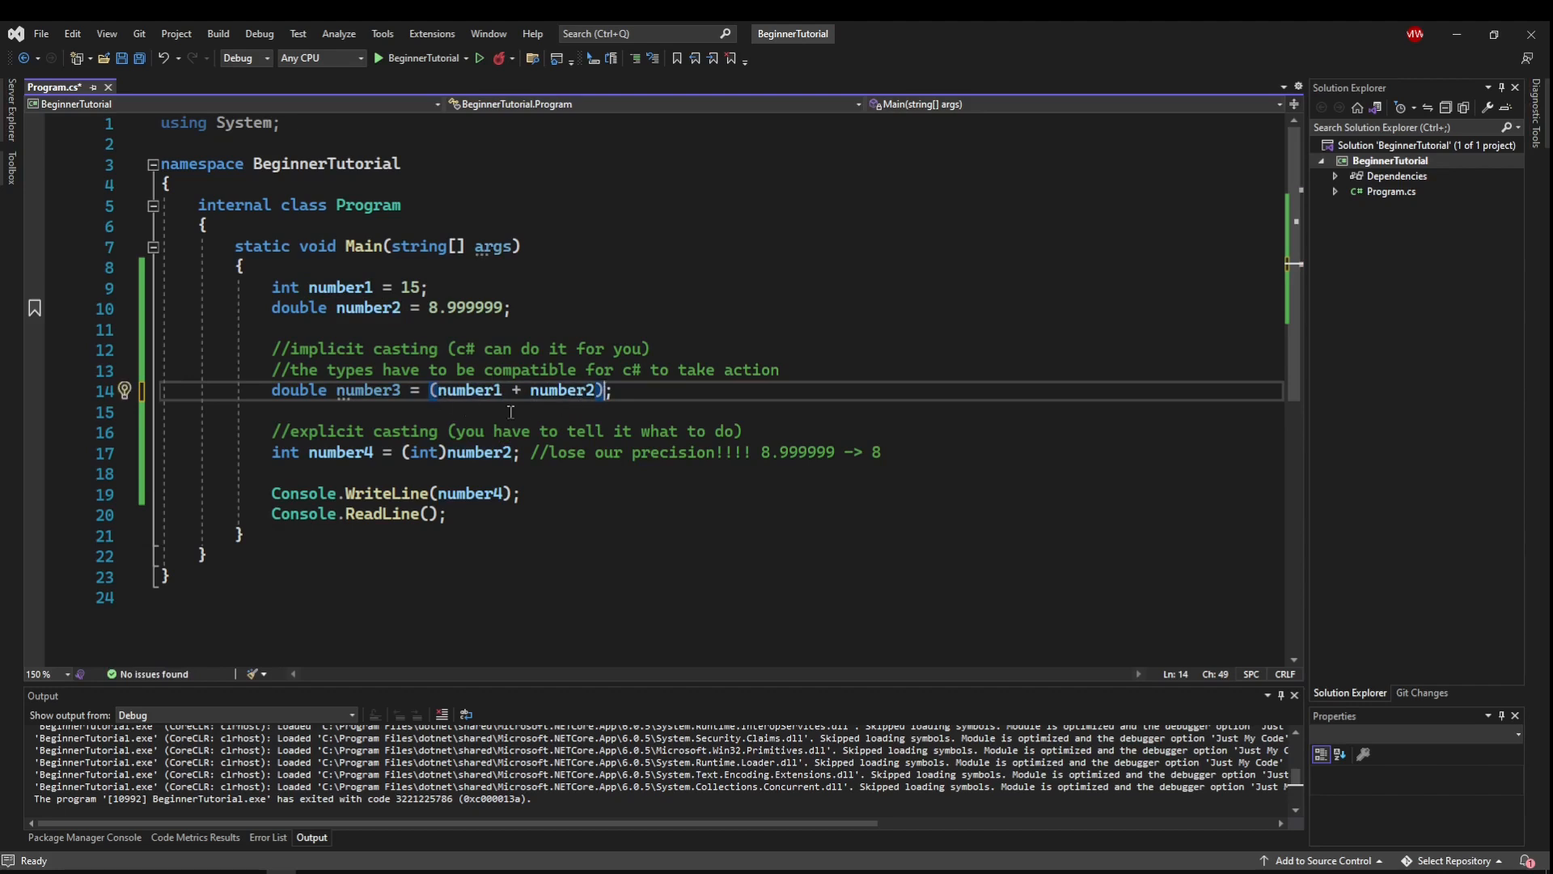
mouse_move(369, 389)
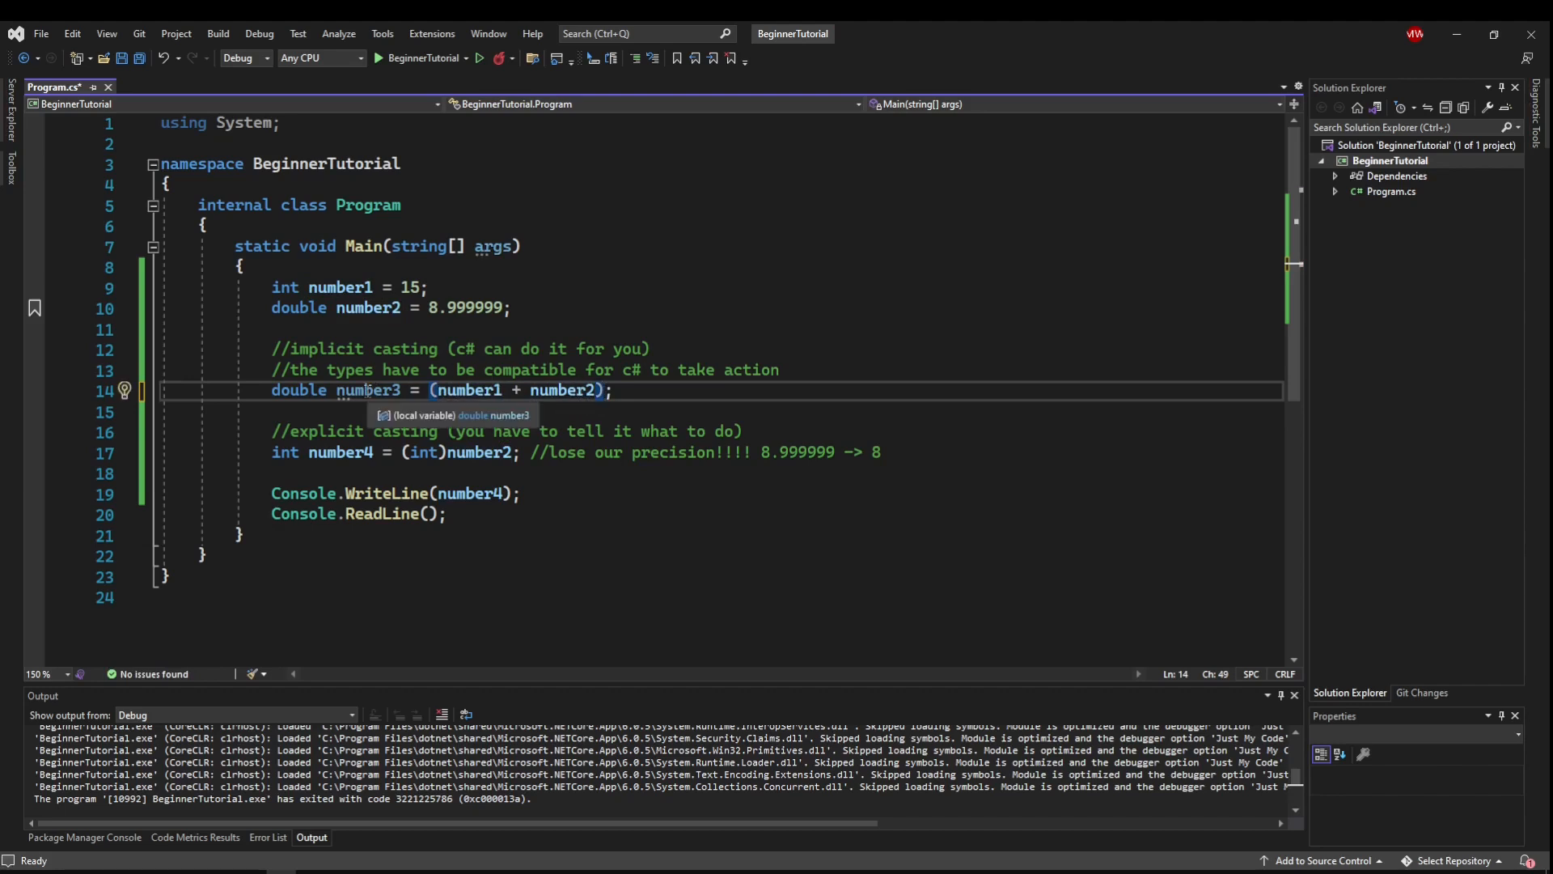
mouse_move(436, 451)
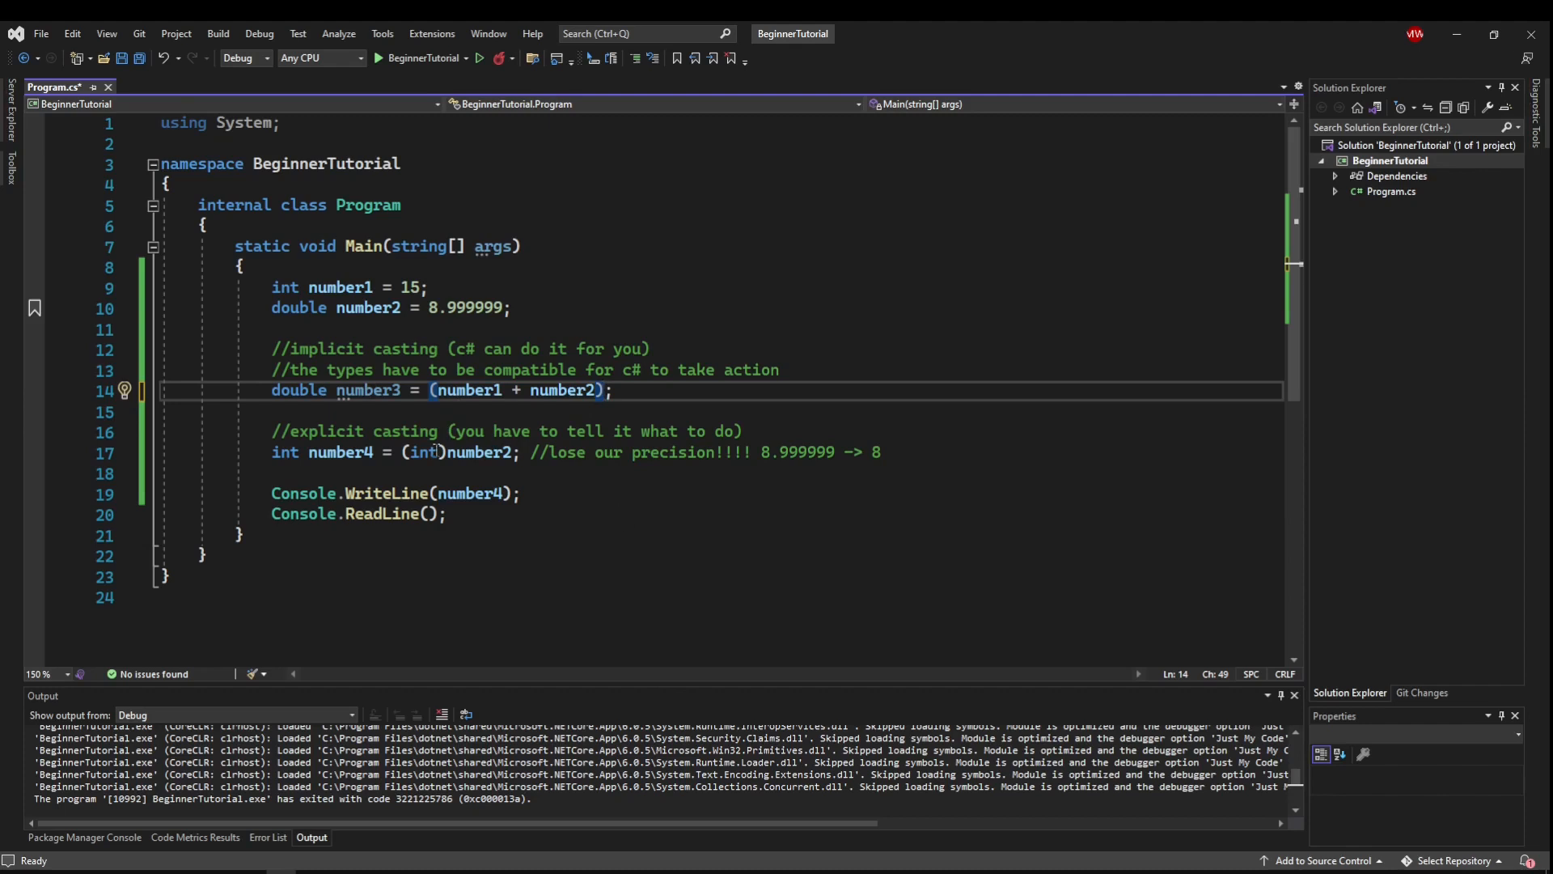
- Add line 18 declaring int number5 = (int)(number2 + number3); and inspect the expression
click(922, 451)
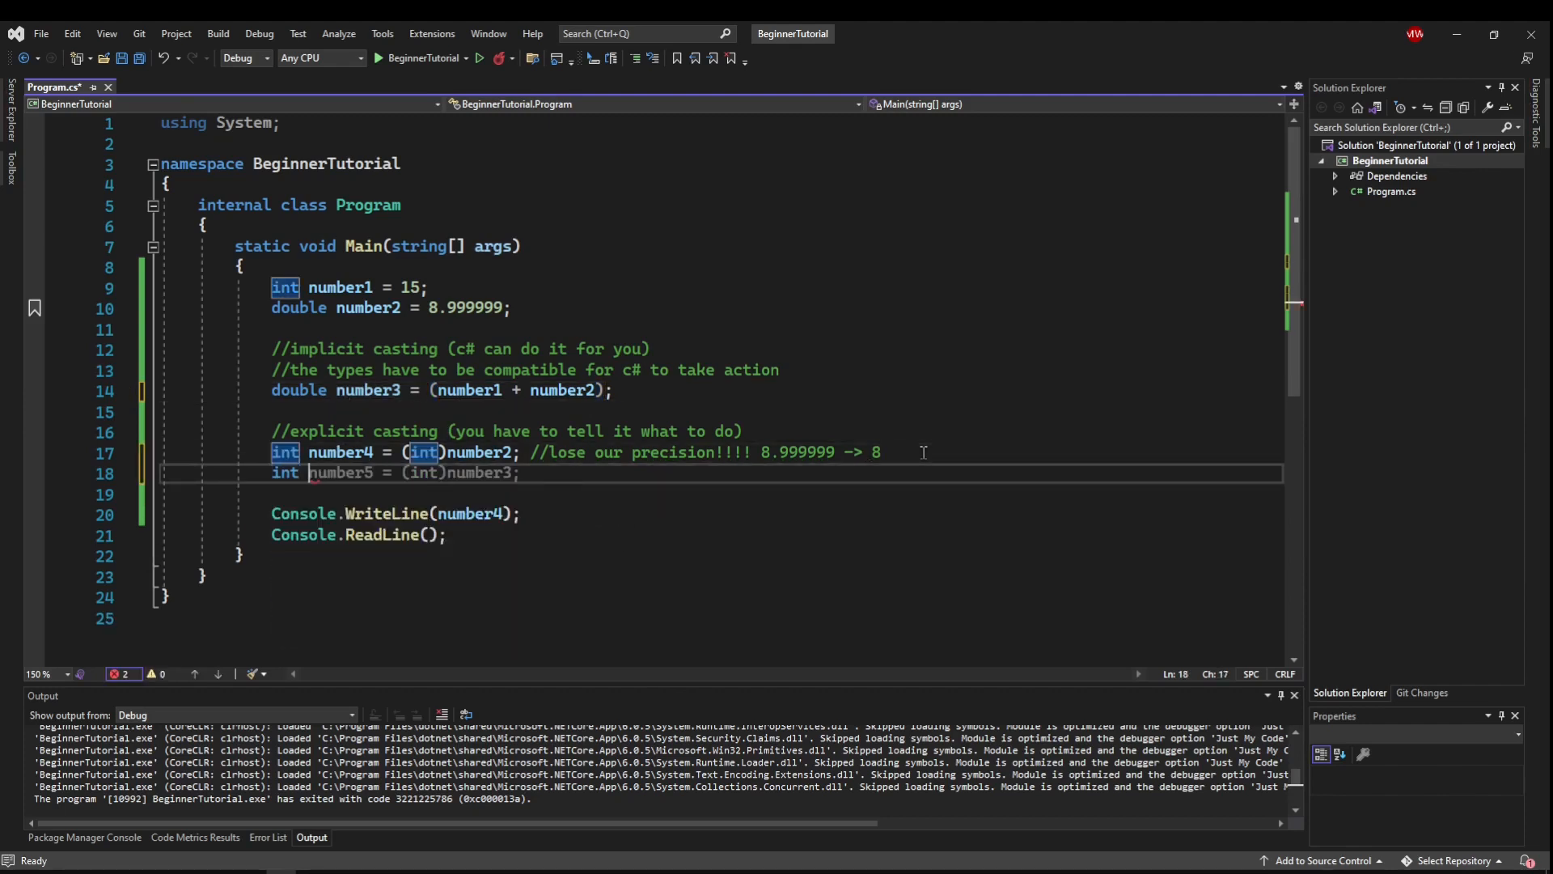
click(401, 472)
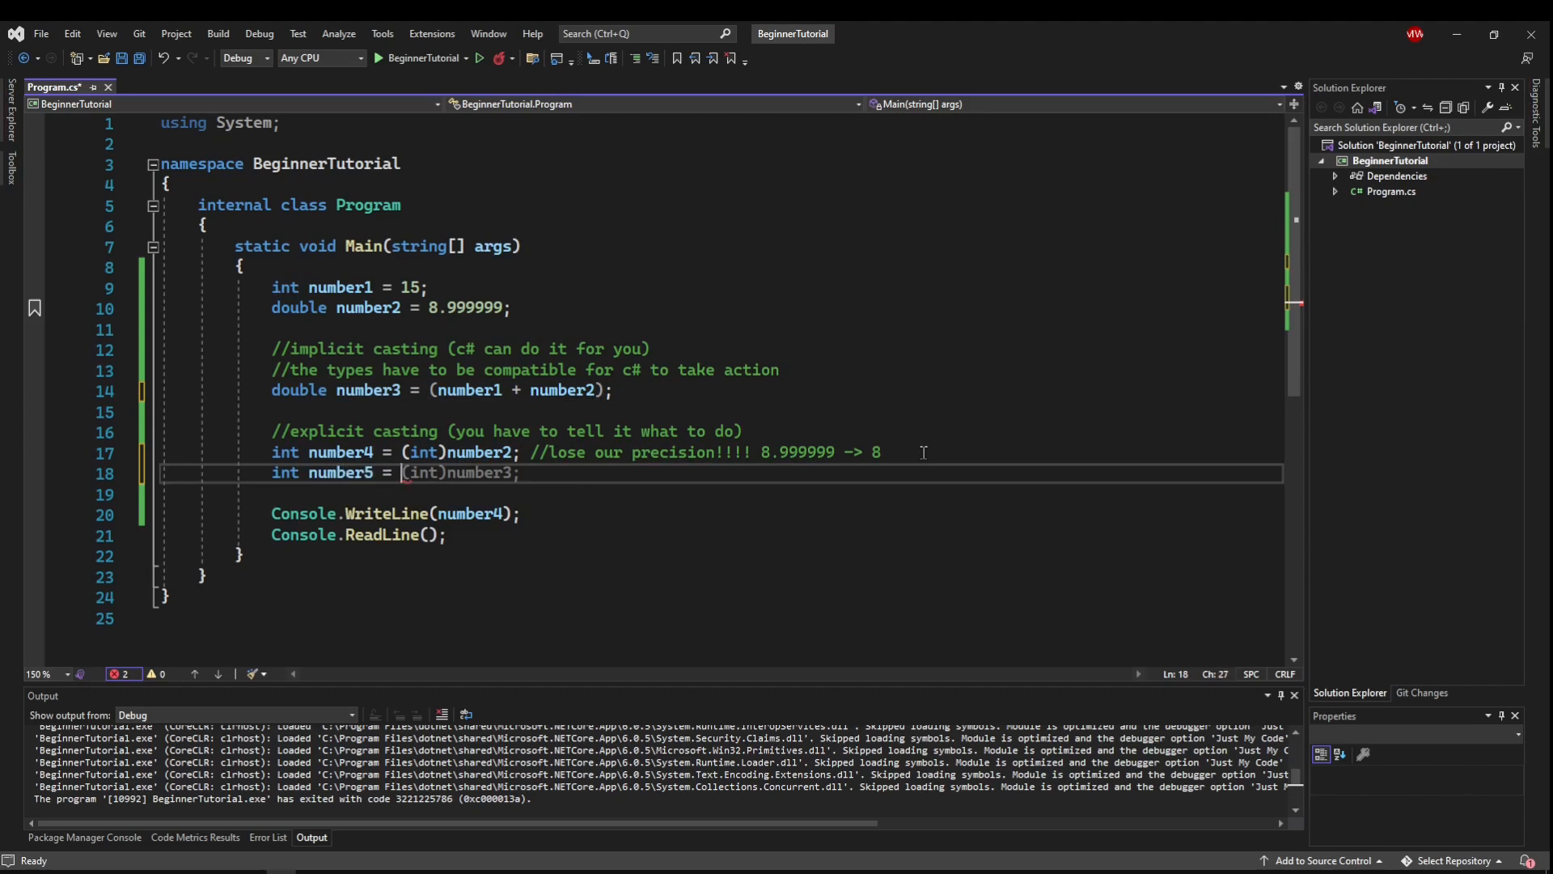
text(number2)
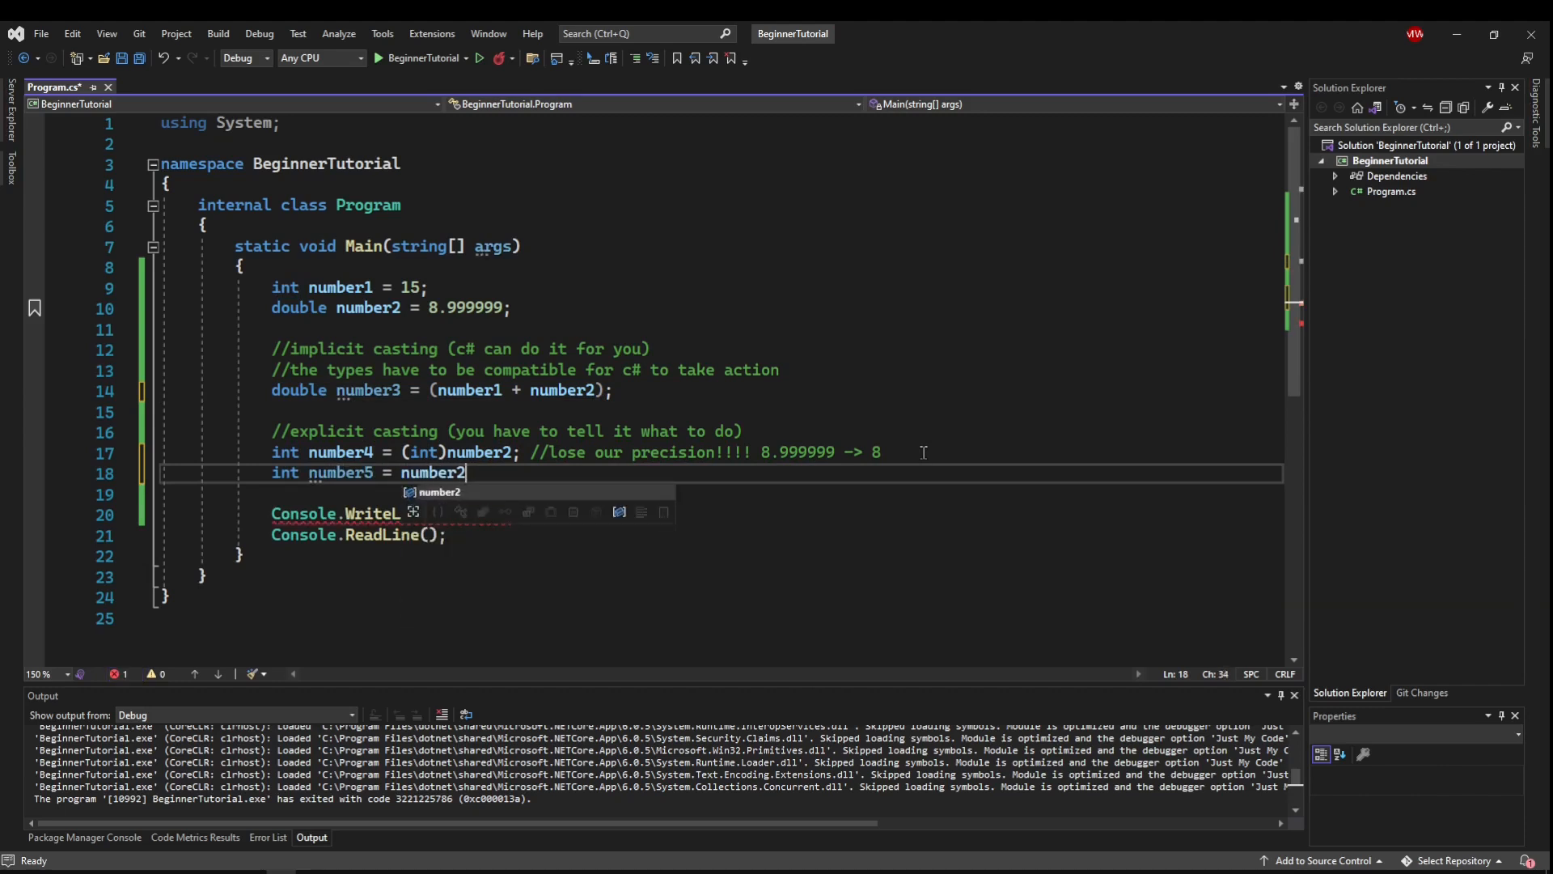
text(+ number3;)
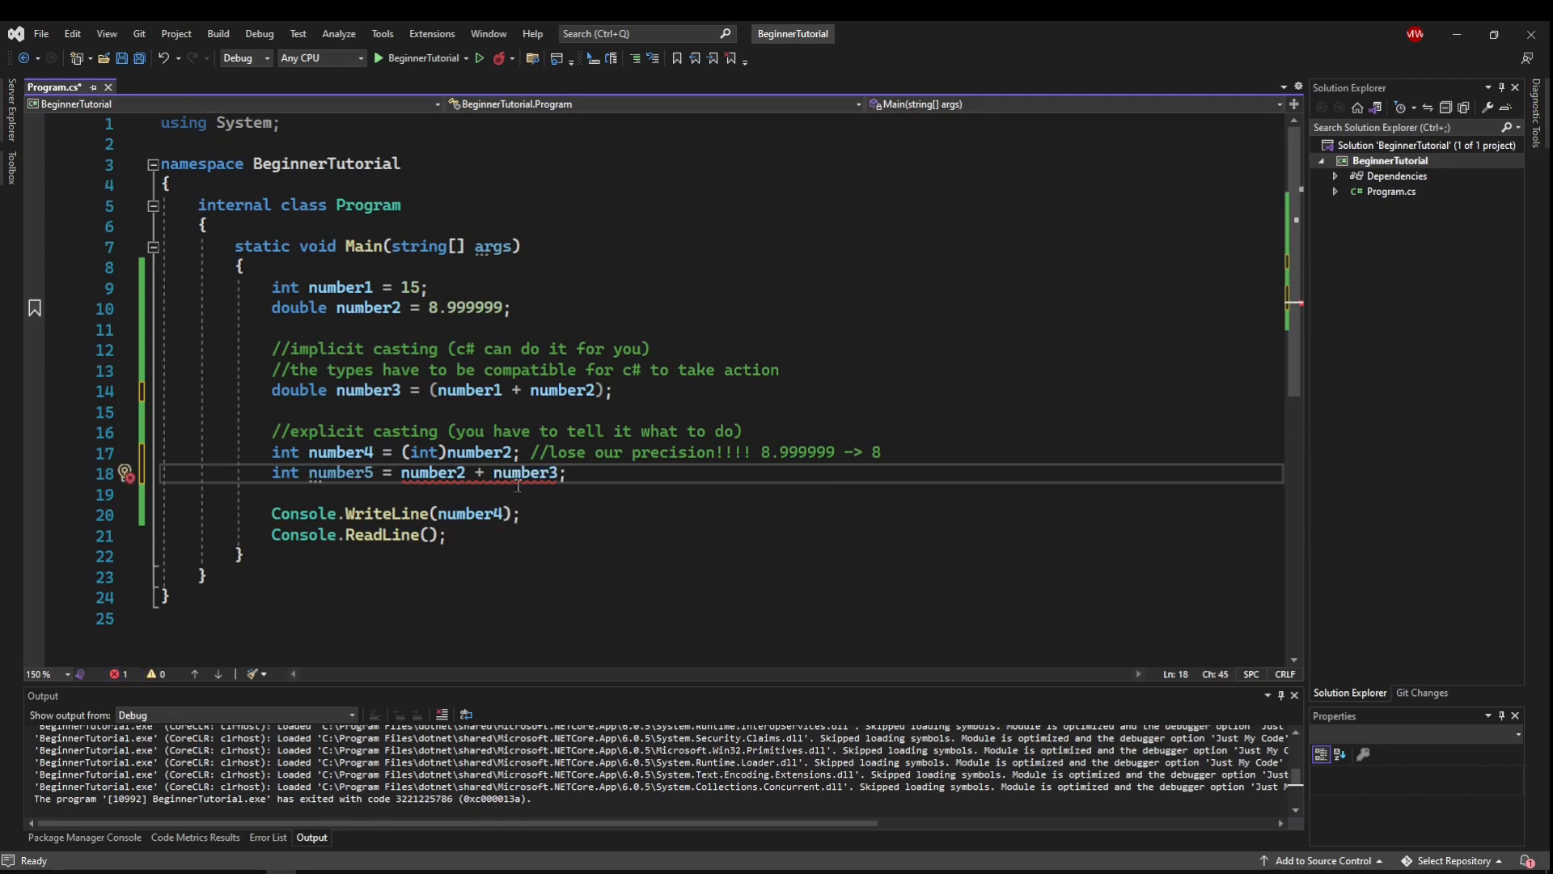
mouse_move(535, 472)
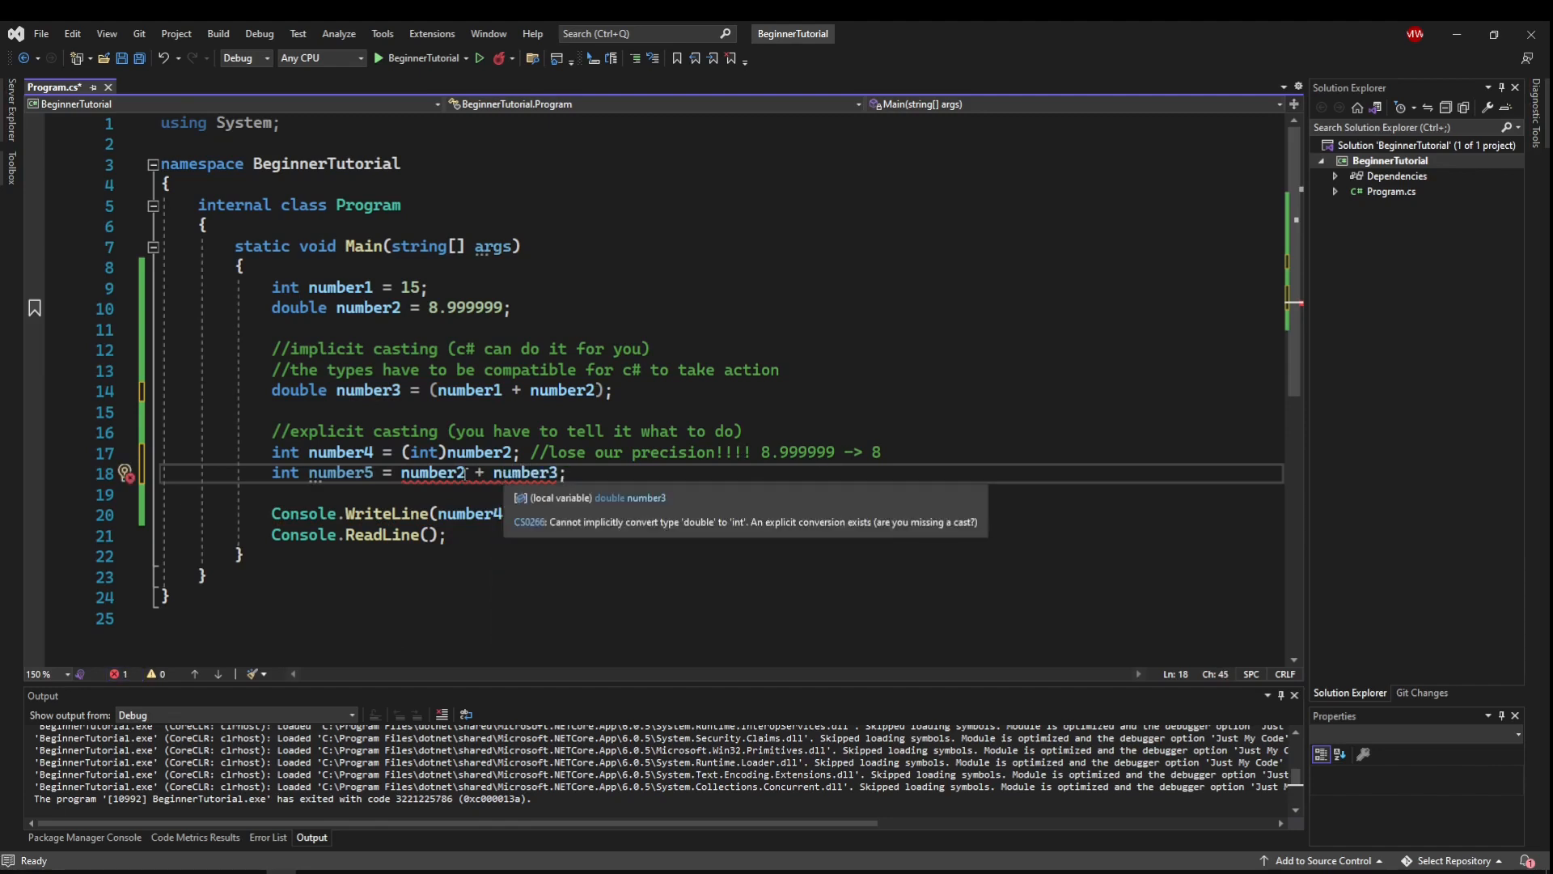
mouse_move(336, 473)
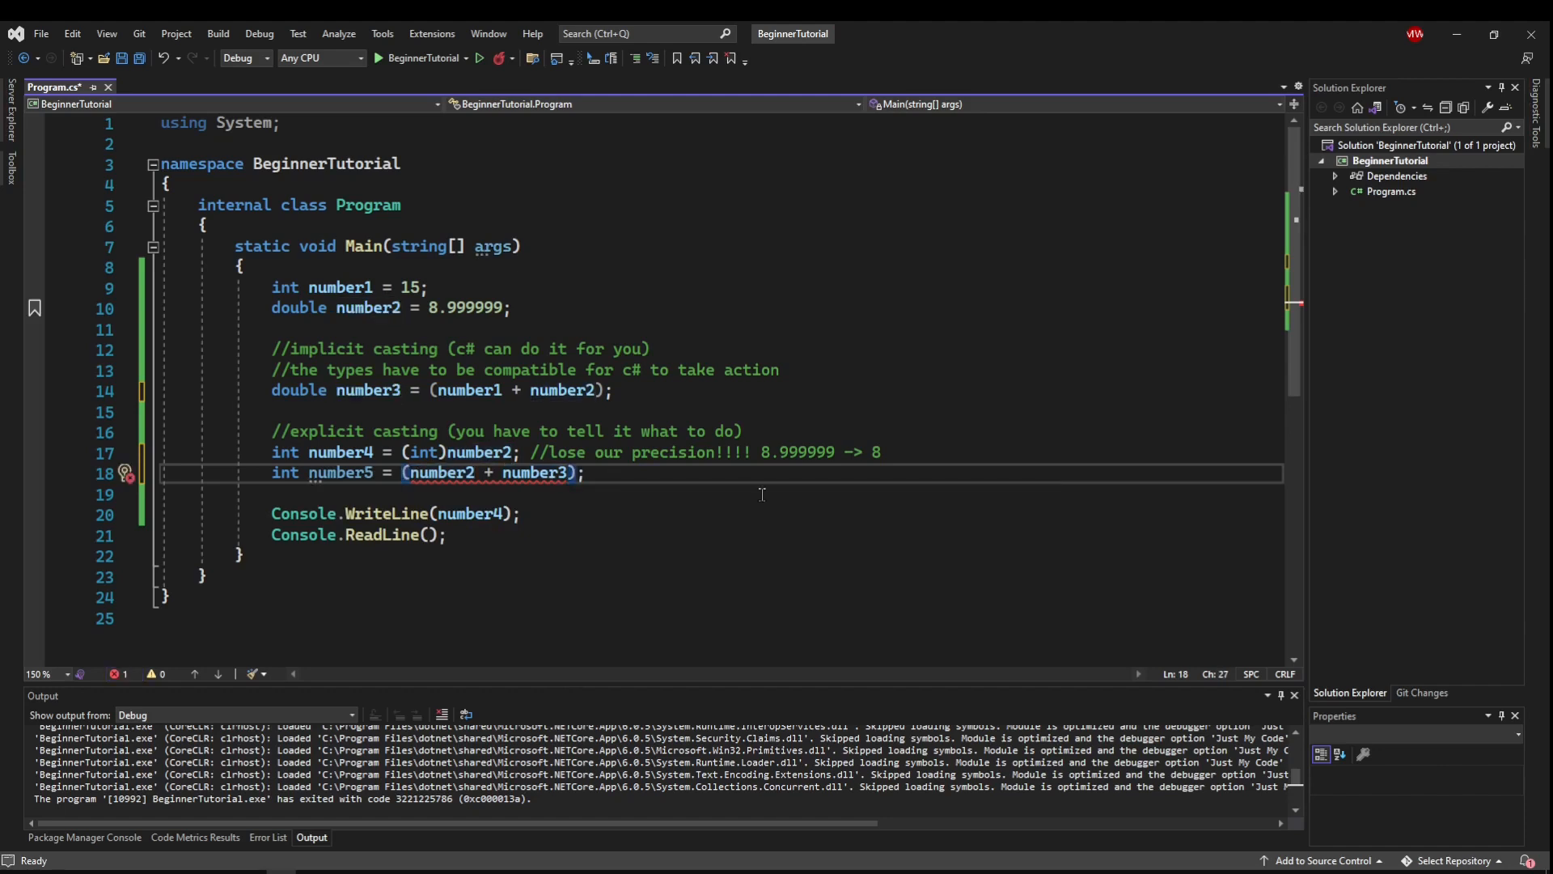
text((int))
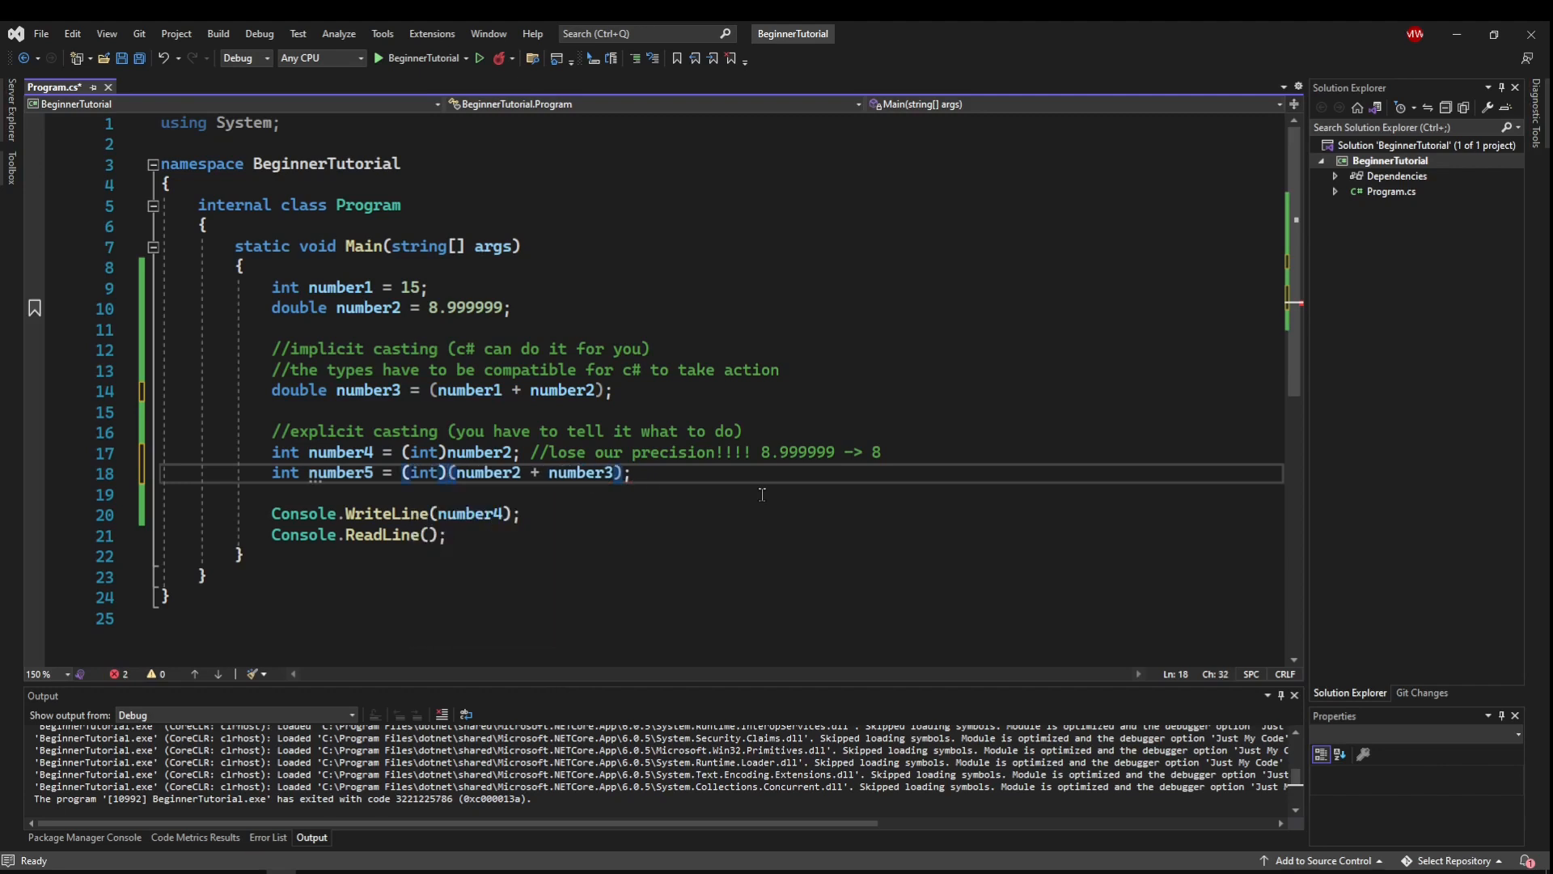
mouse_move(420, 473)
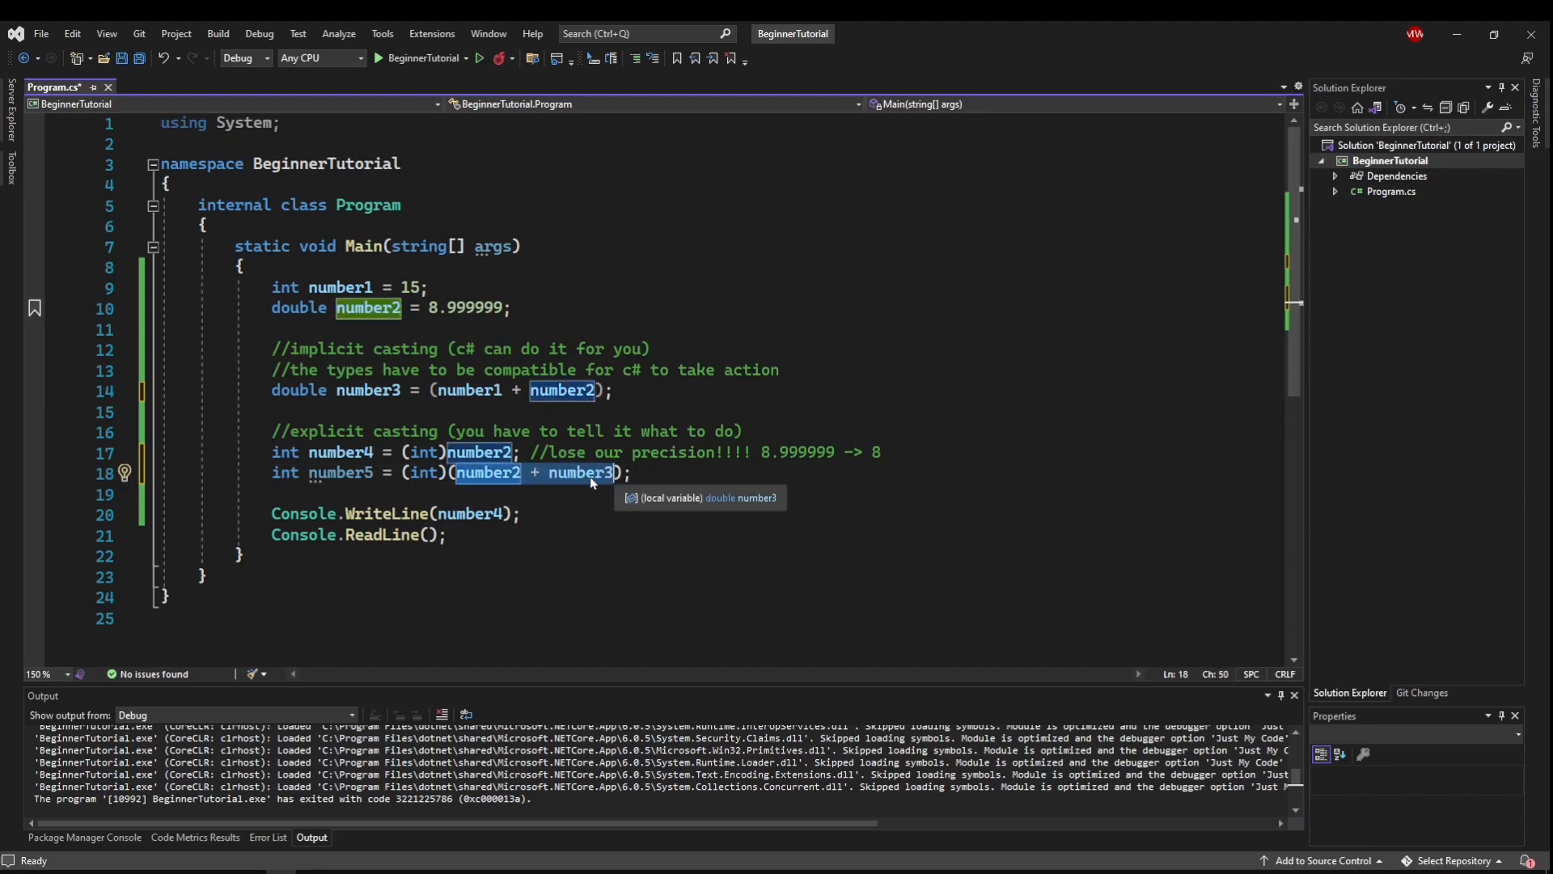
click(424, 472)
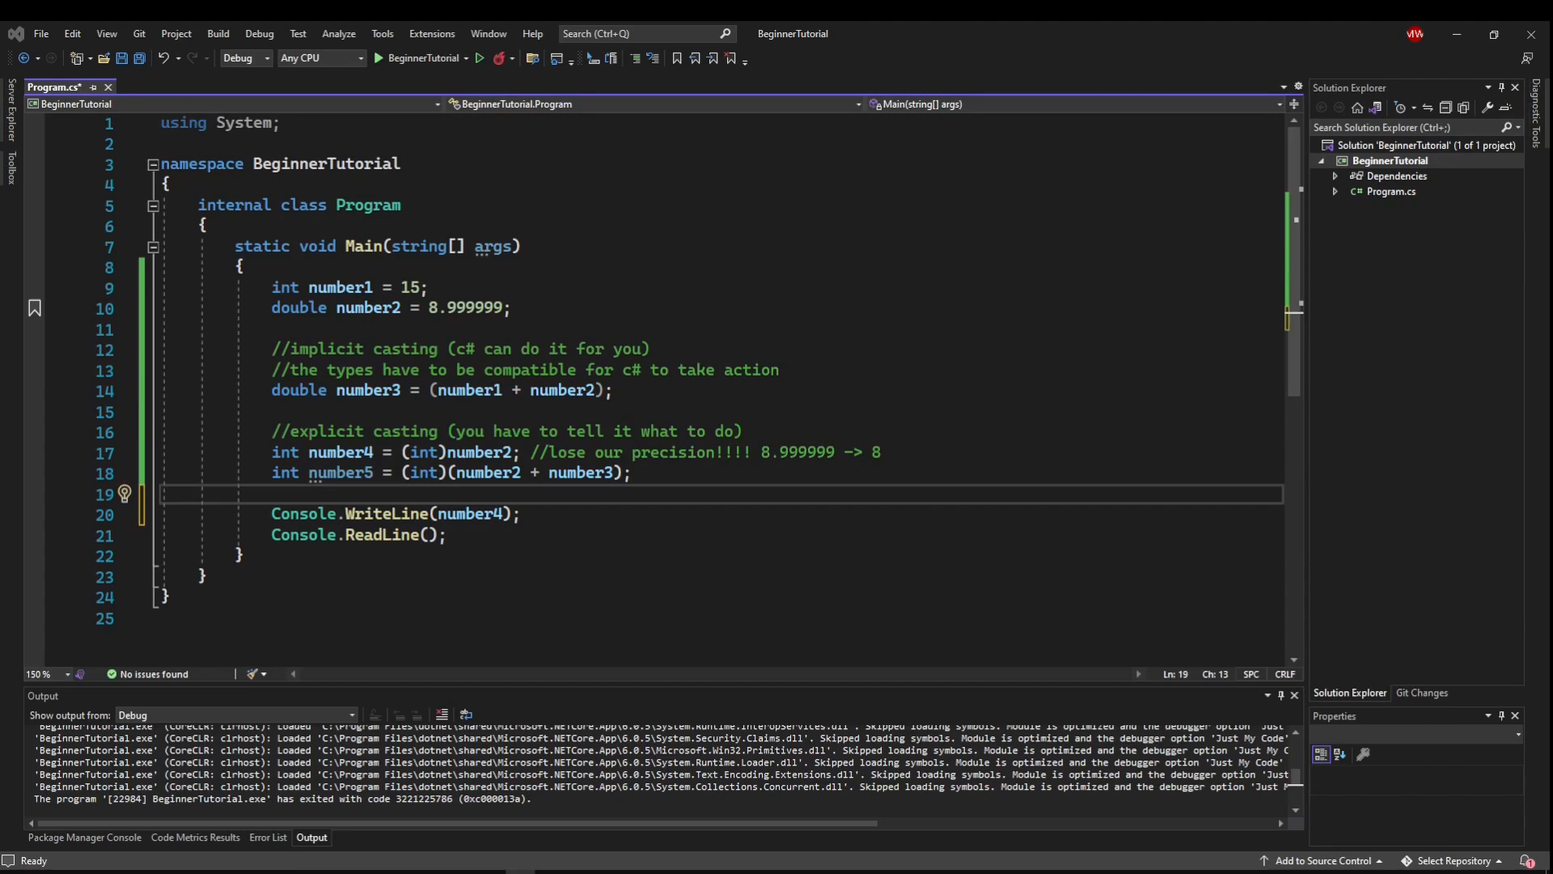
mouse_move(761, 609)
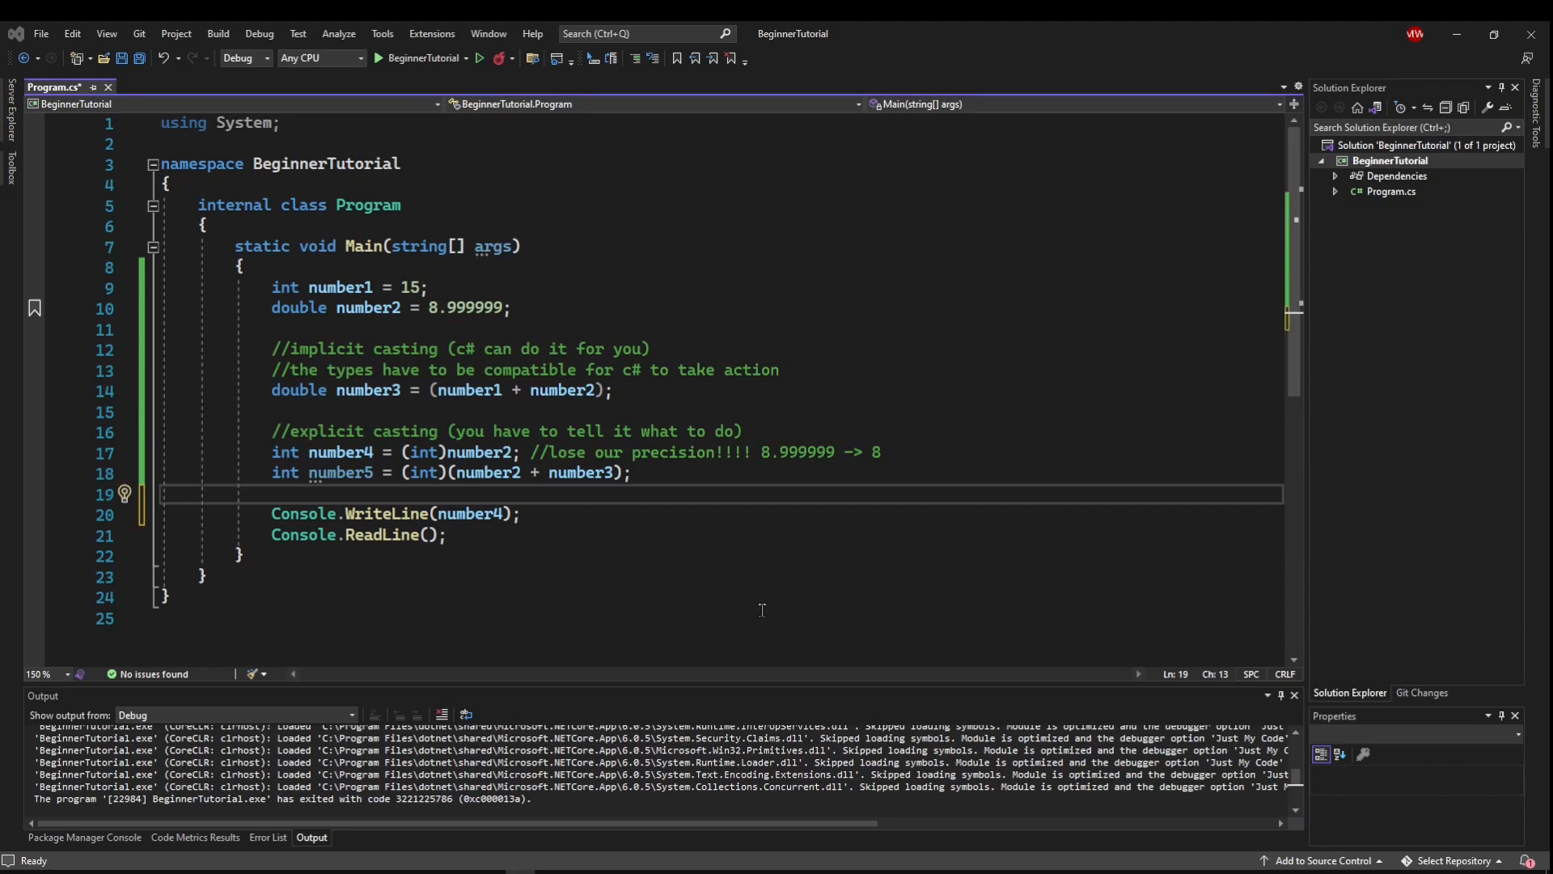
mouse_move(714, 591)
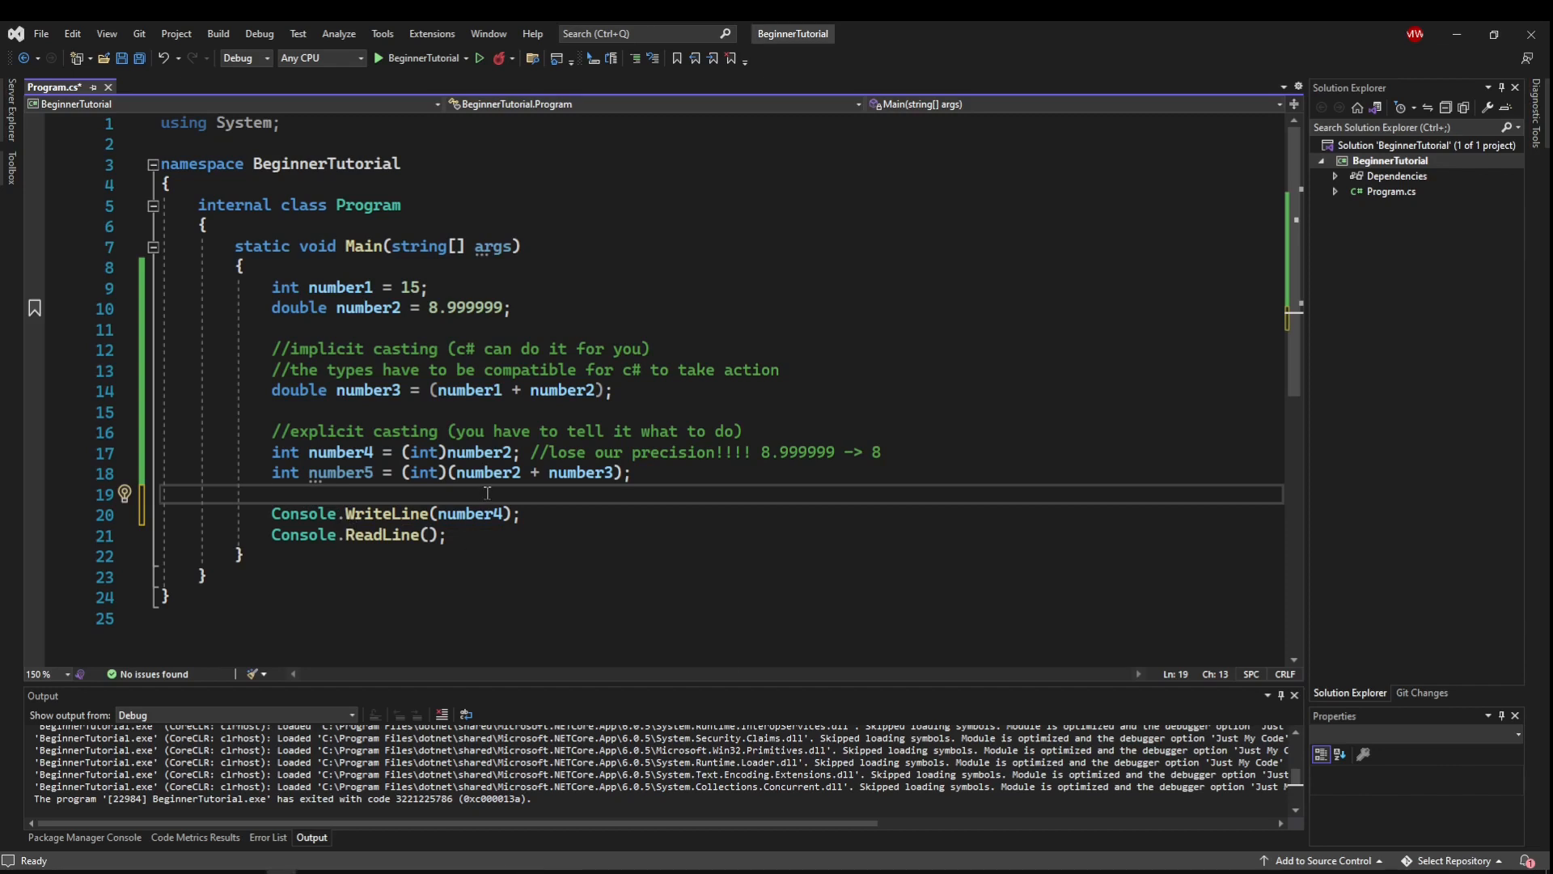
- Add int number6 = (int)(number3 + number4); and a '//Convert methods' section comment
text(int number6 = (int)(number3 + number4);)
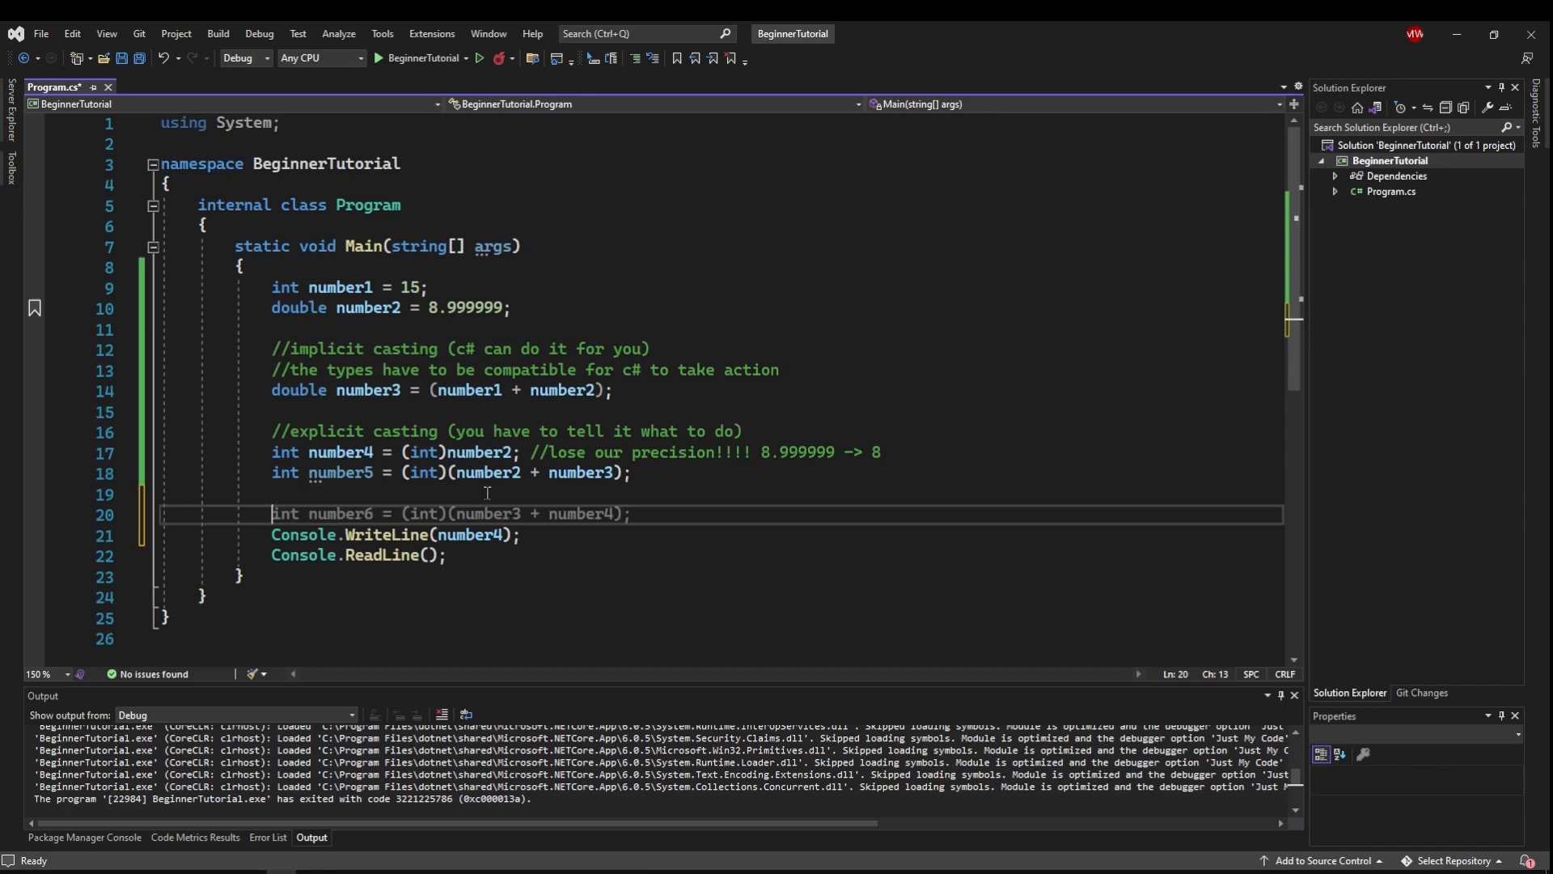
text(//Convert)
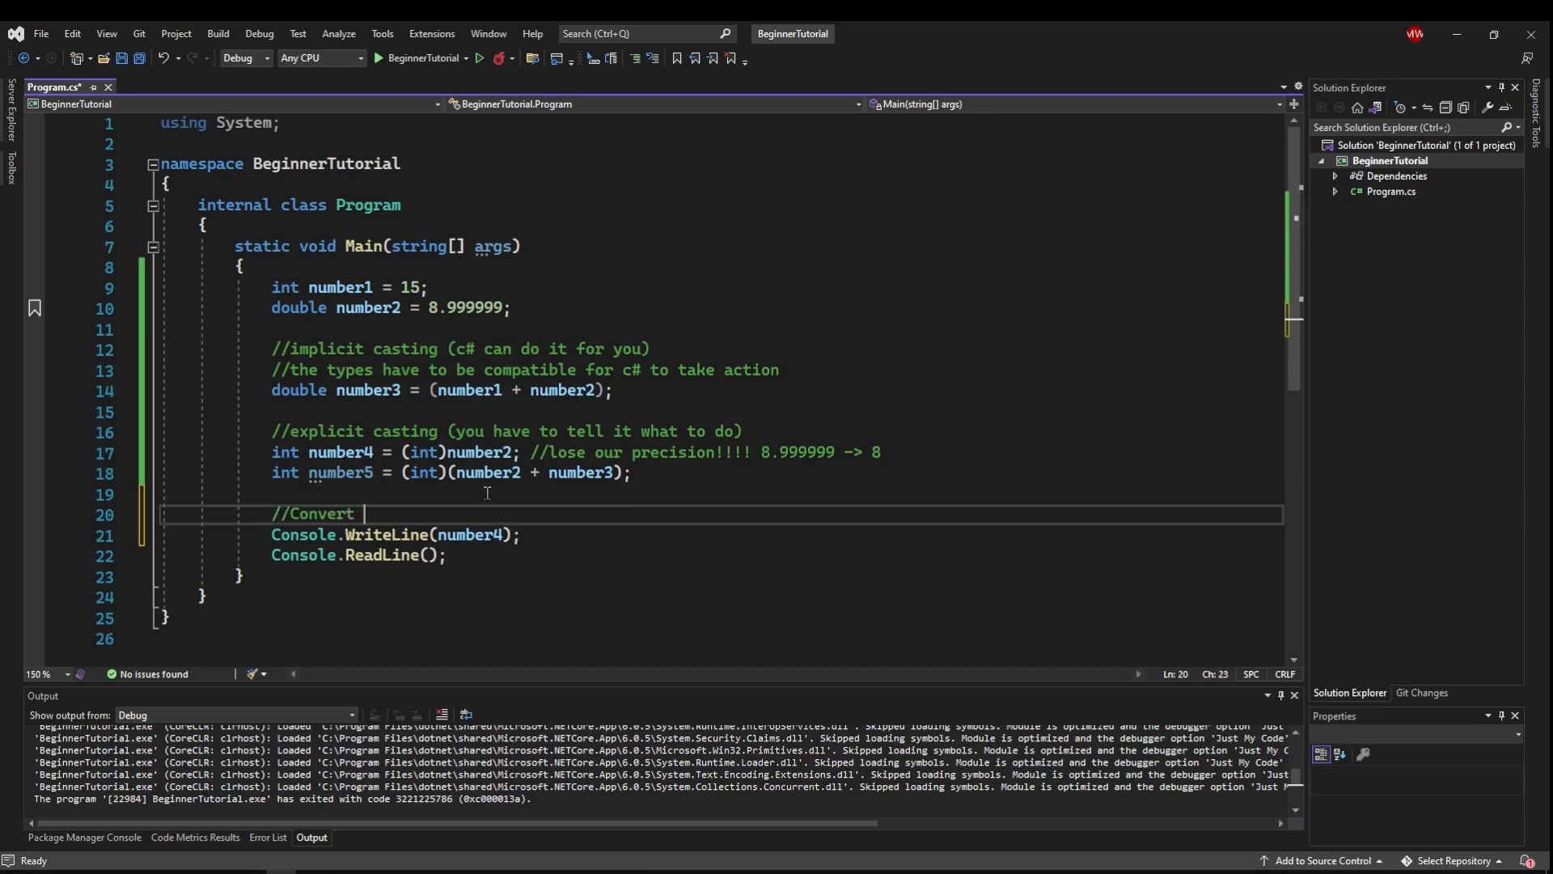
text(methods)
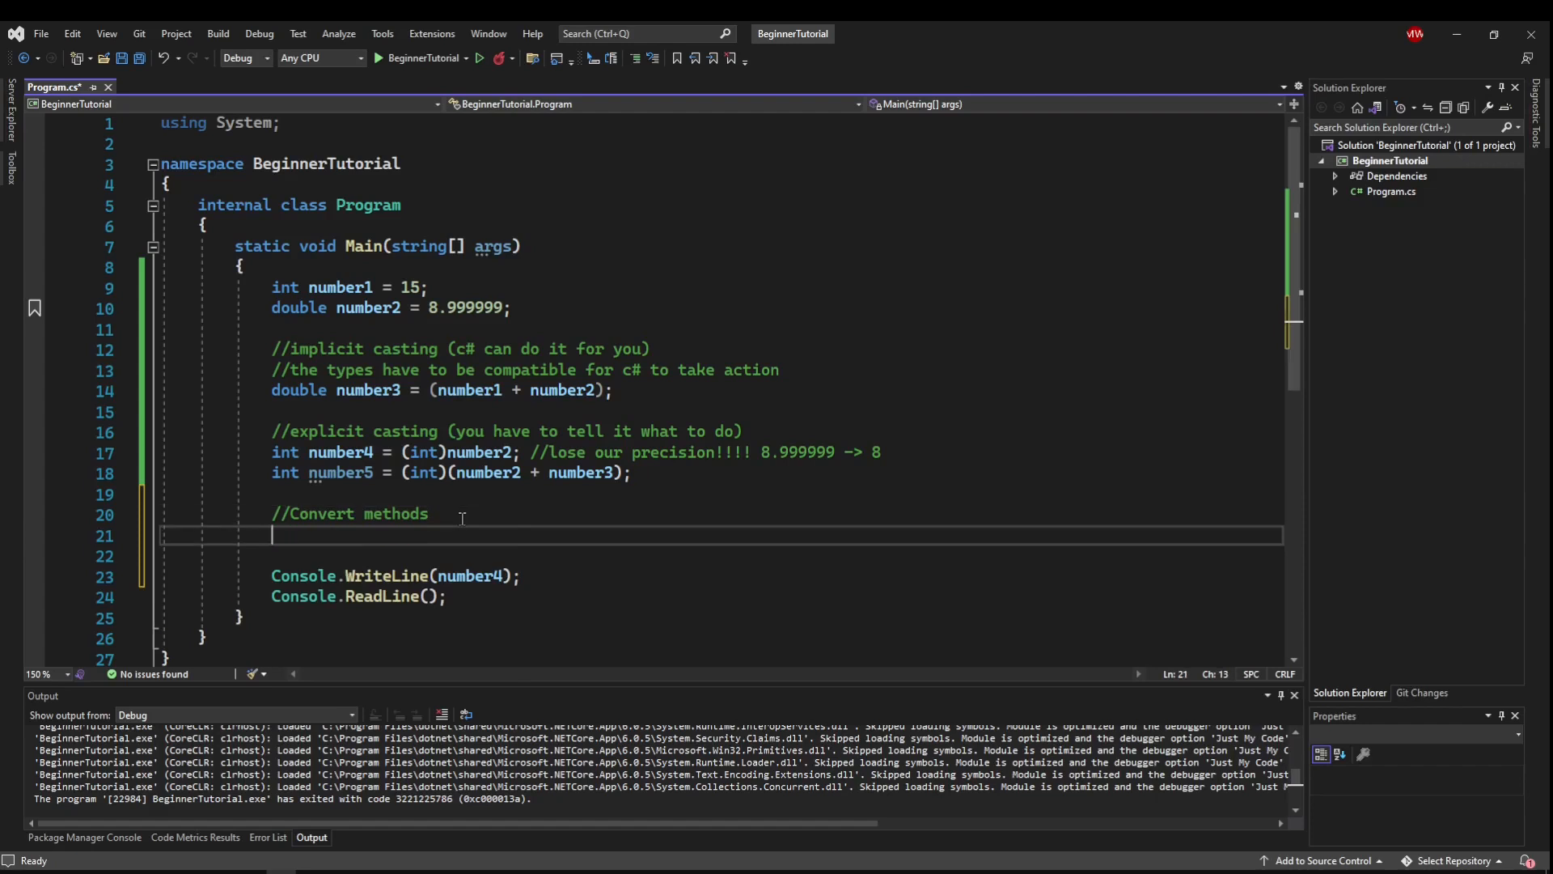
- Write int number6 = Convert.ToInt32(number2); on line 21, correcting ToInt64 to ToInt32
text(Convert.)
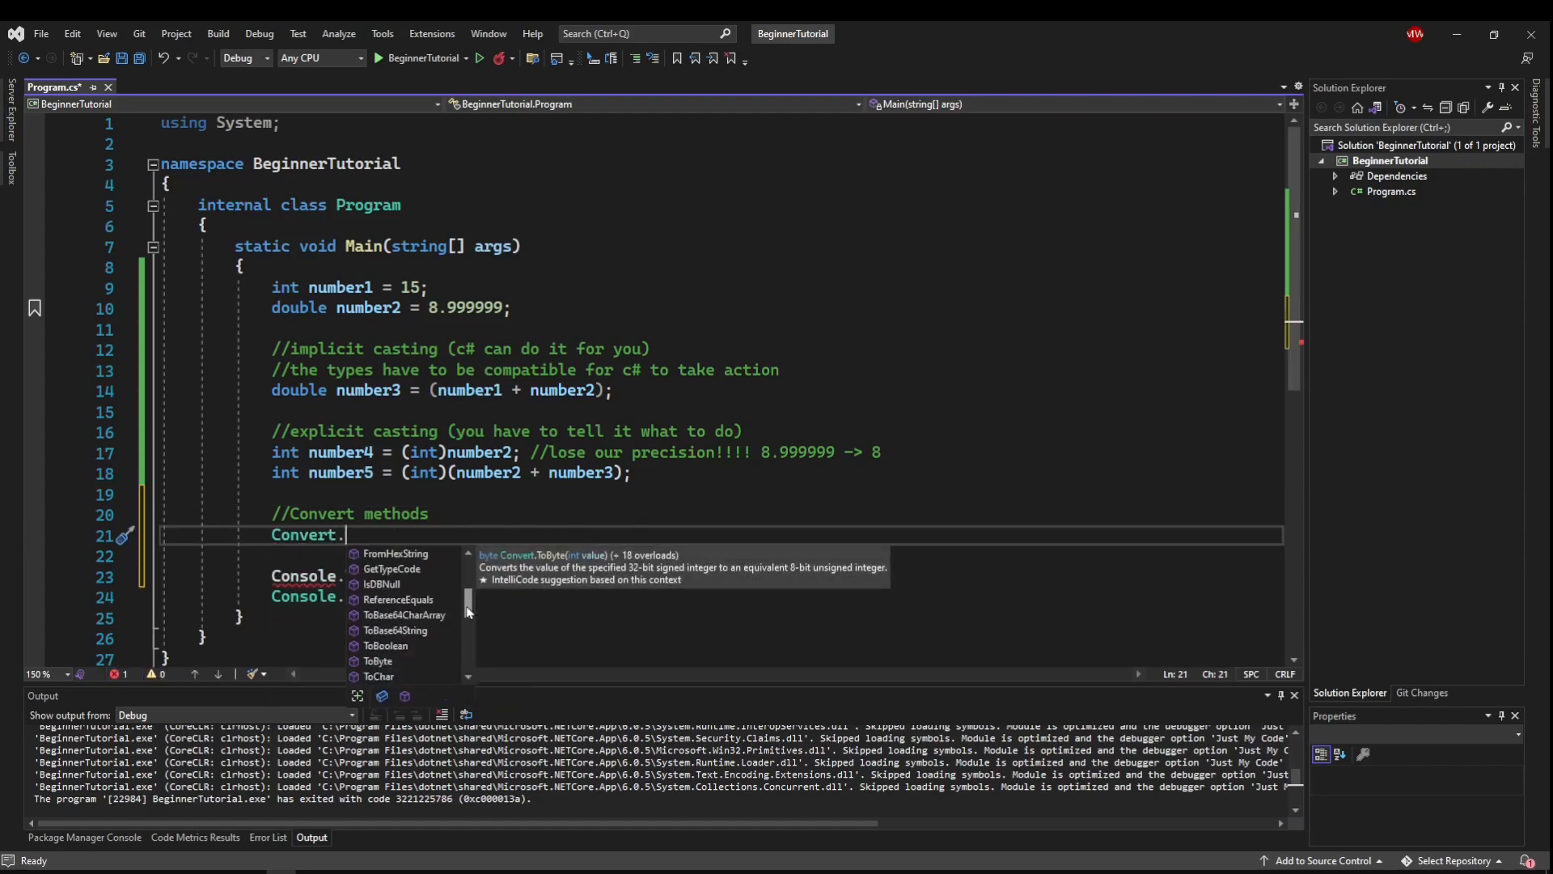
scroll(down, 3)
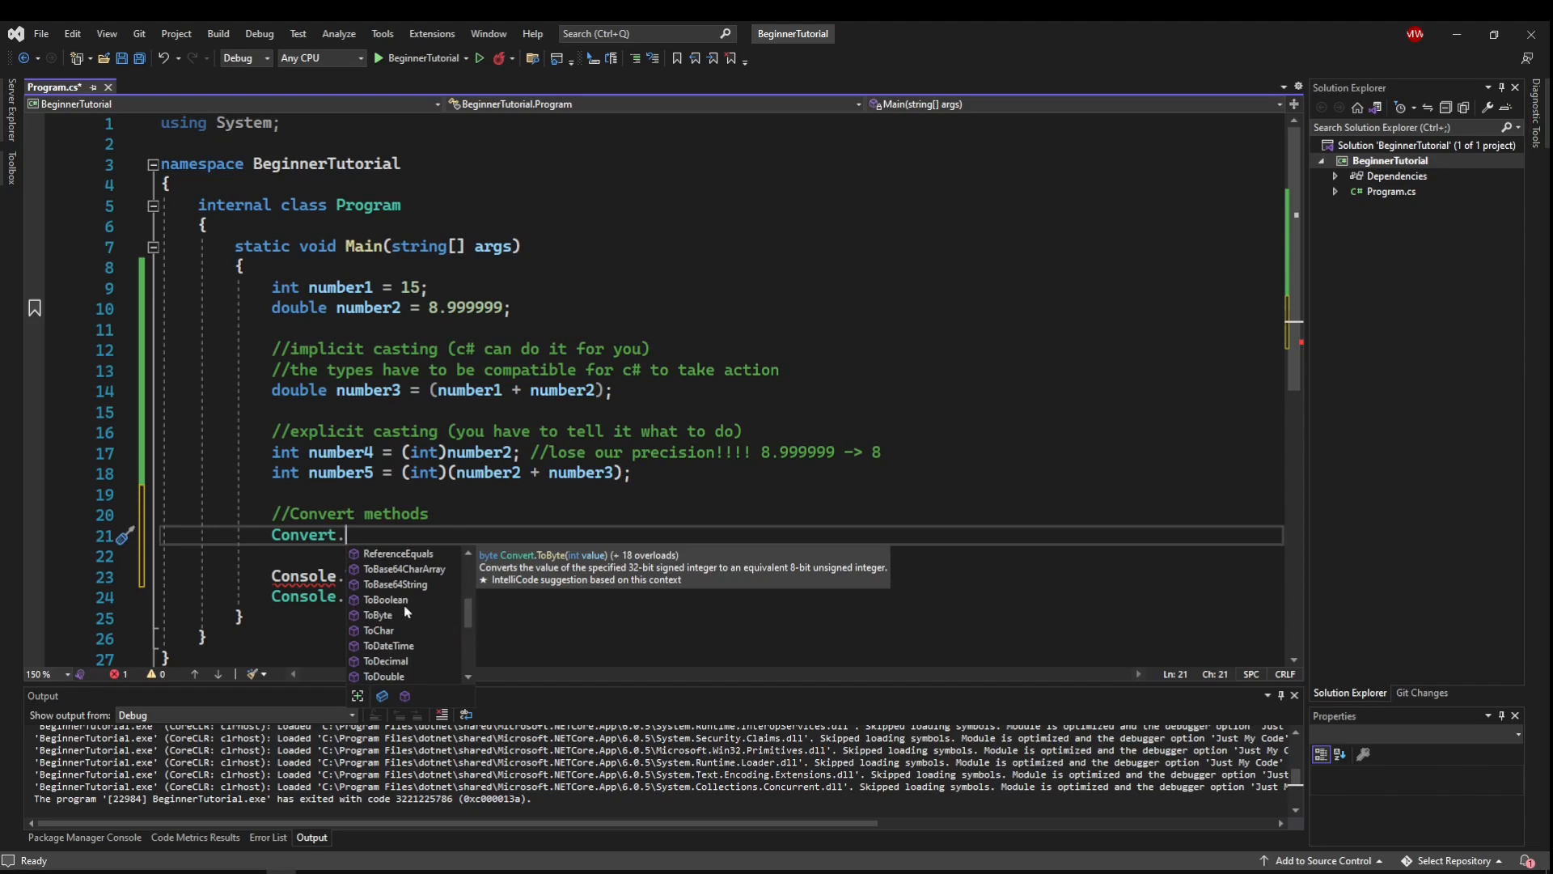
scroll(down, 3)
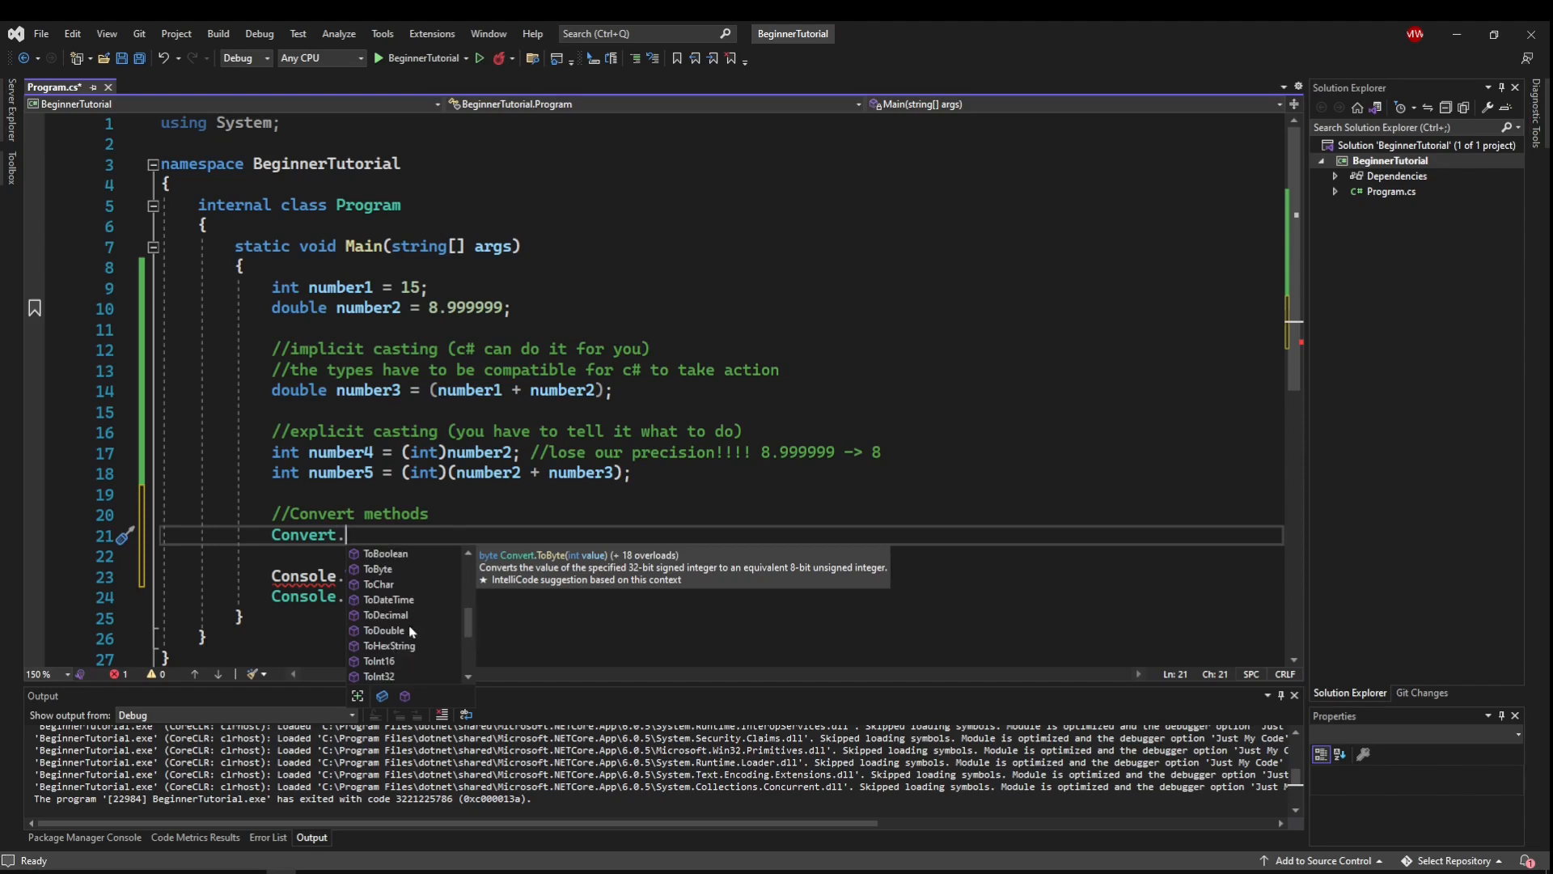
mouse_move(468, 612)
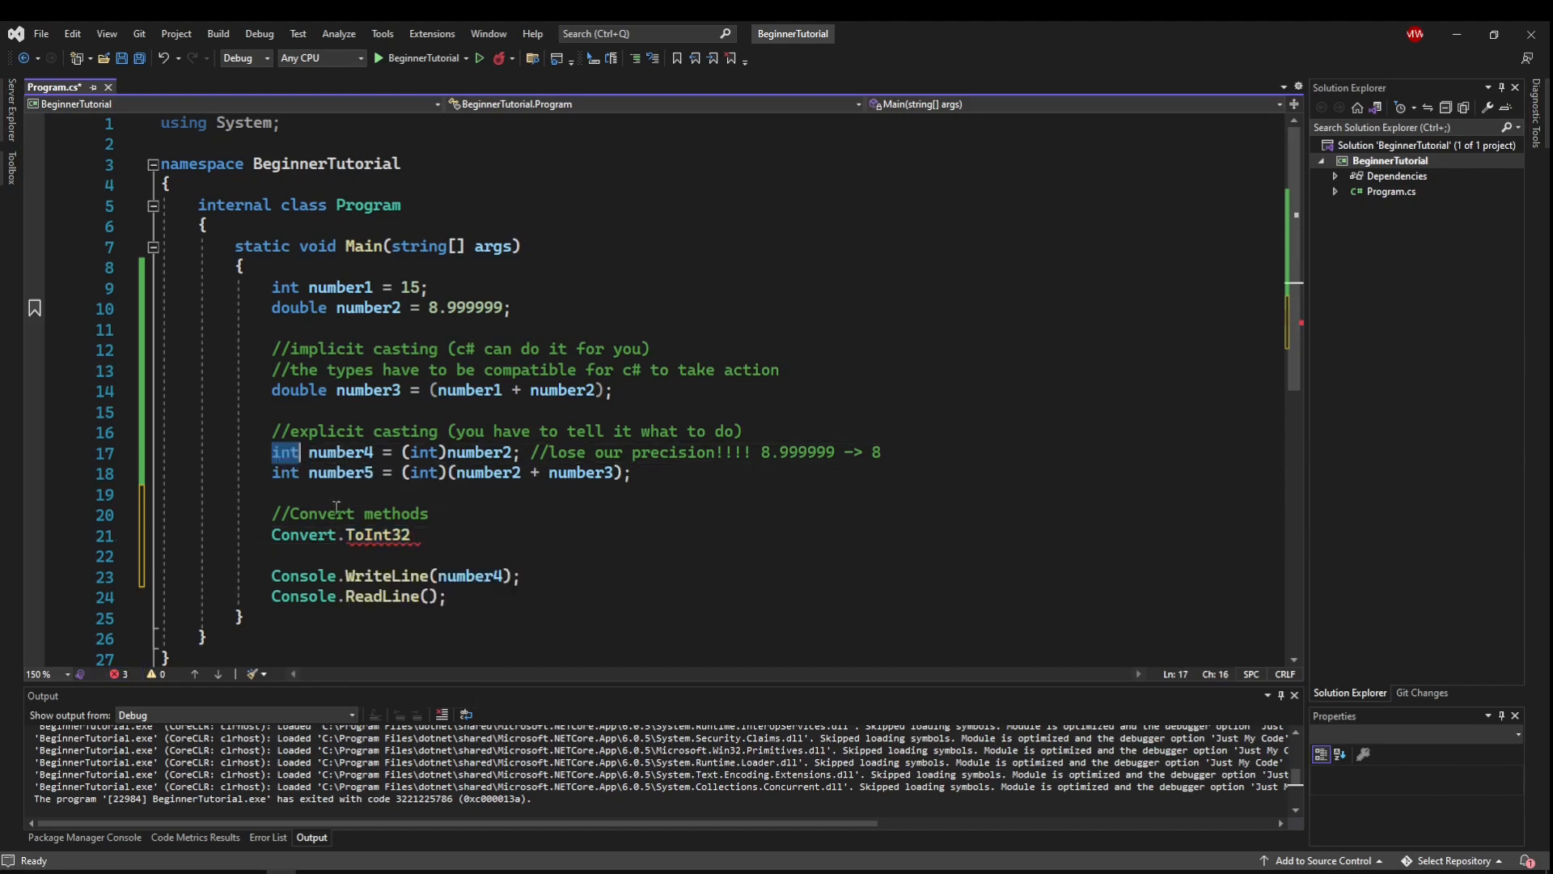
mouse_move(384, 535)
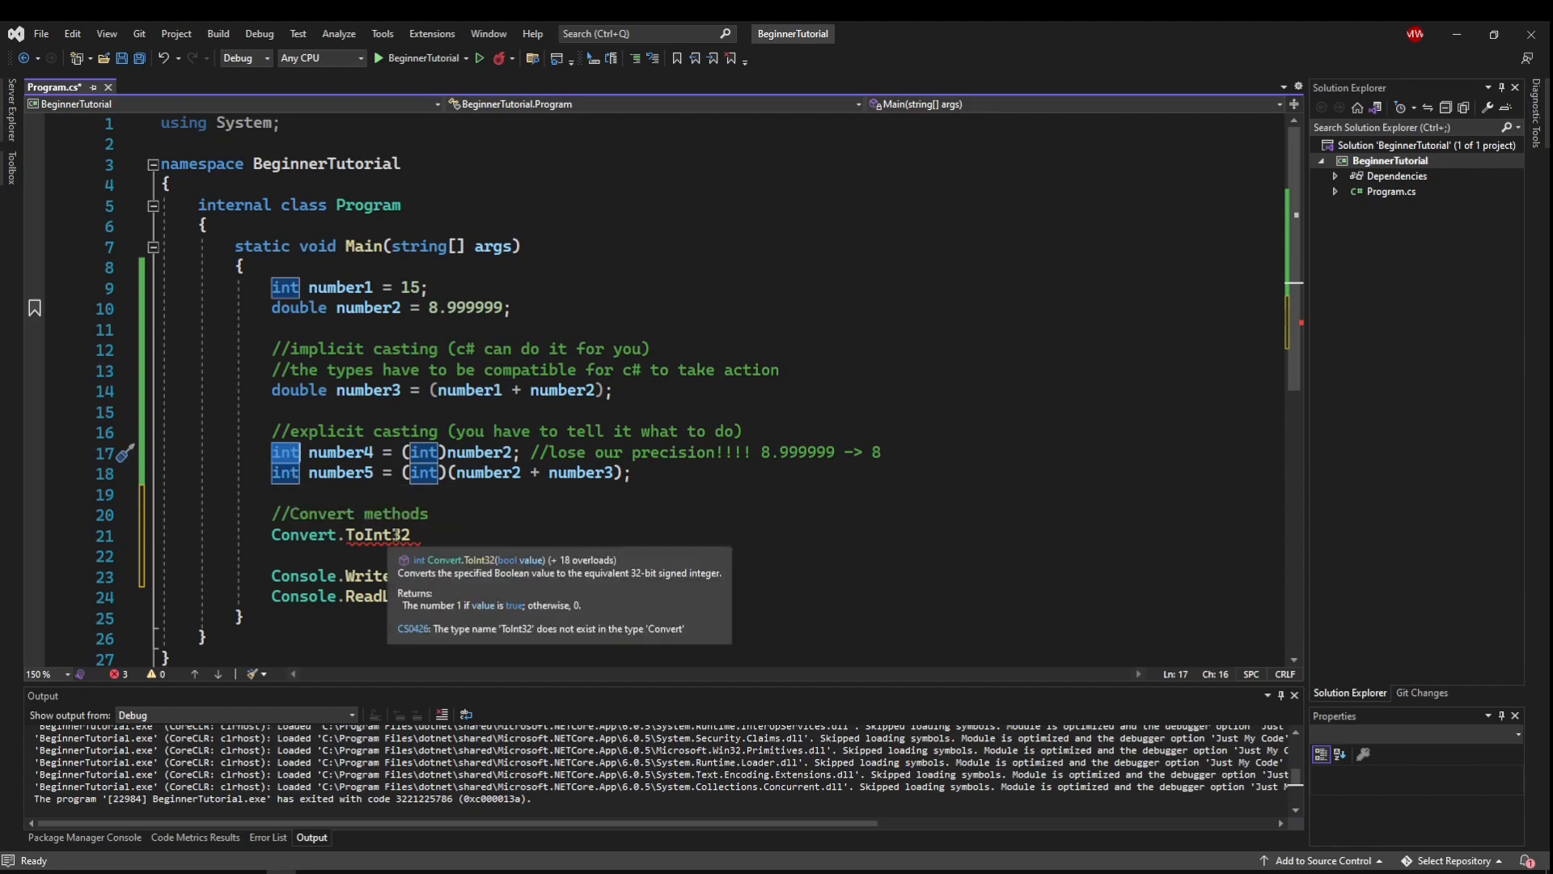
text(64)
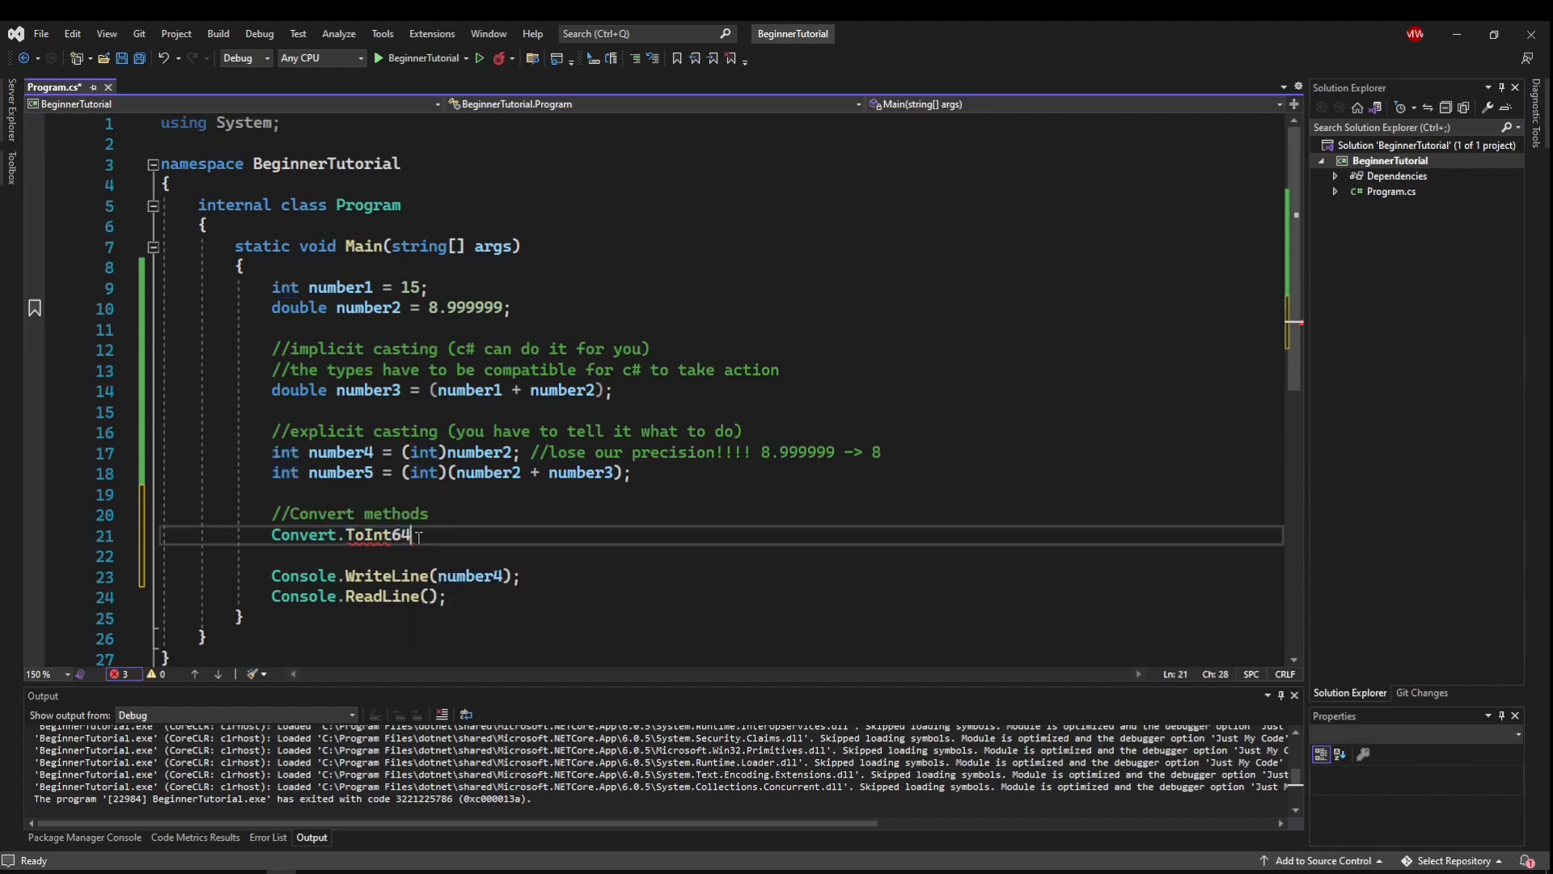
double_click(379, 535)
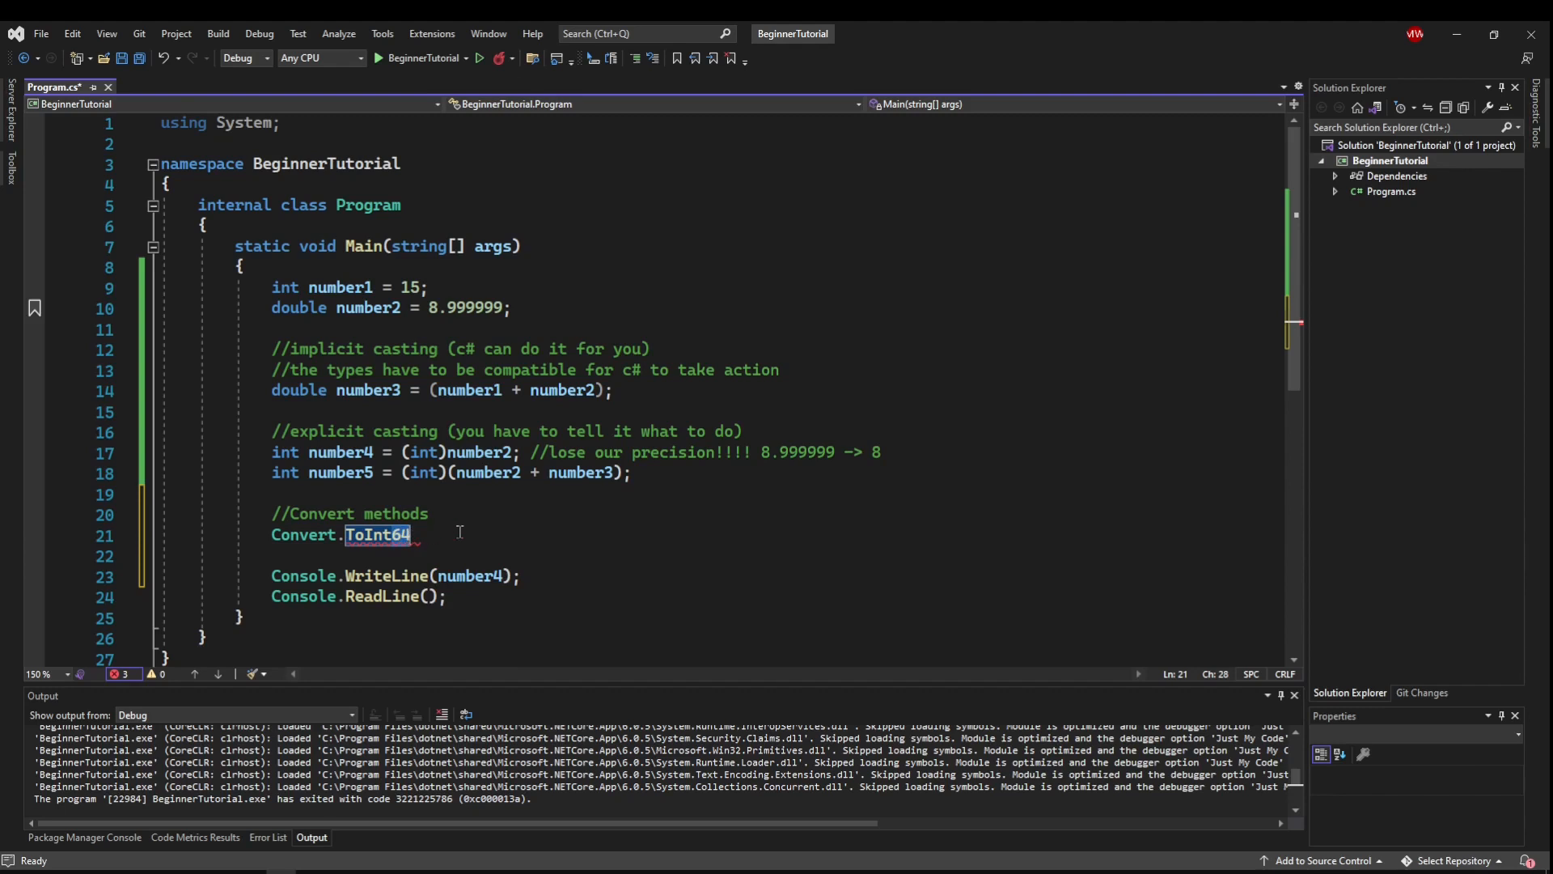
text(ToInt32)
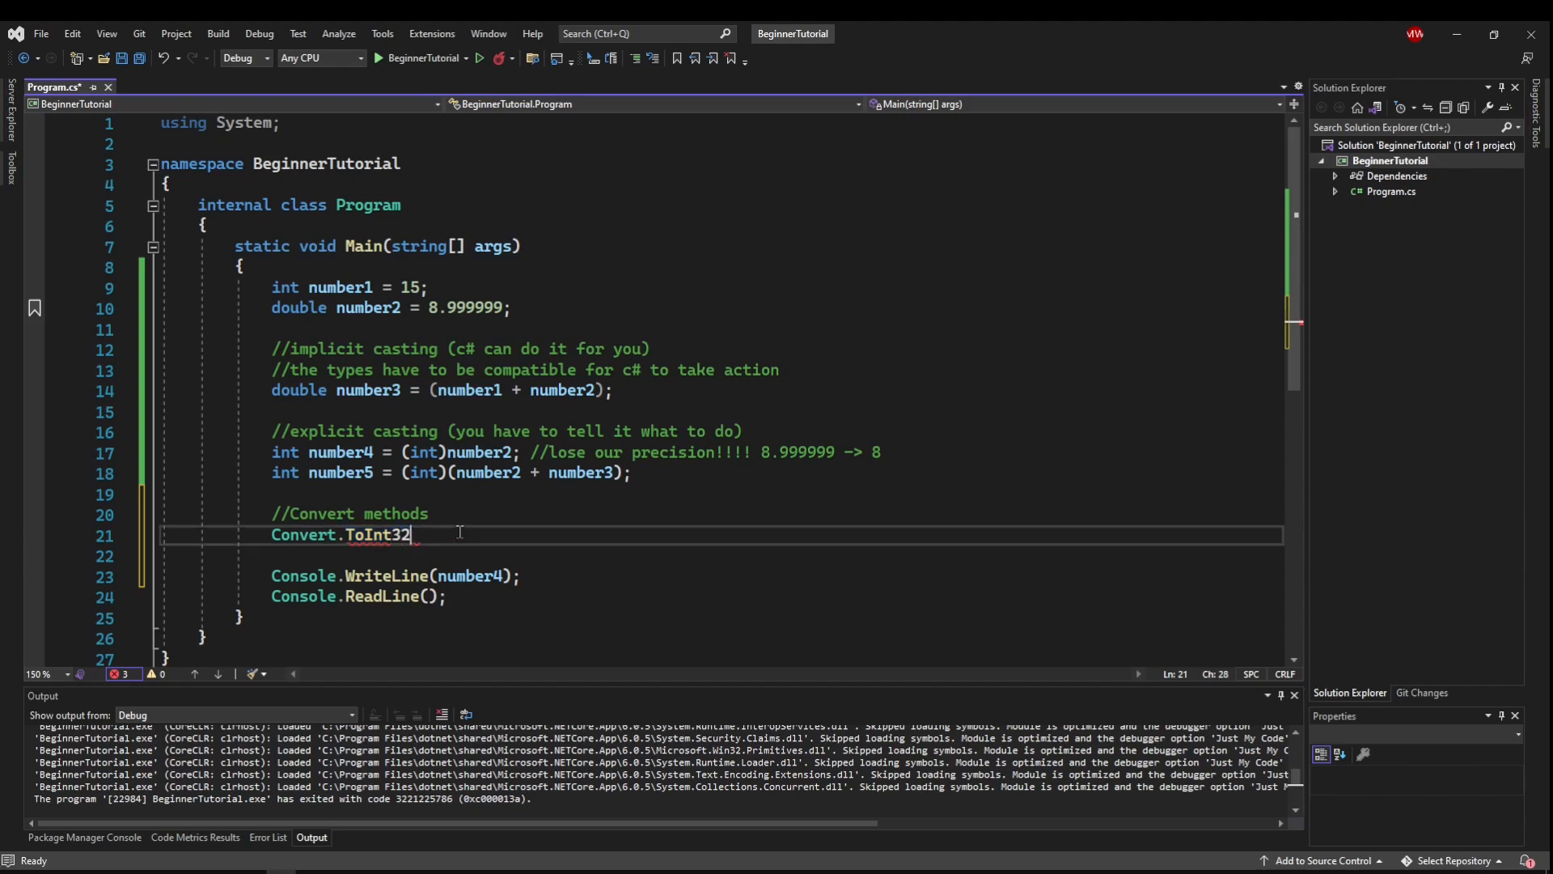
text((number5).ToString();)
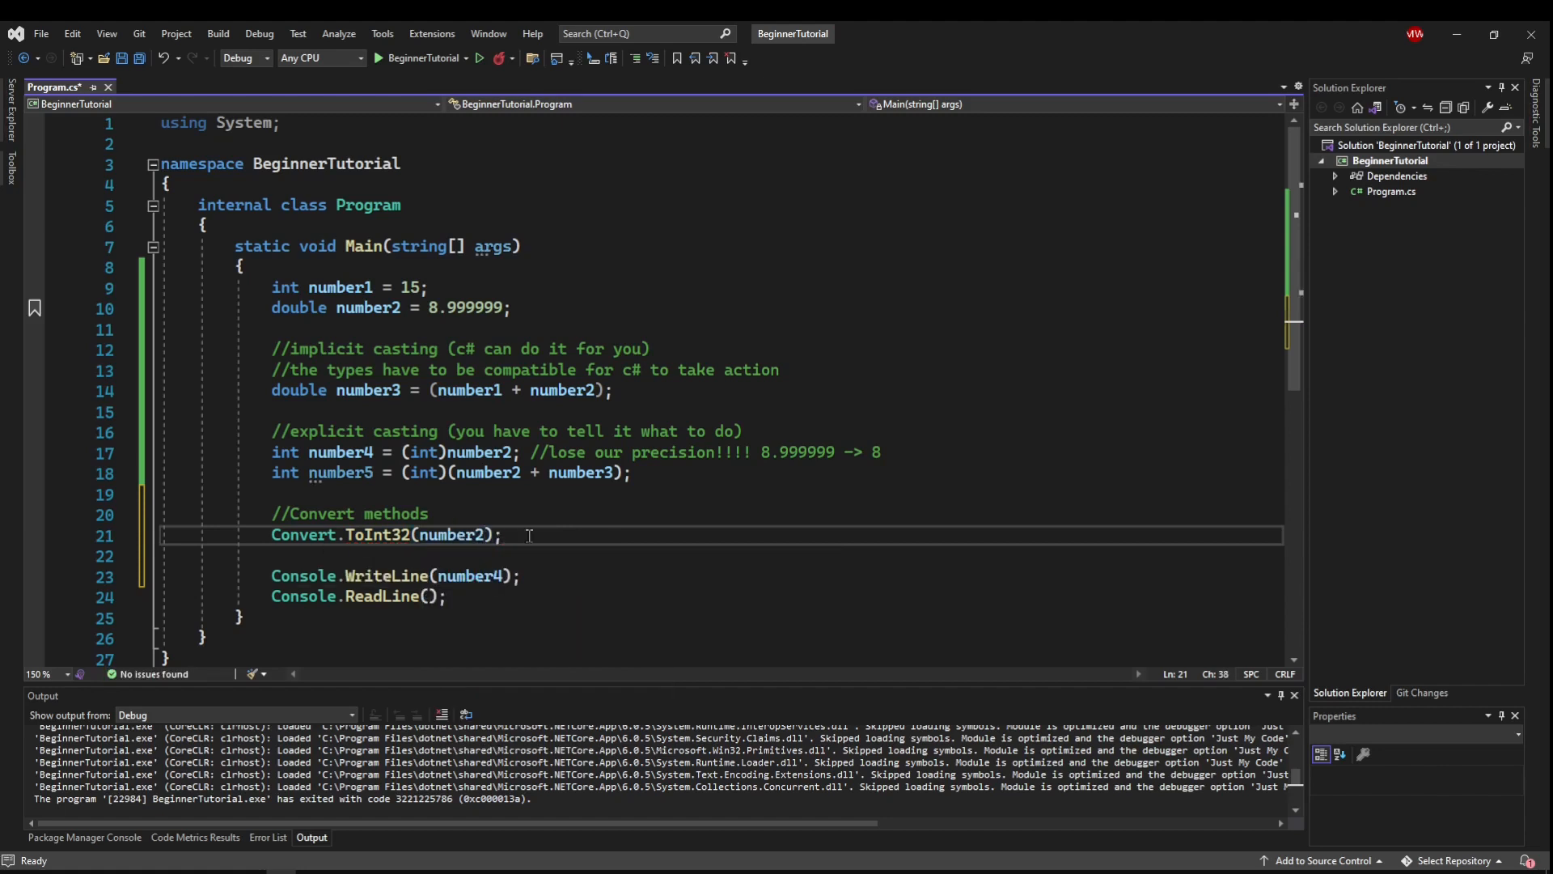
click(273, 535)
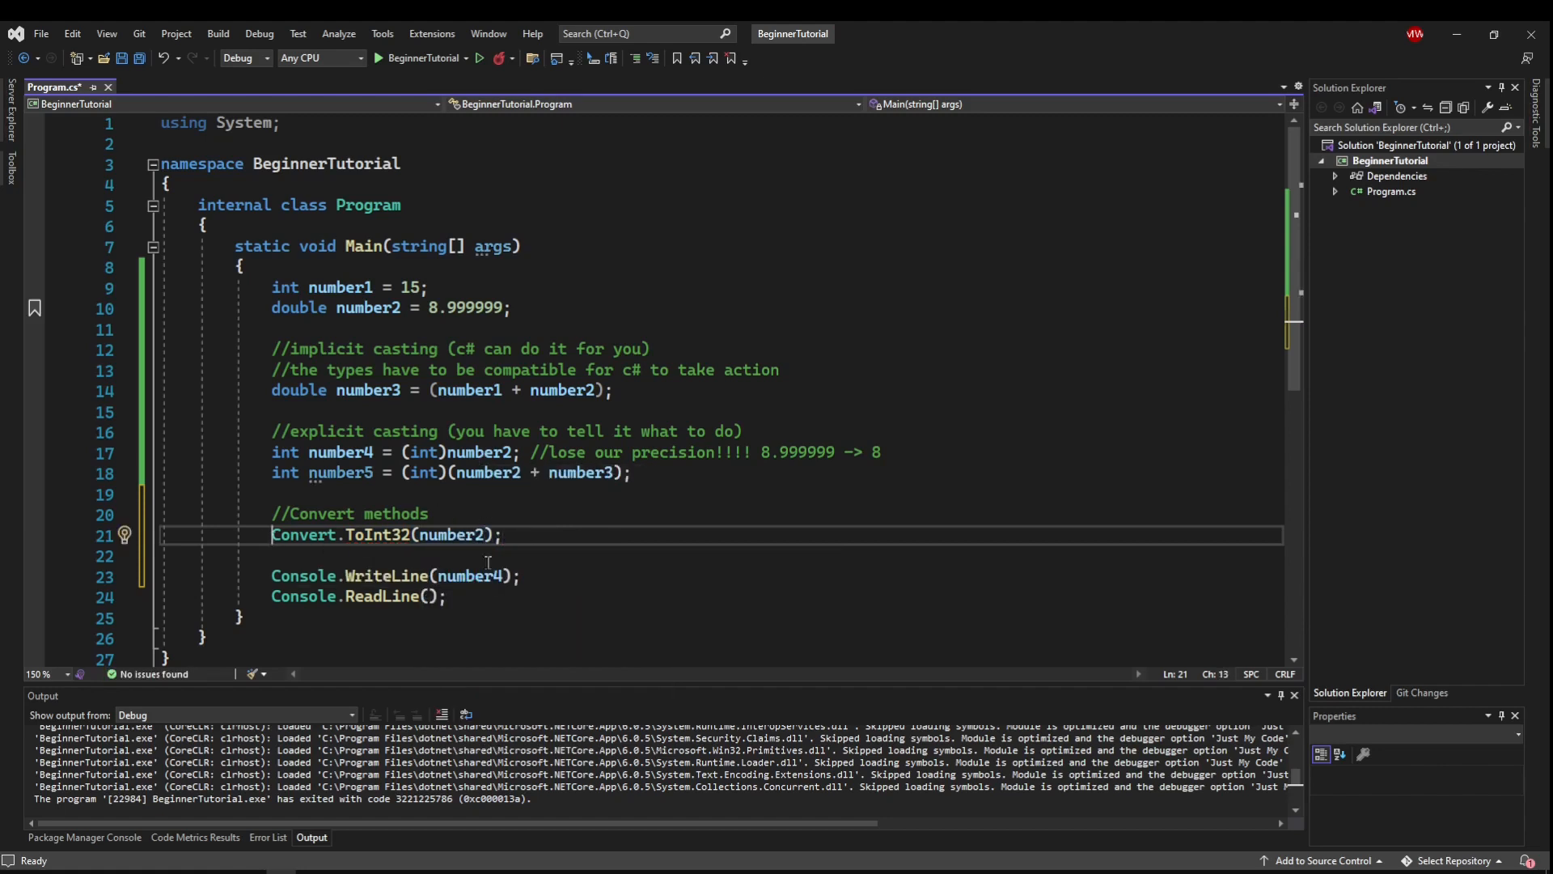
text(int number6 =)
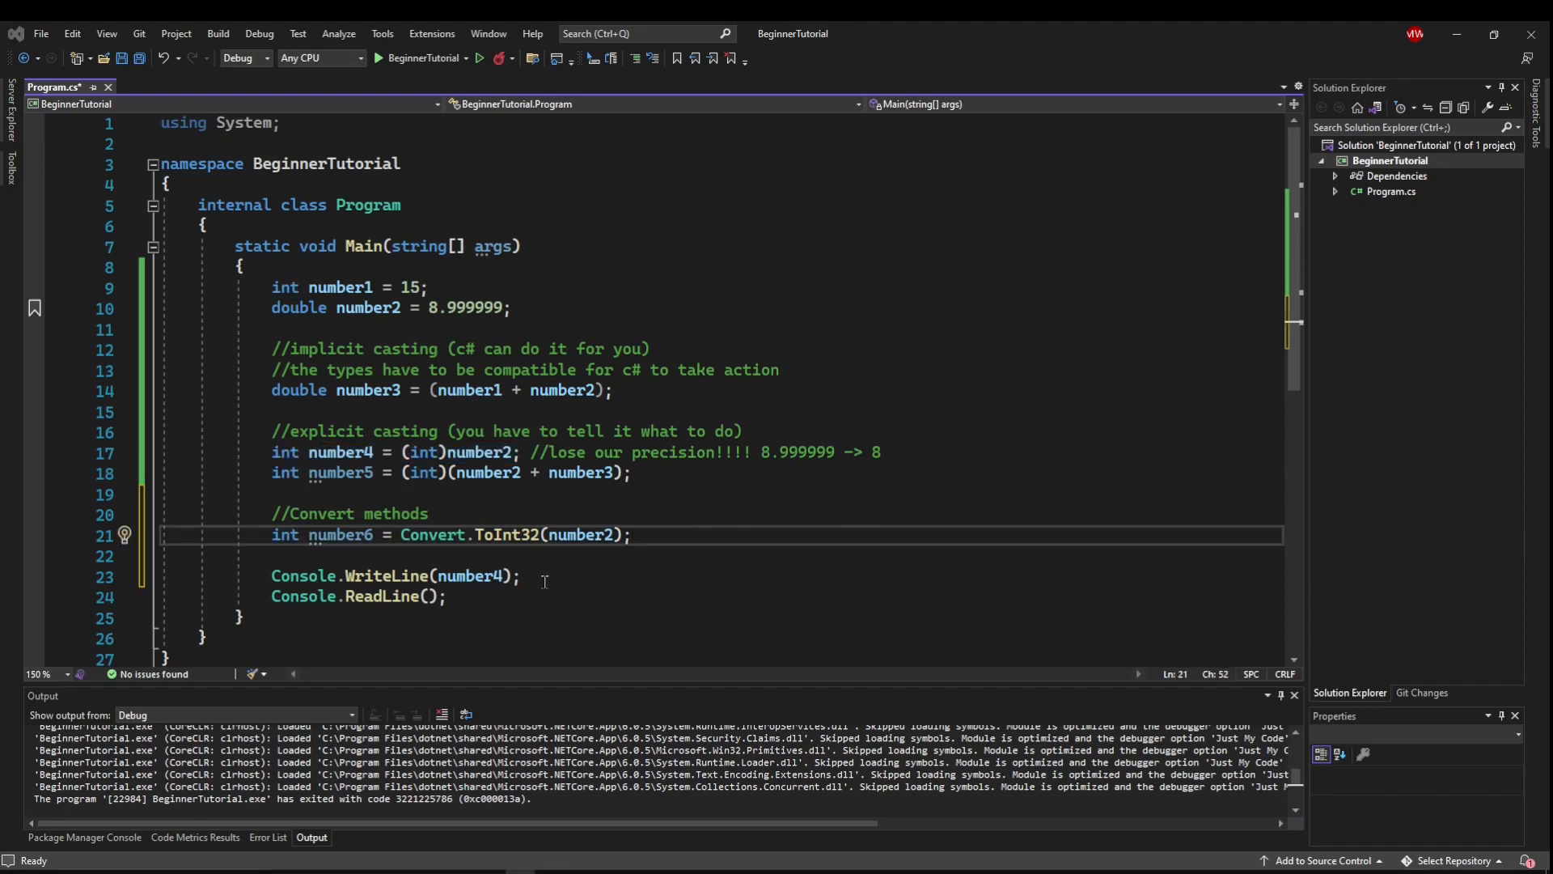
- Add a new line below number6 declaring string textNumber5 = "5";
click(634, 534)
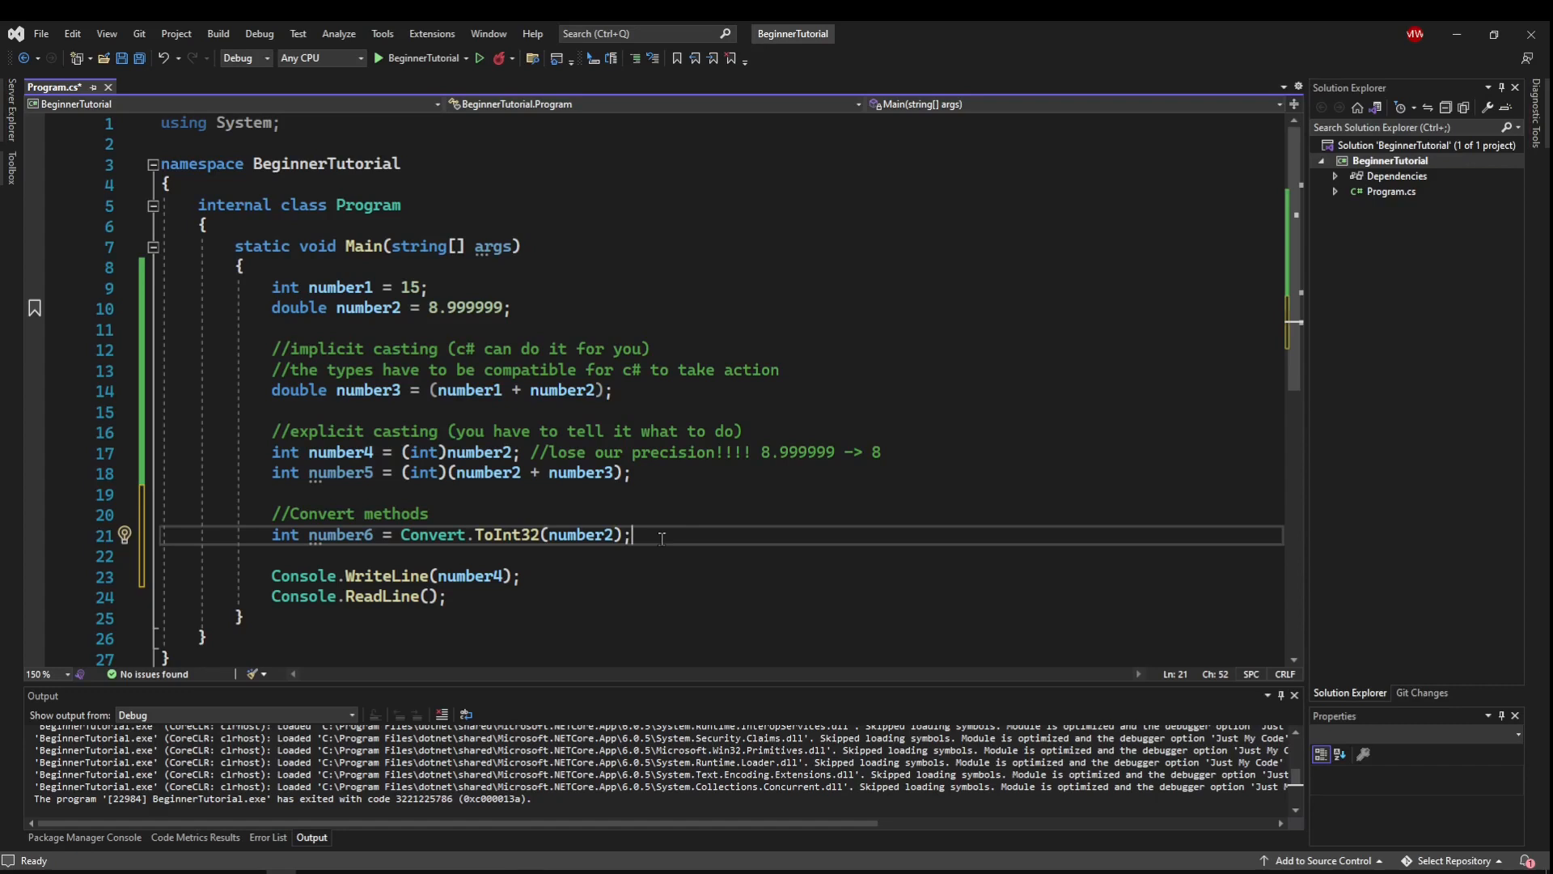
text(int number7 = Convert.ToInt32(number3);)
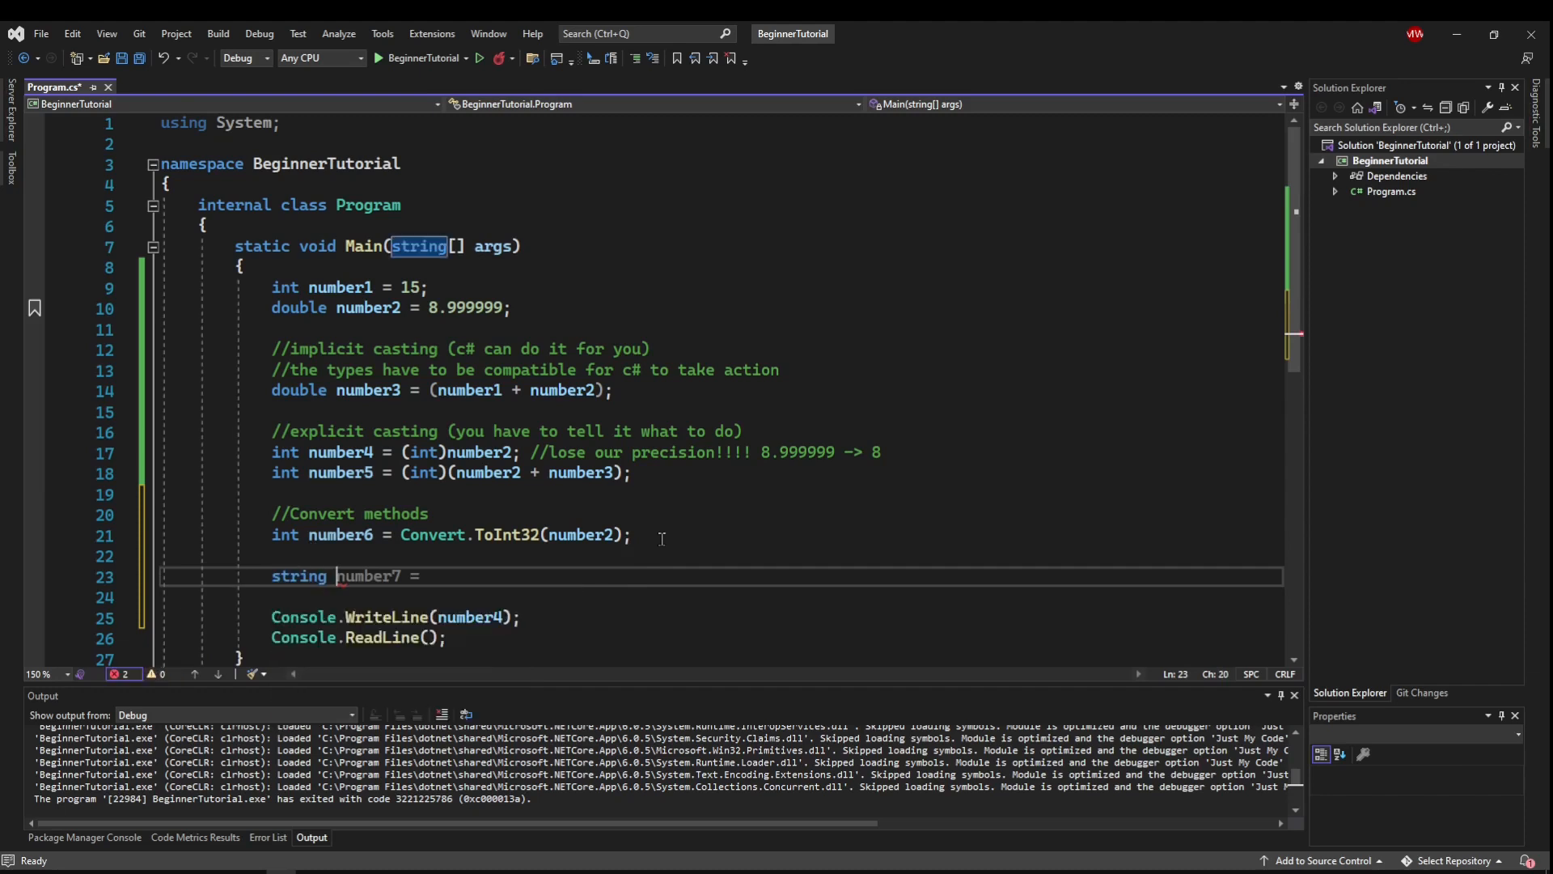
text(textNum)
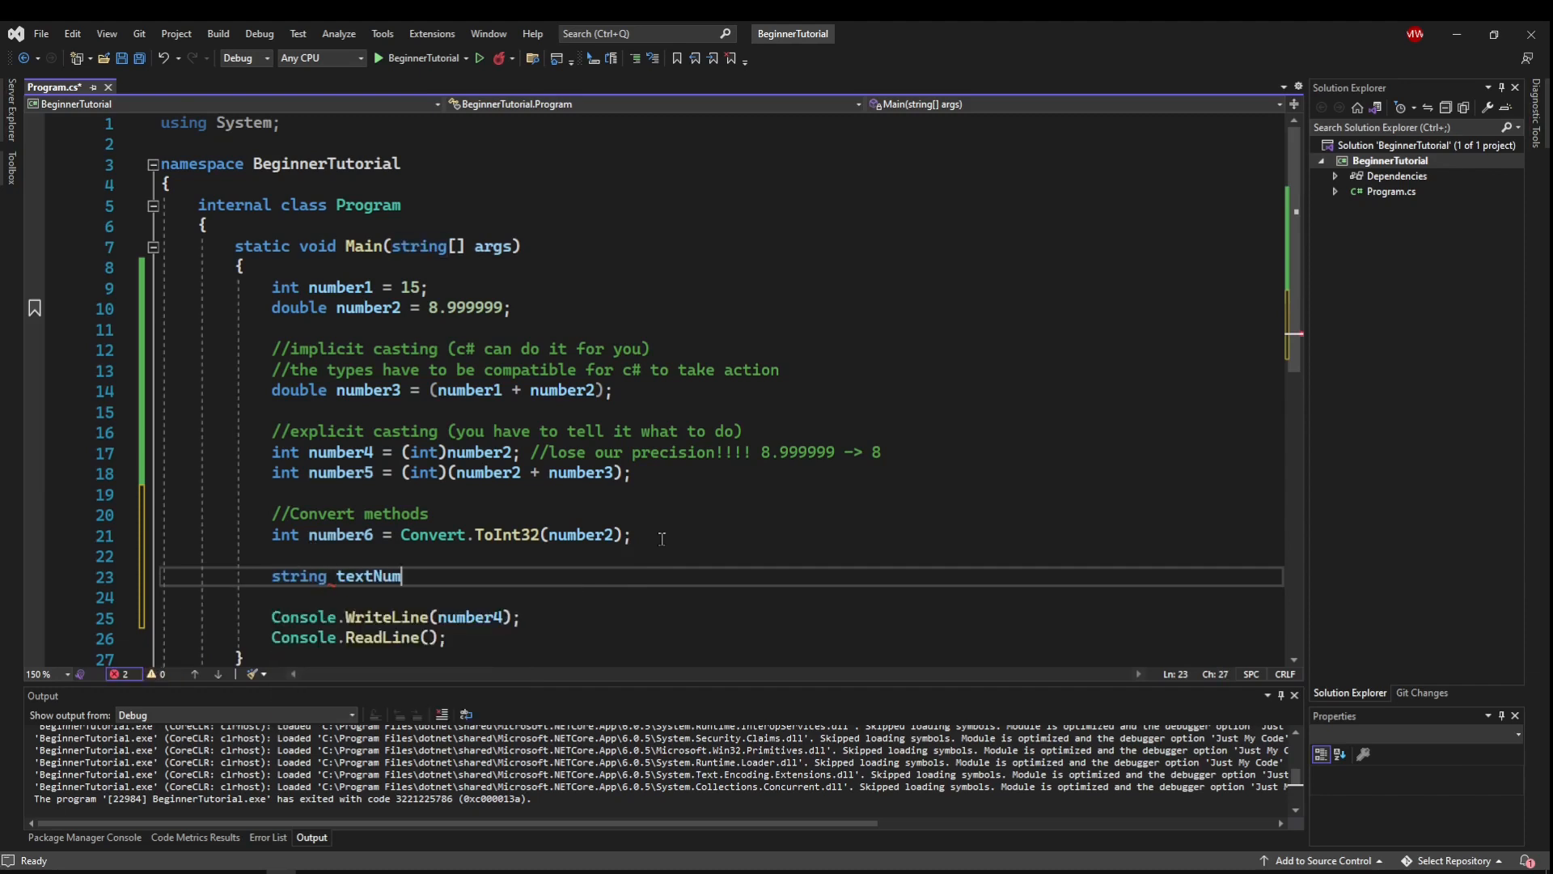
text(ber5)
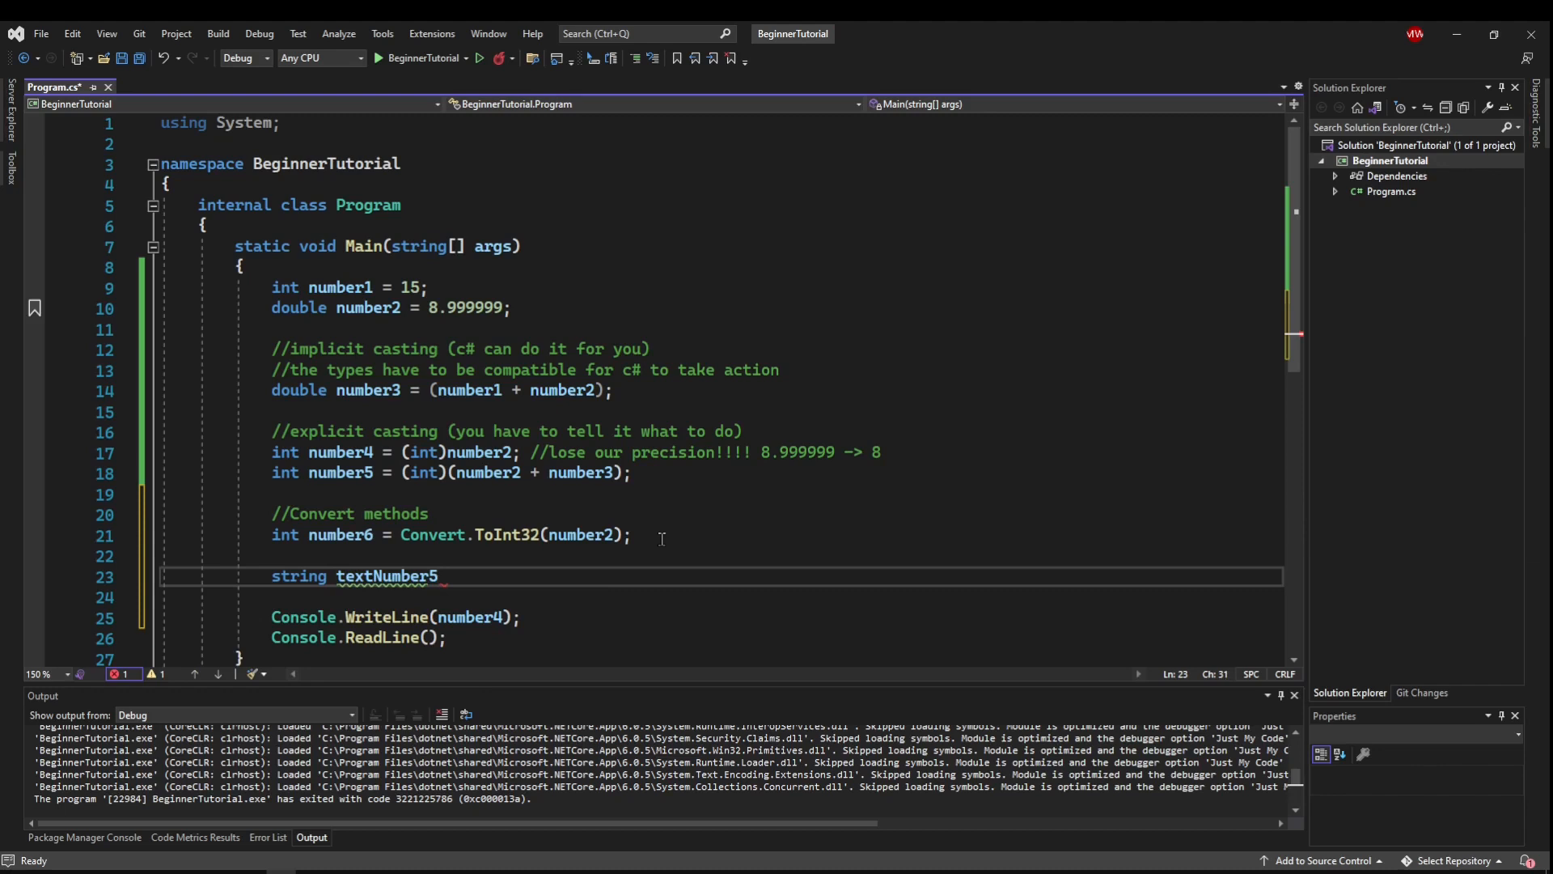
text(= "5")
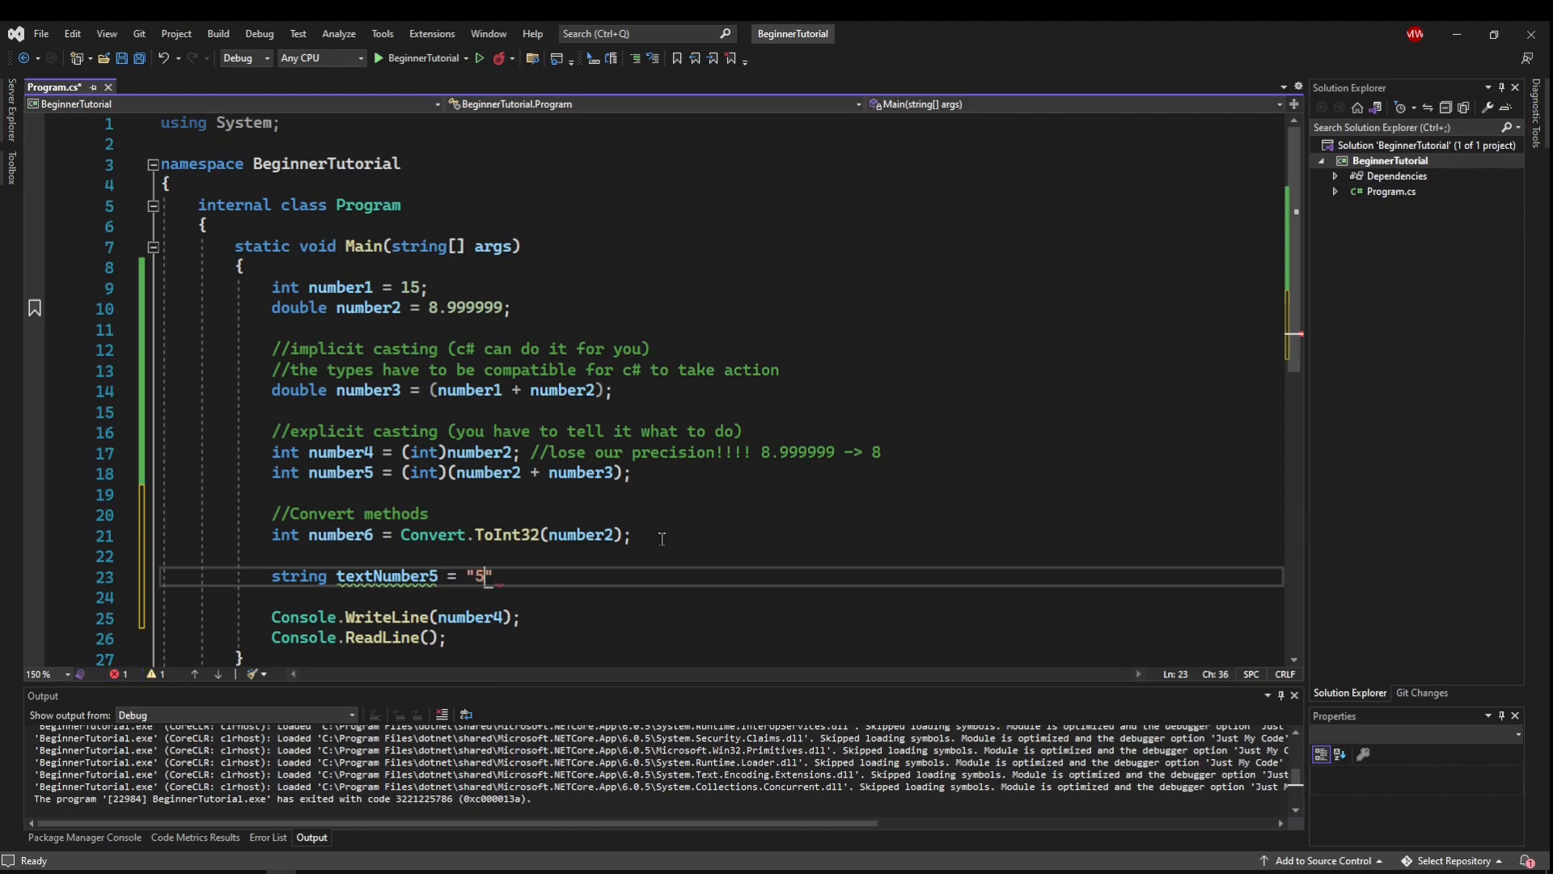
text(;)
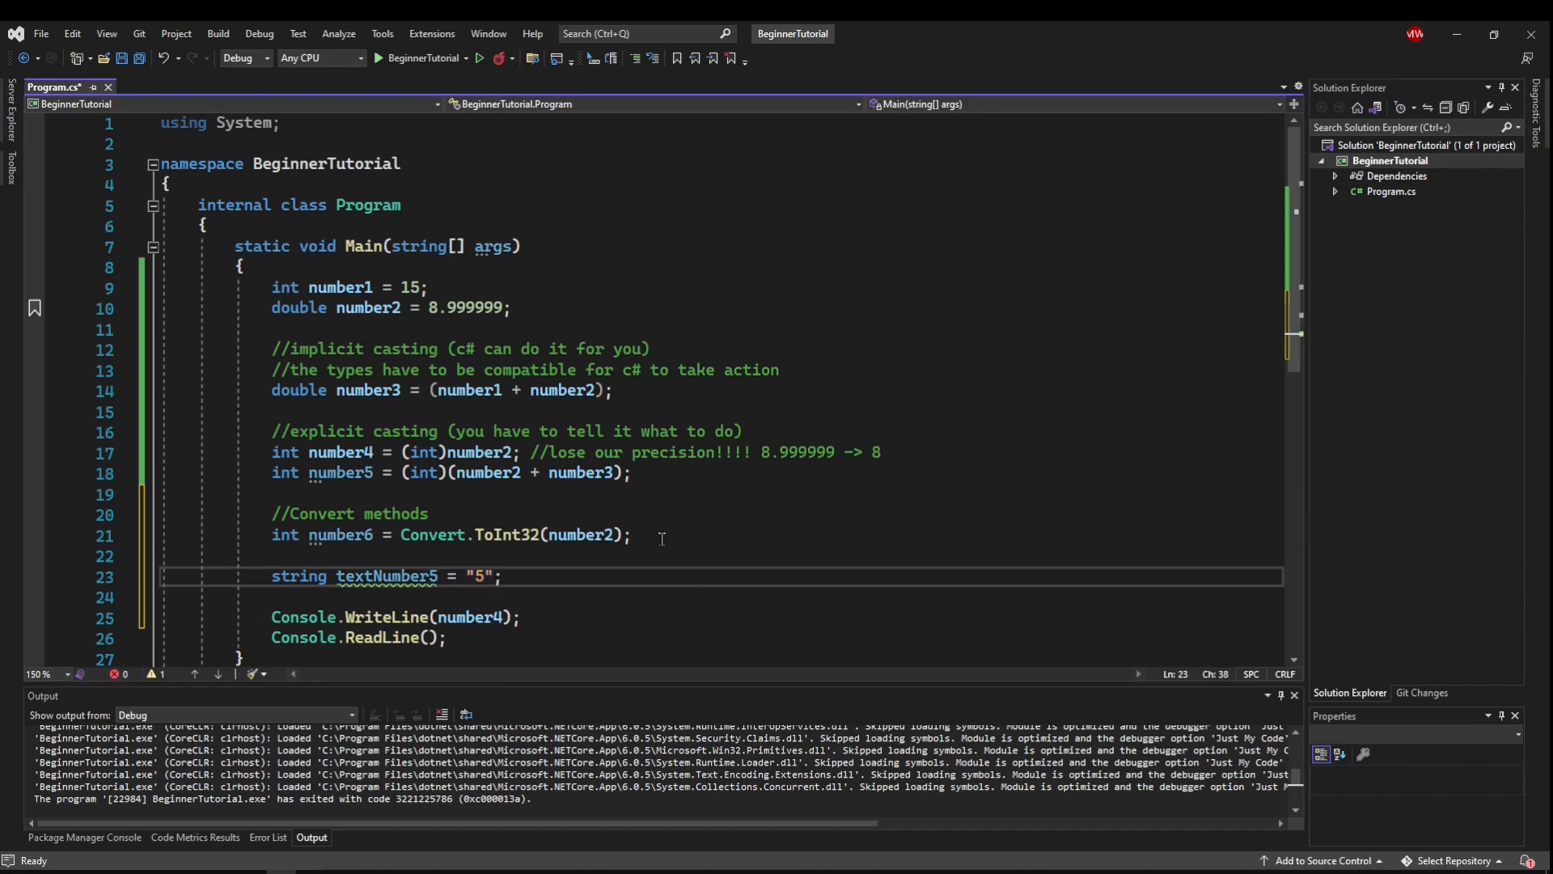
- Declare int integer5 = Convert.ToInt32(textNumber5), then highlight textNumber5 and integer5 usages
text(string textNumber6 = "6";)
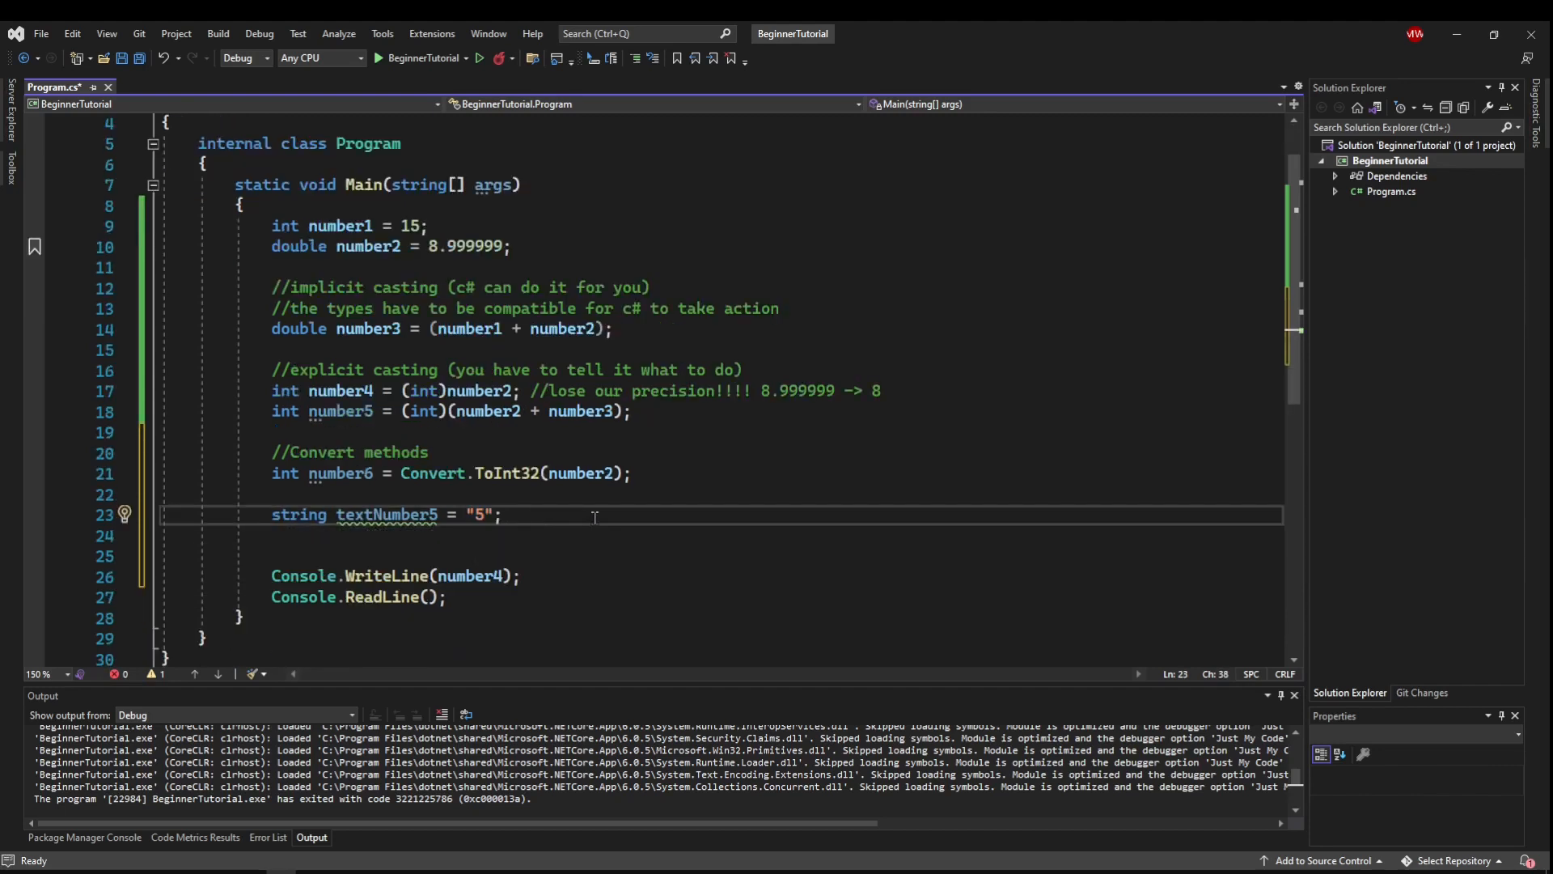
text(int number7 = Convert.ToInt32(textNumber5);)
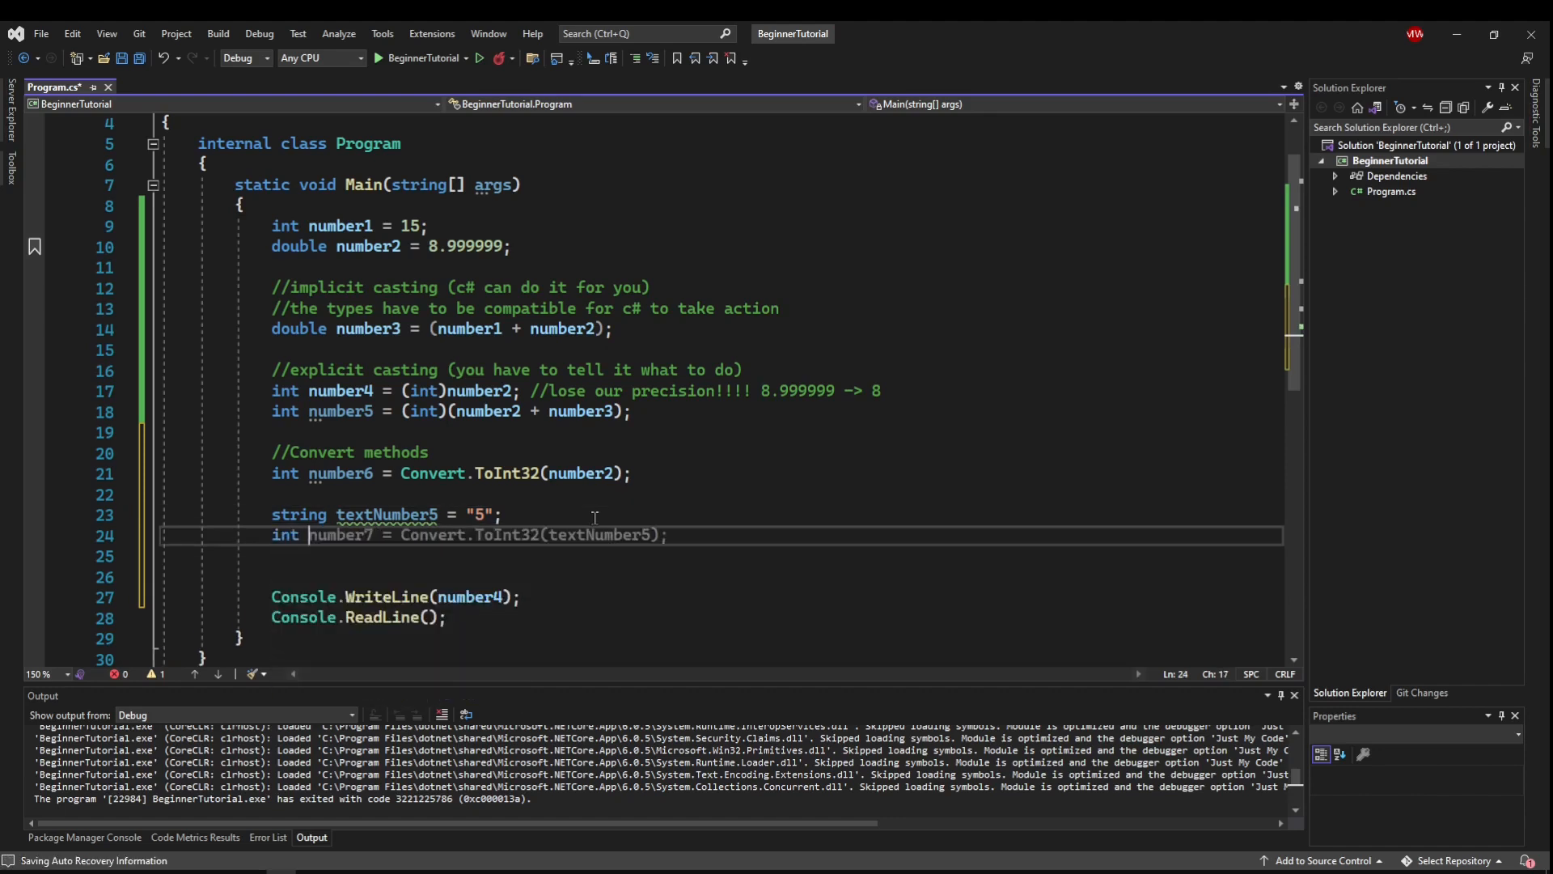
text(integer5 = Convert.ToInt32(textNumber5);)
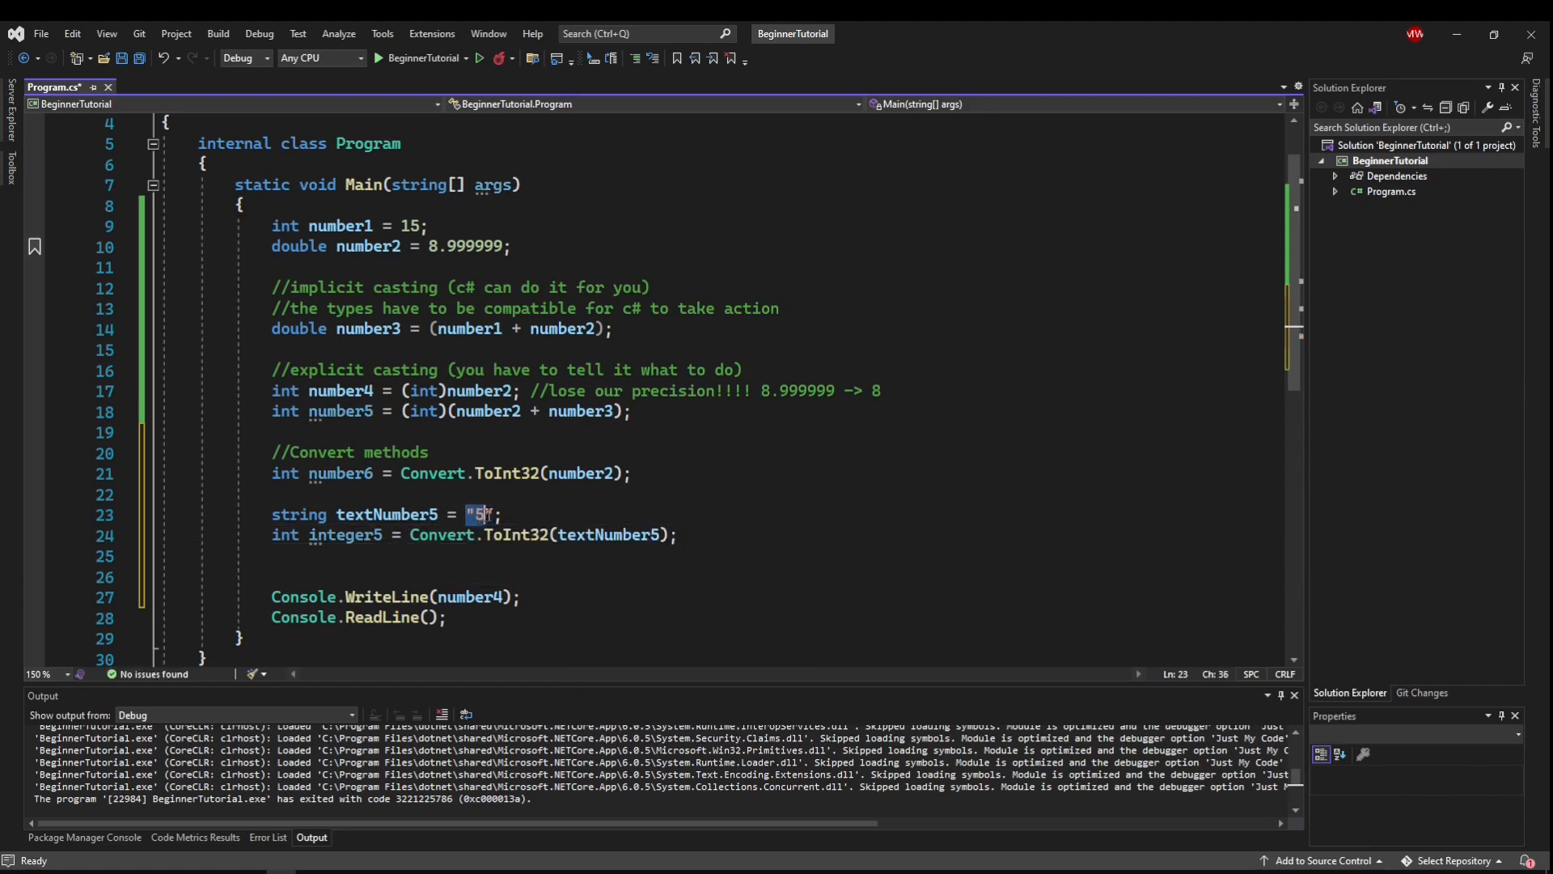
double_click(387, 515)
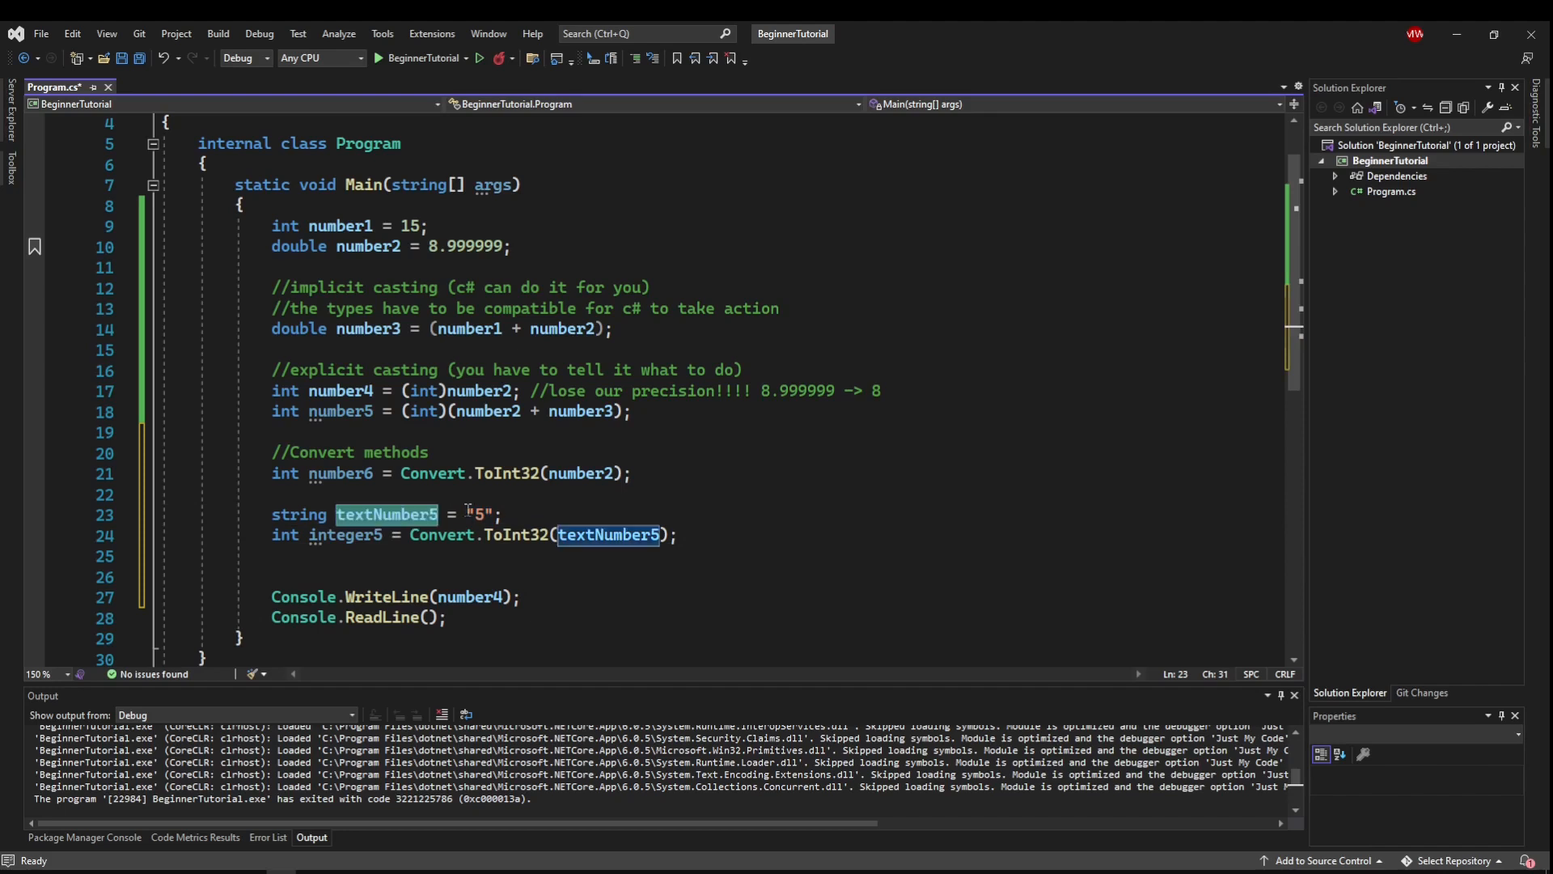
double_click(345, 534)
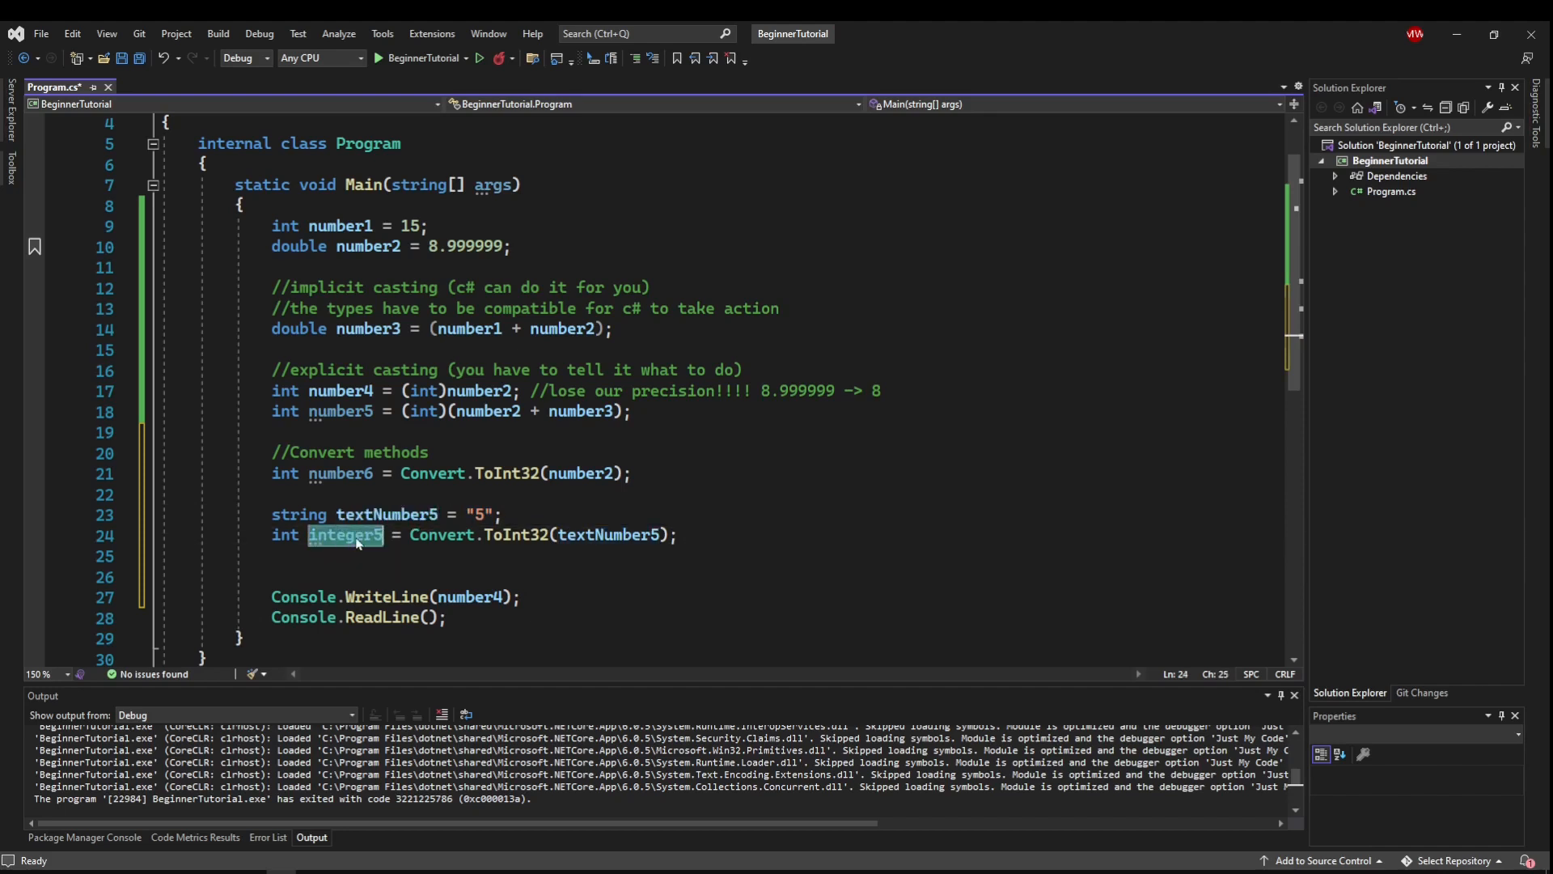